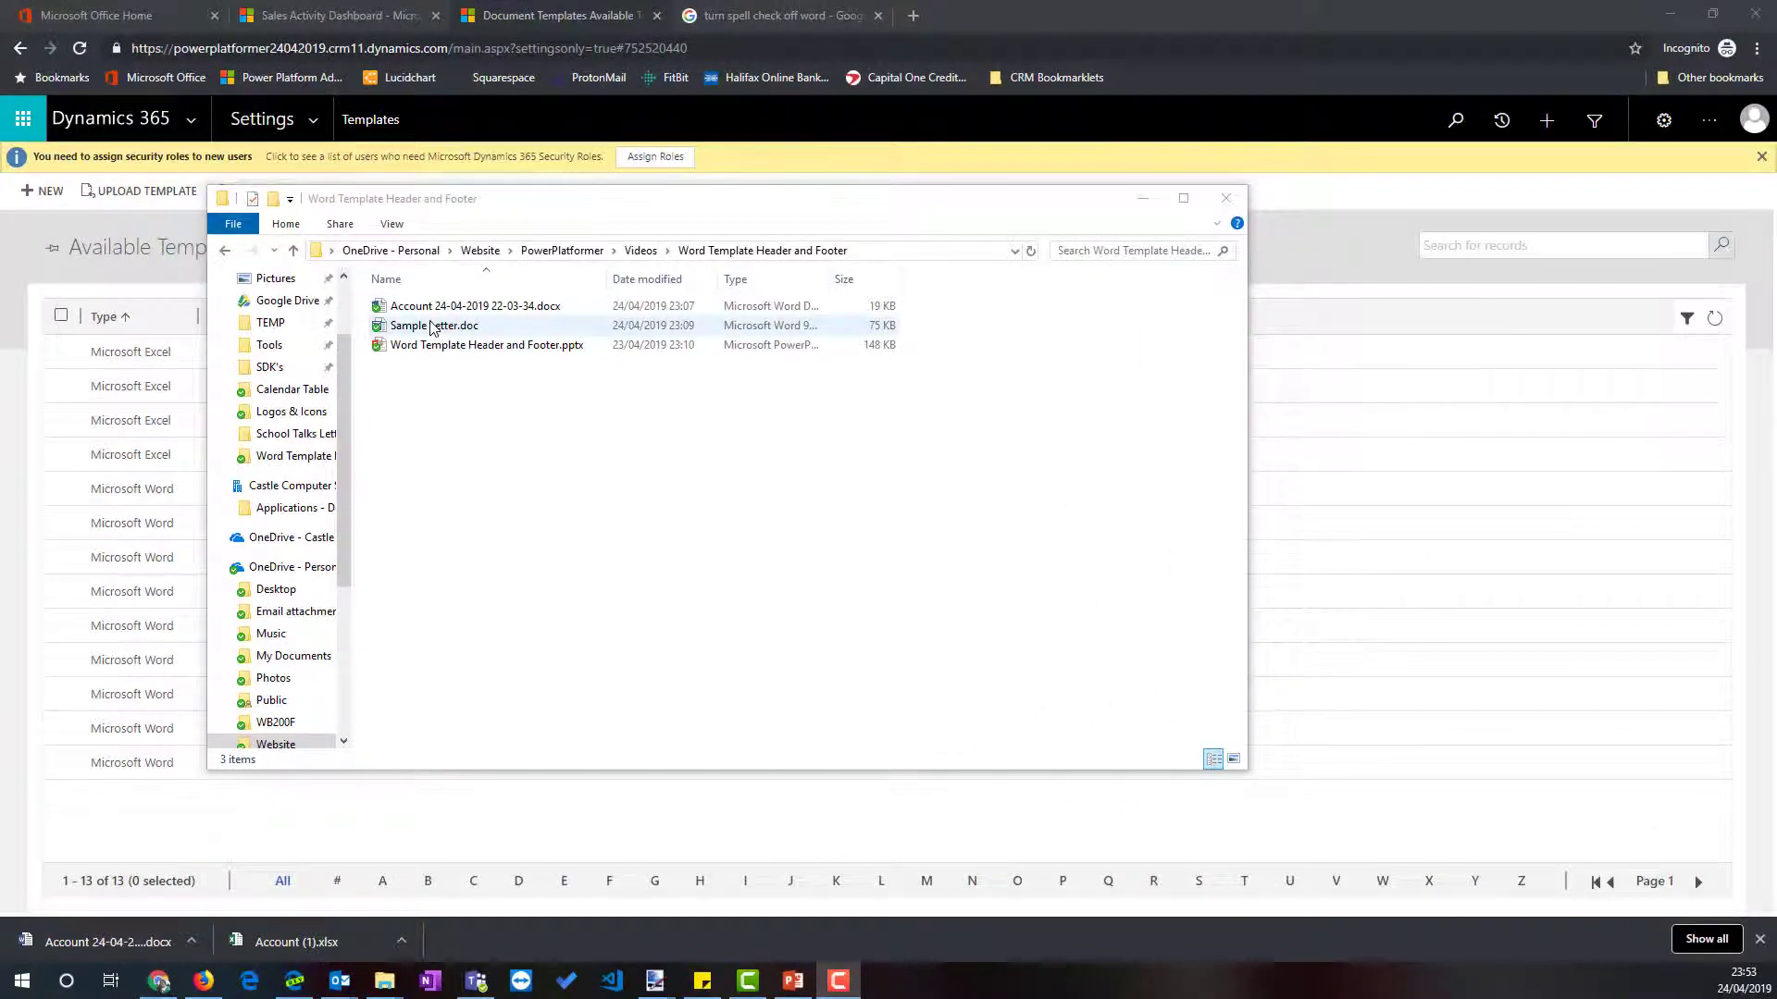
- Open Sample Letter.doc from the Word Template Header and Footer folder
click(434, 325)
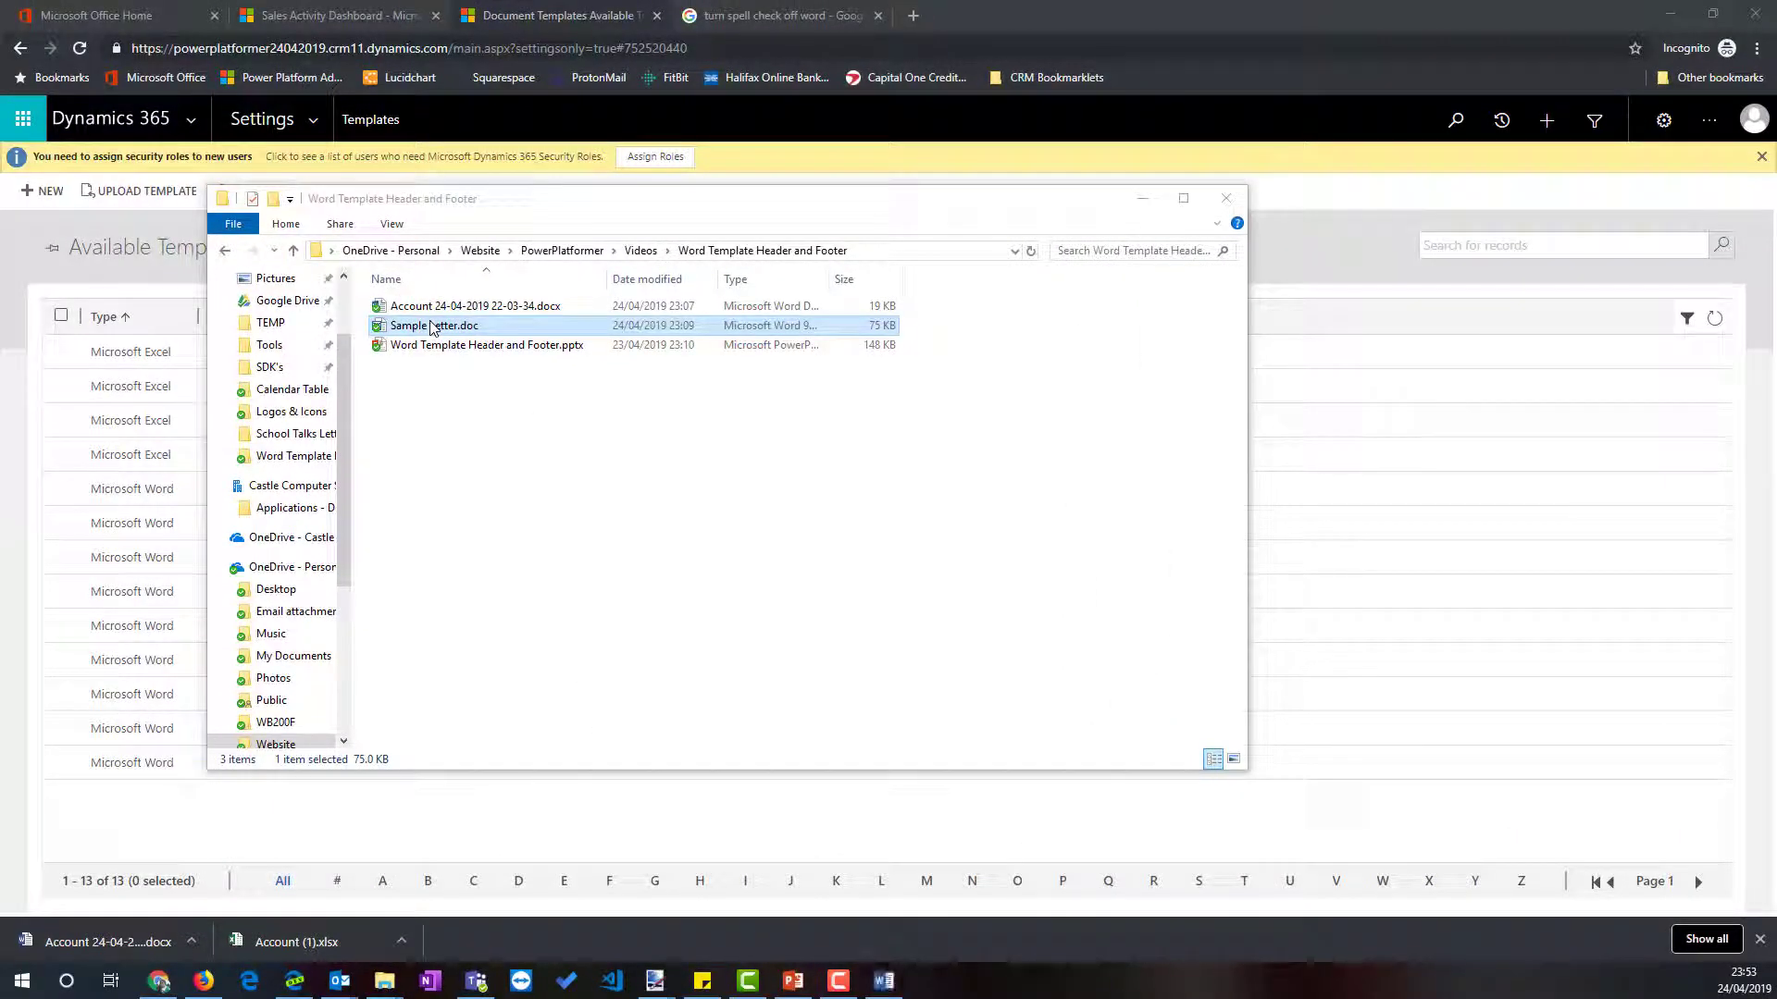
double_click(433, 324)
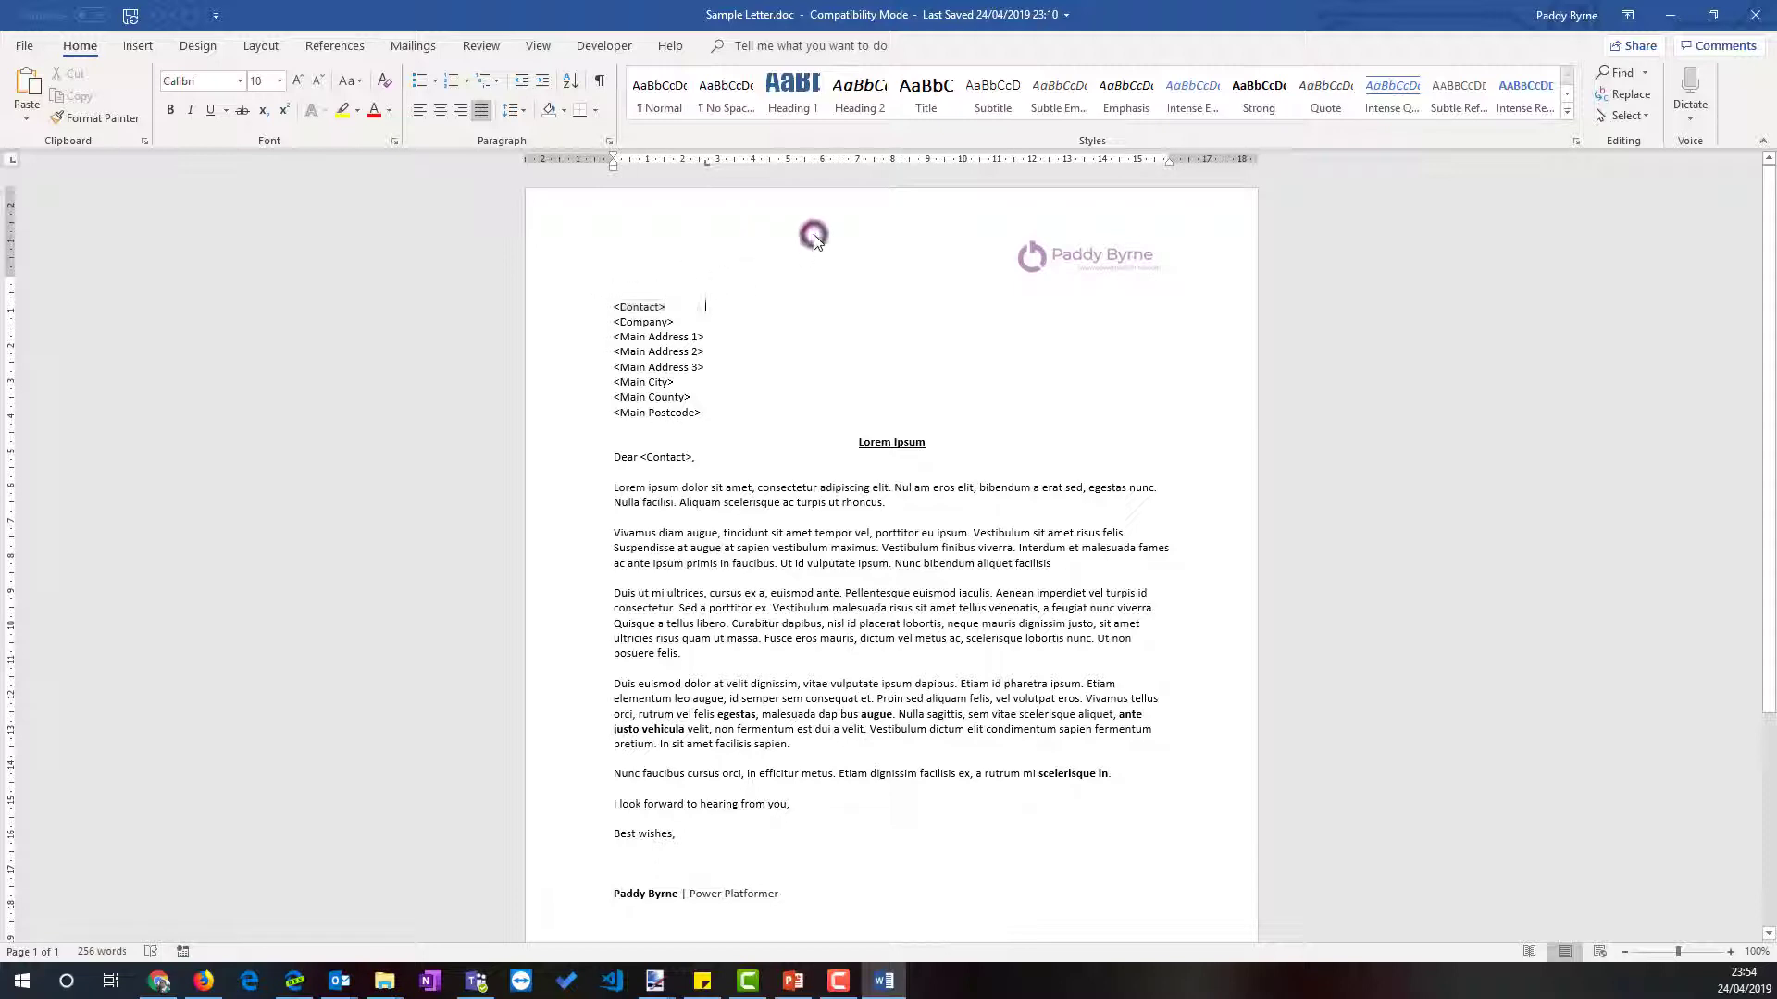
- Enter header/footer editing on the Sample Letter to inspect its address footer and slogan
double_click(815, 241)
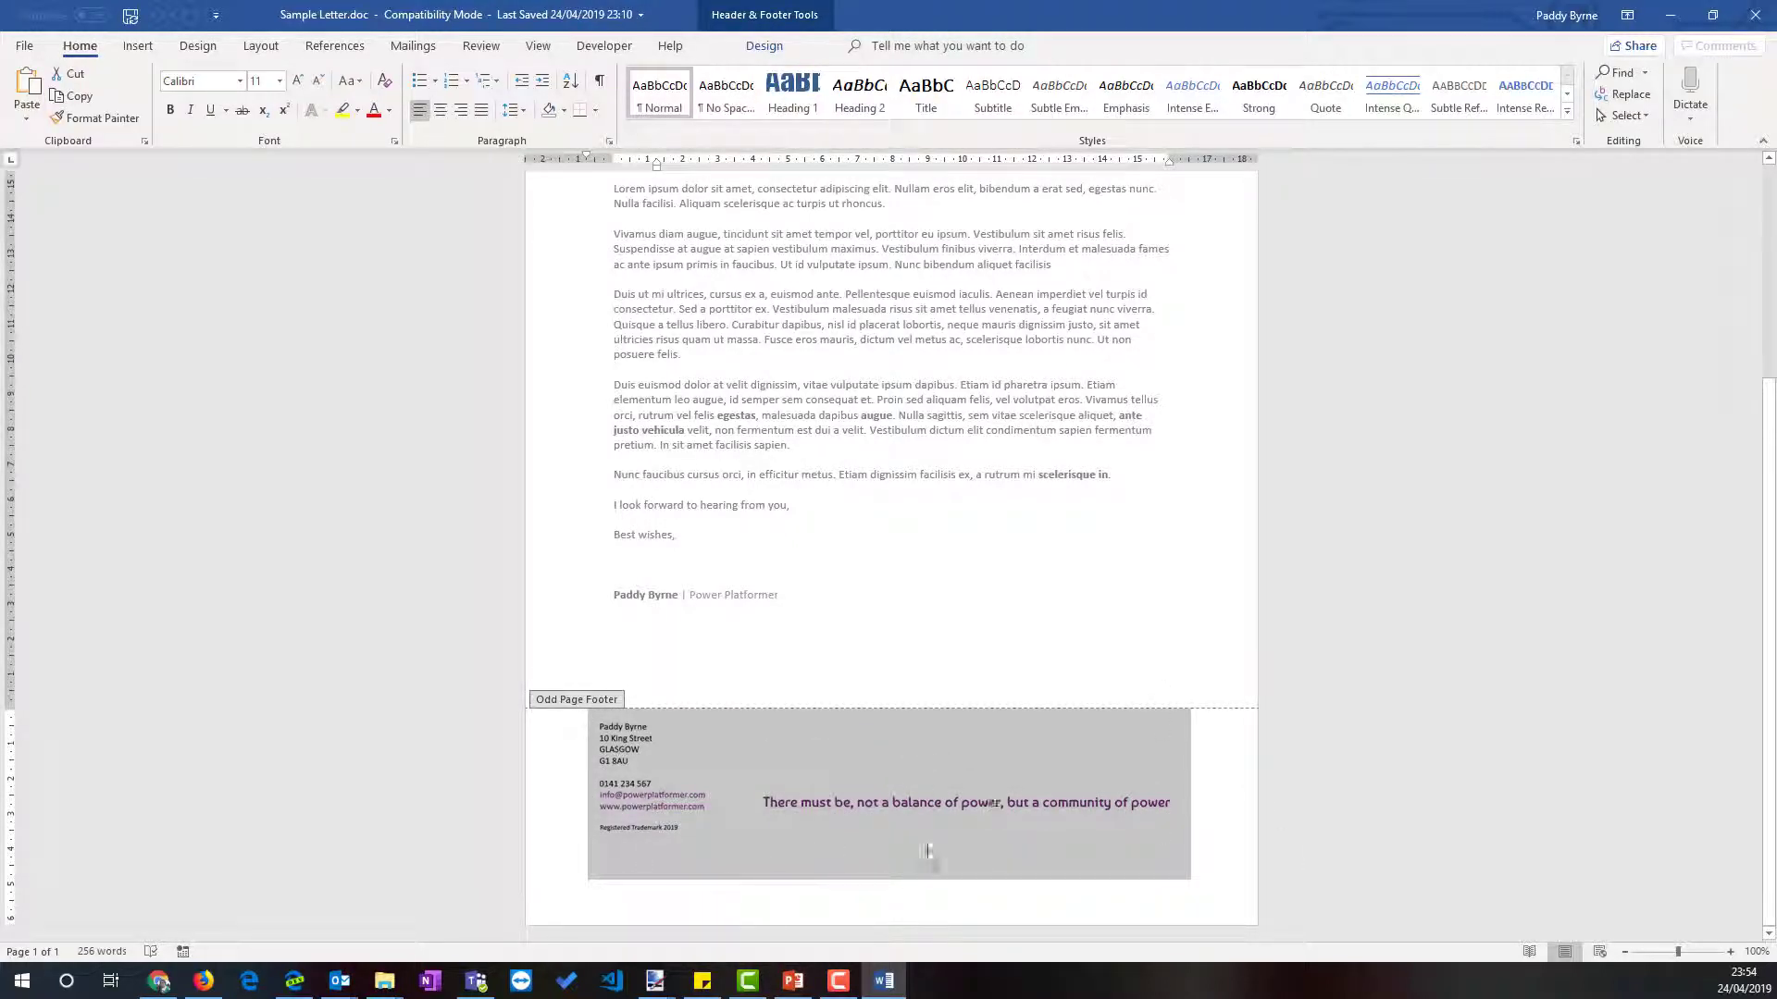
mouse_move(890, 596)
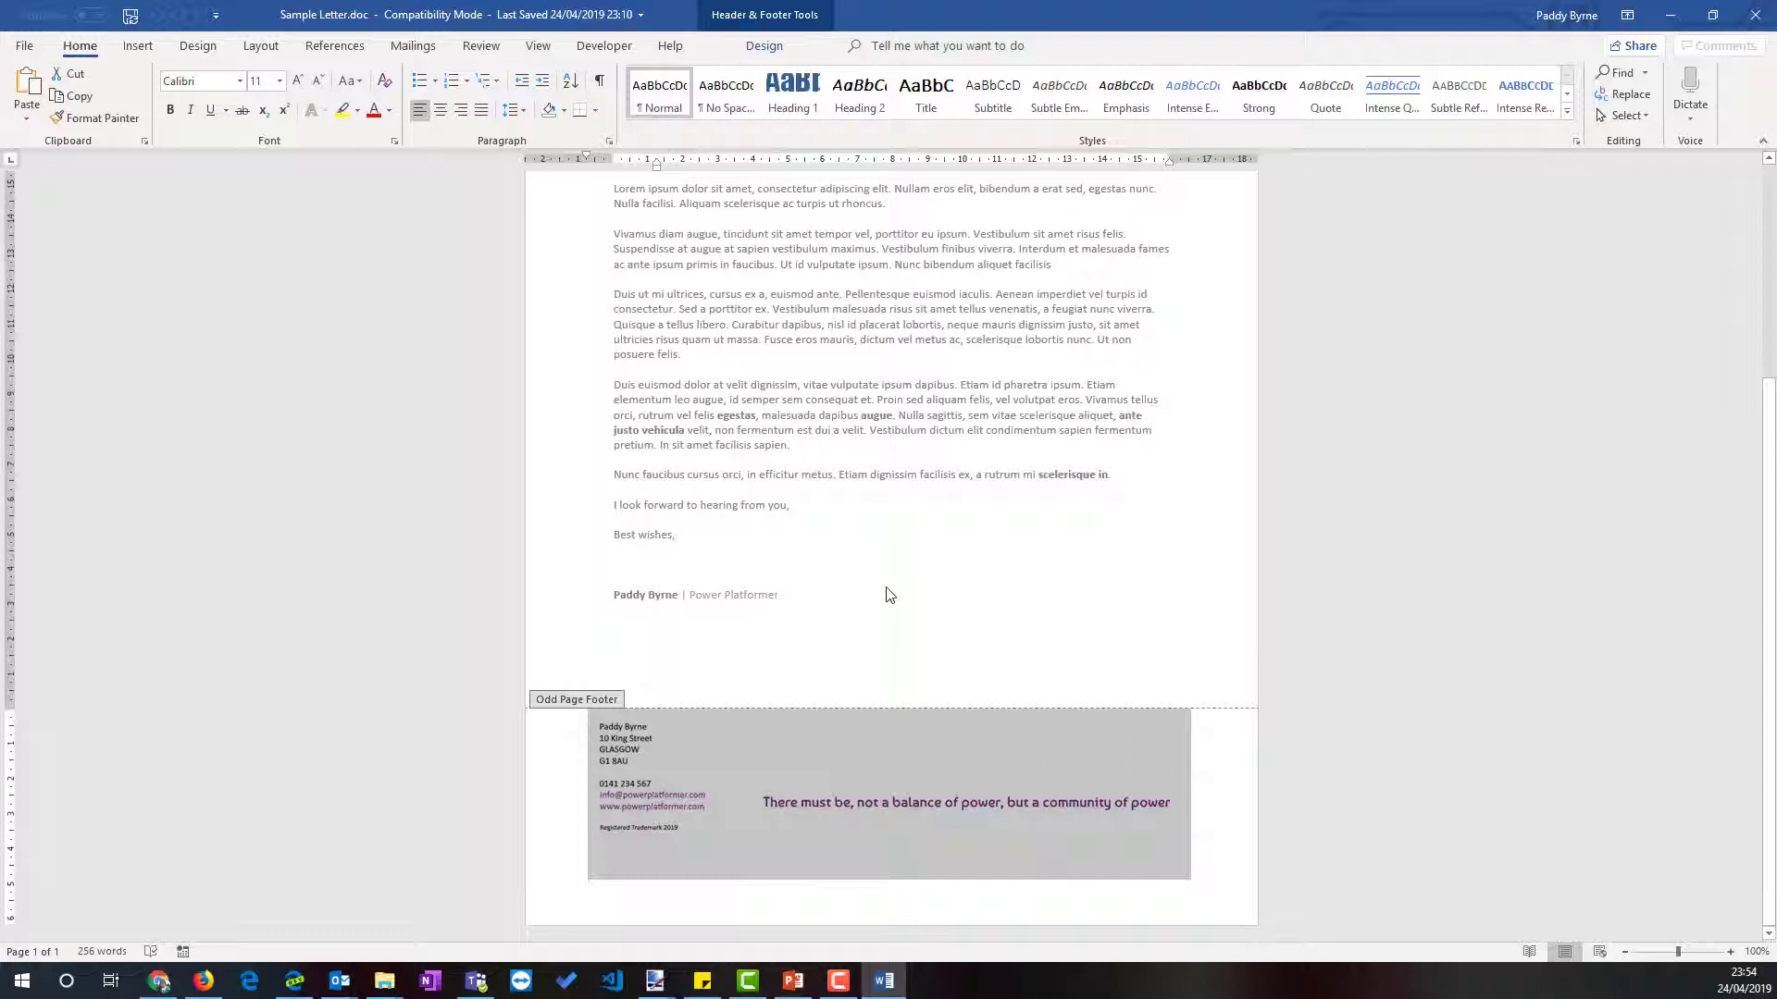
mouse_move(863, 622)
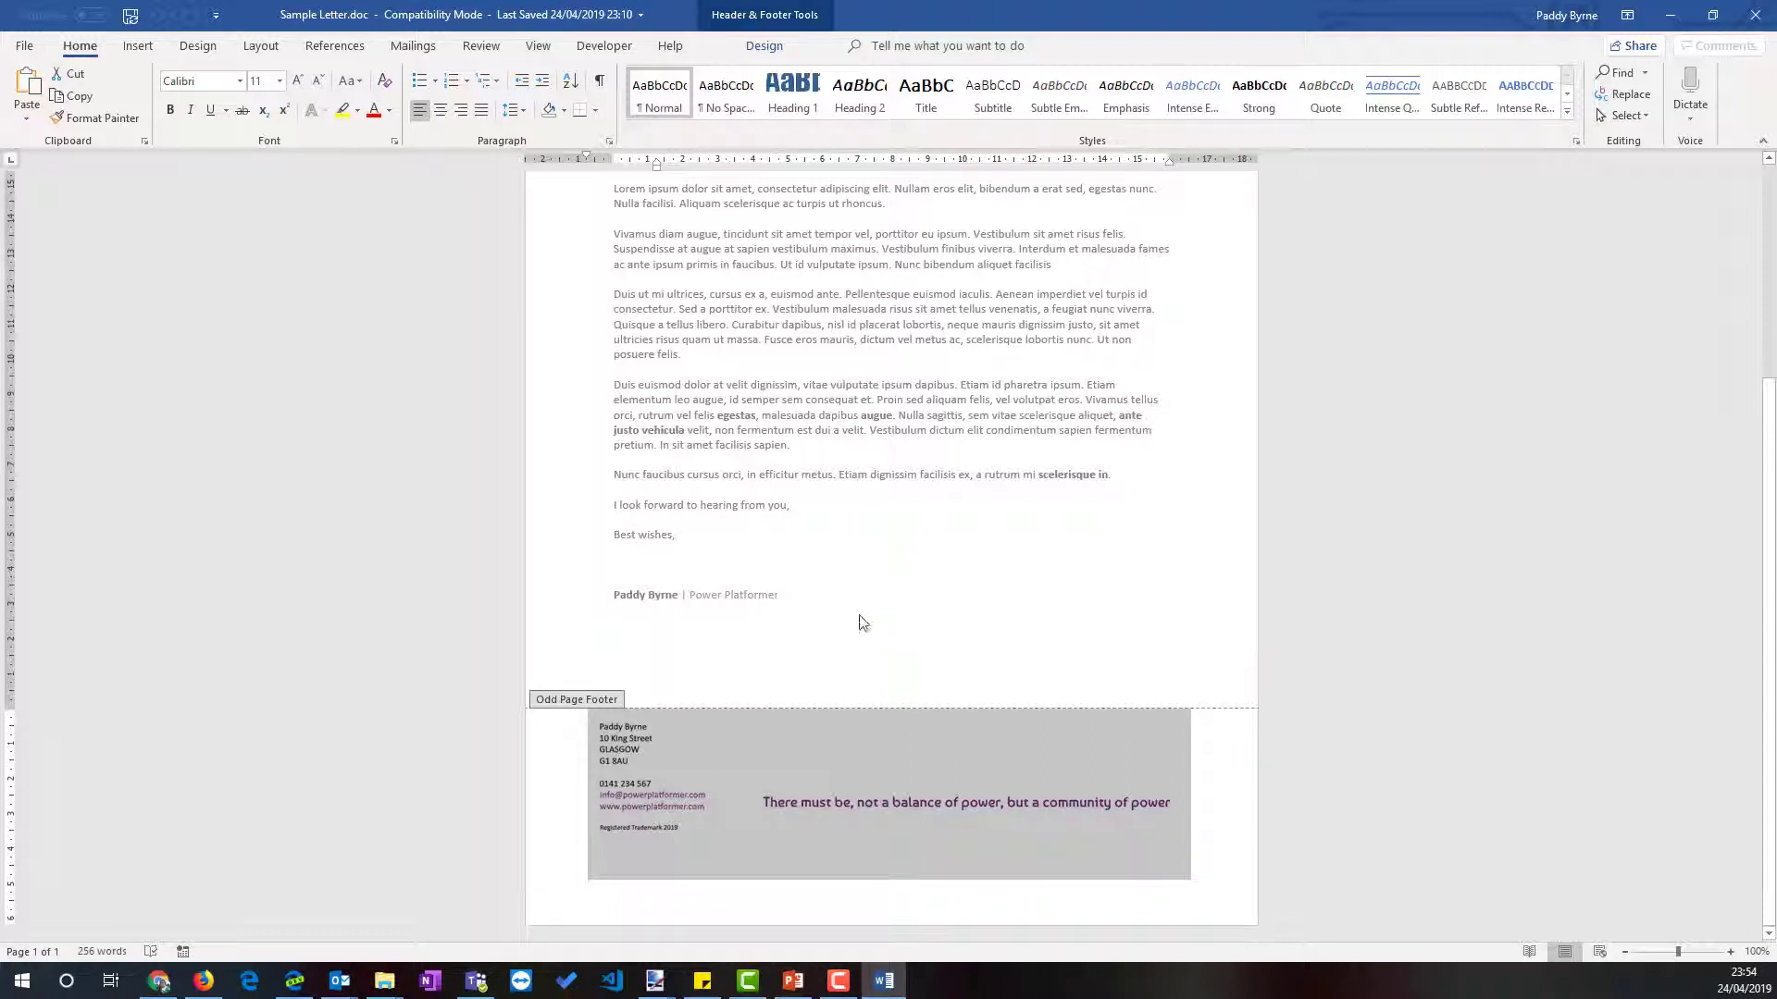
mouse_move(385, 981)
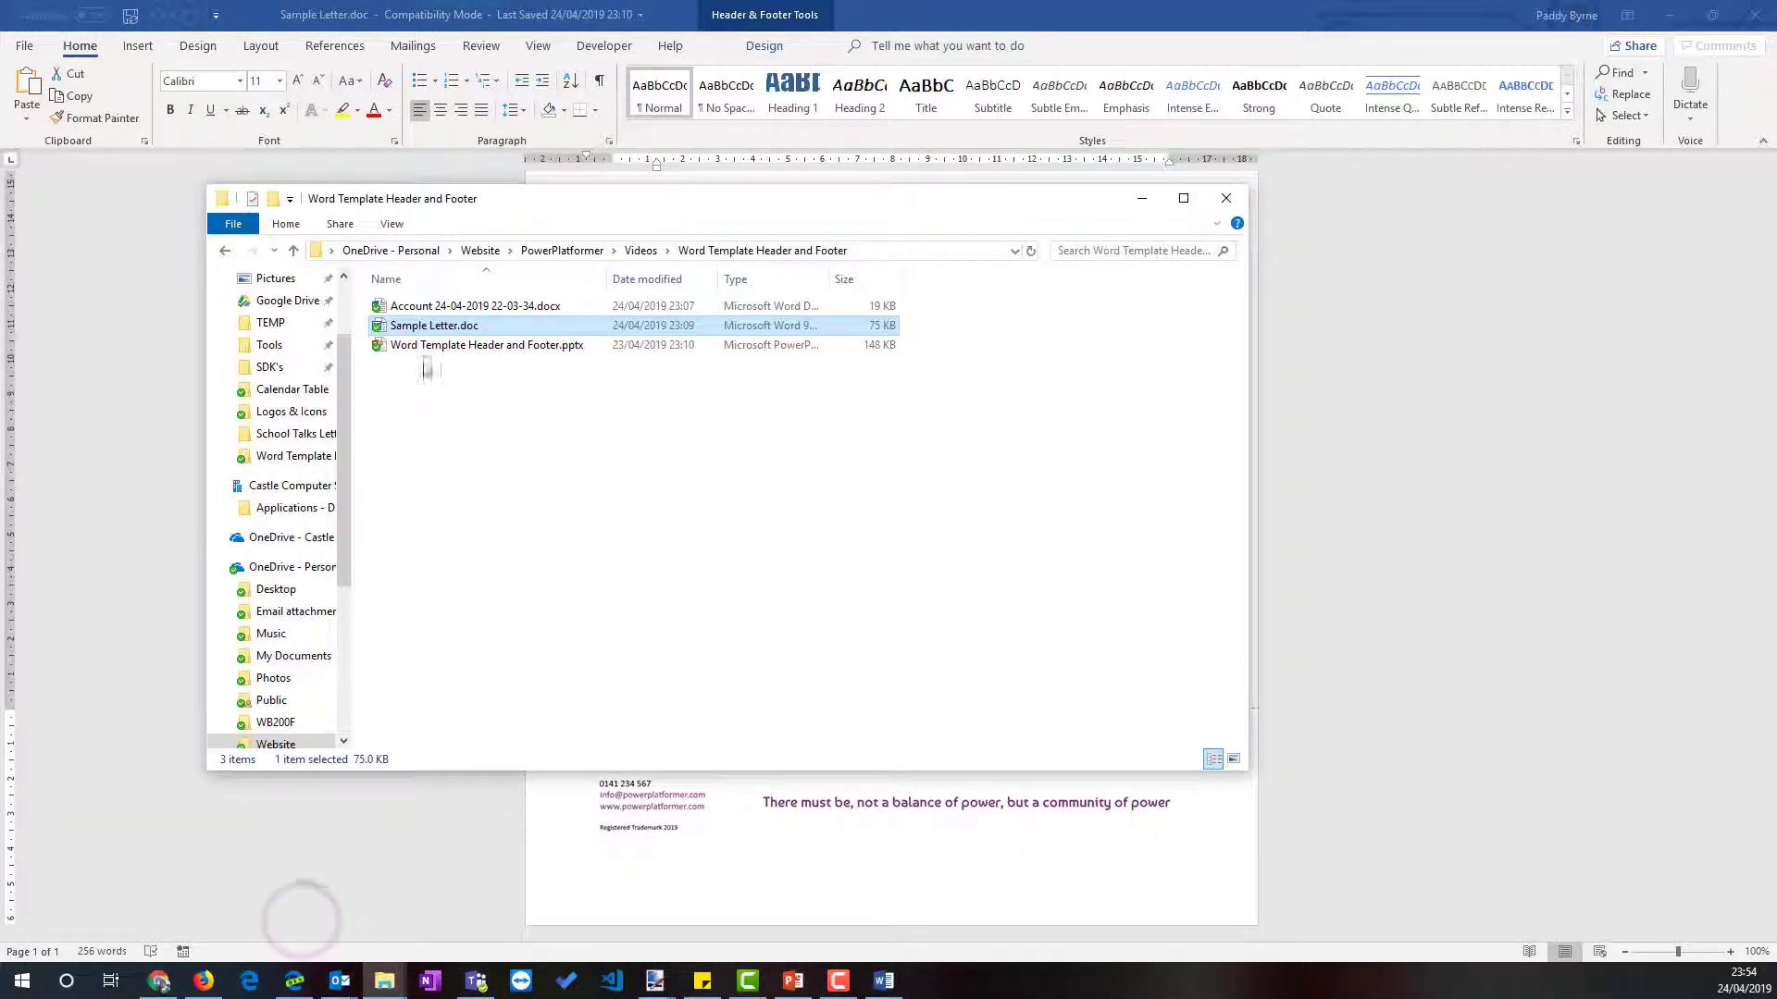
mouse_move(448, 311)
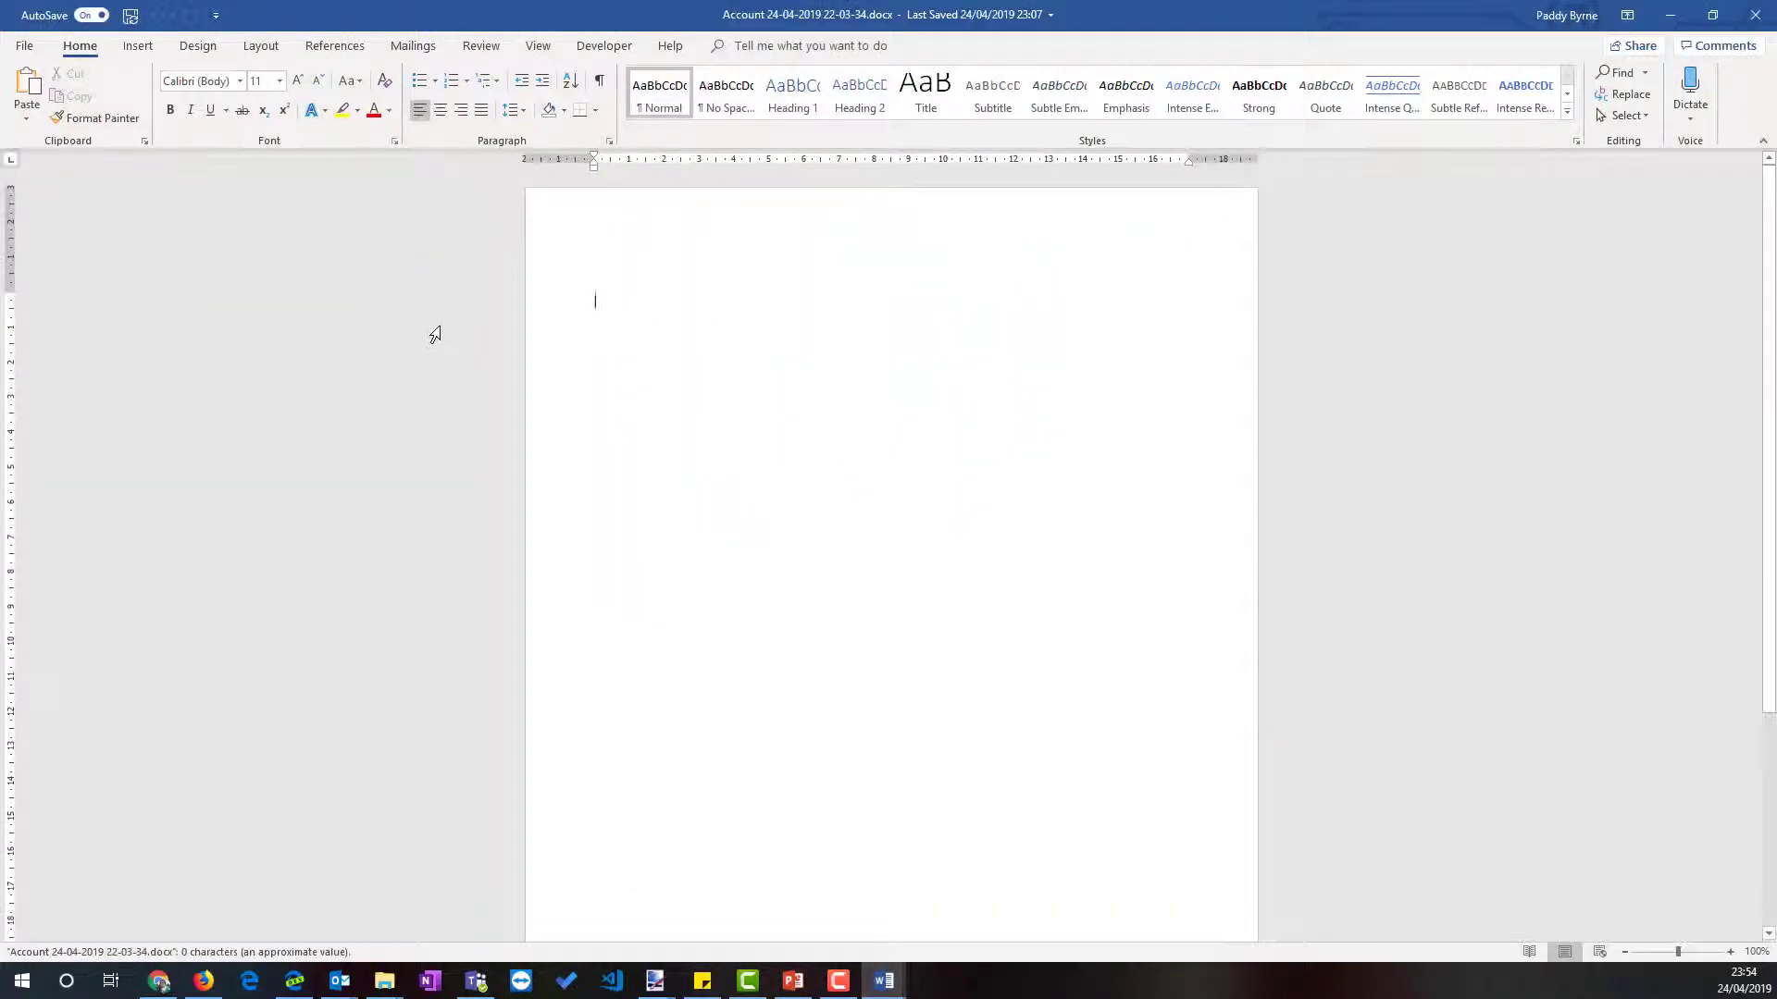
- Show the XML Mapping pane and switch it to the urn:microsoft-crm account part
click(603, 44)
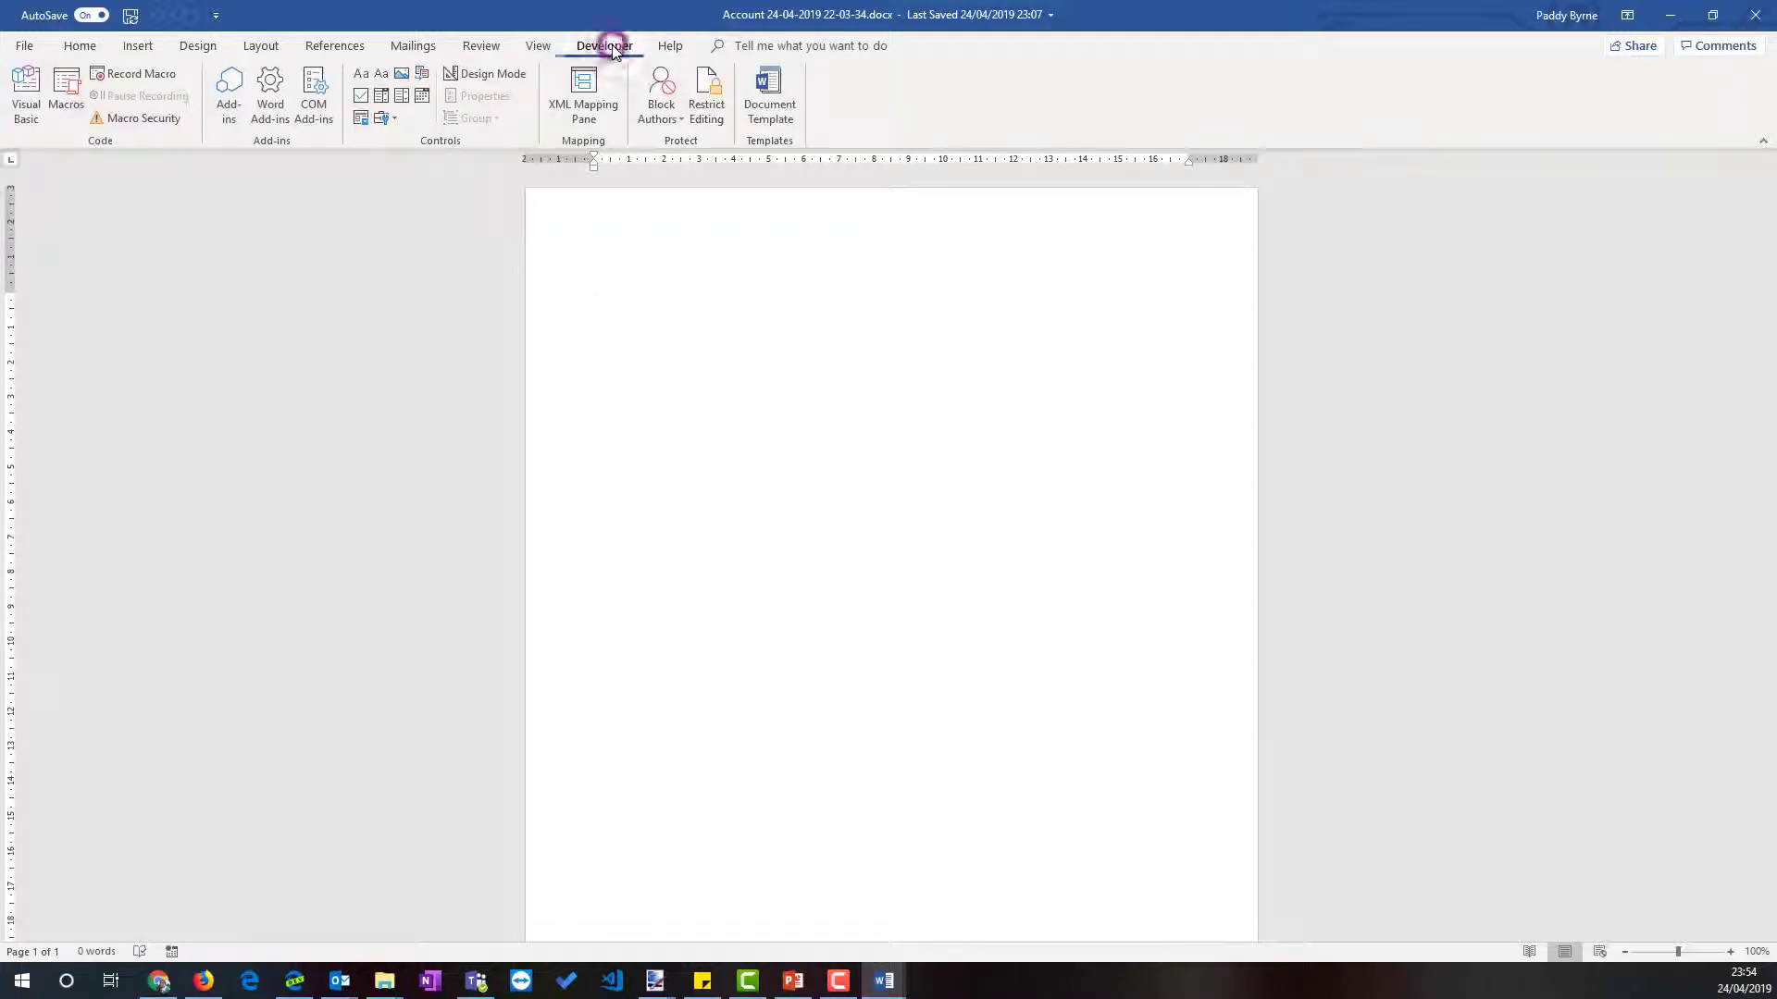
click(581, 93)
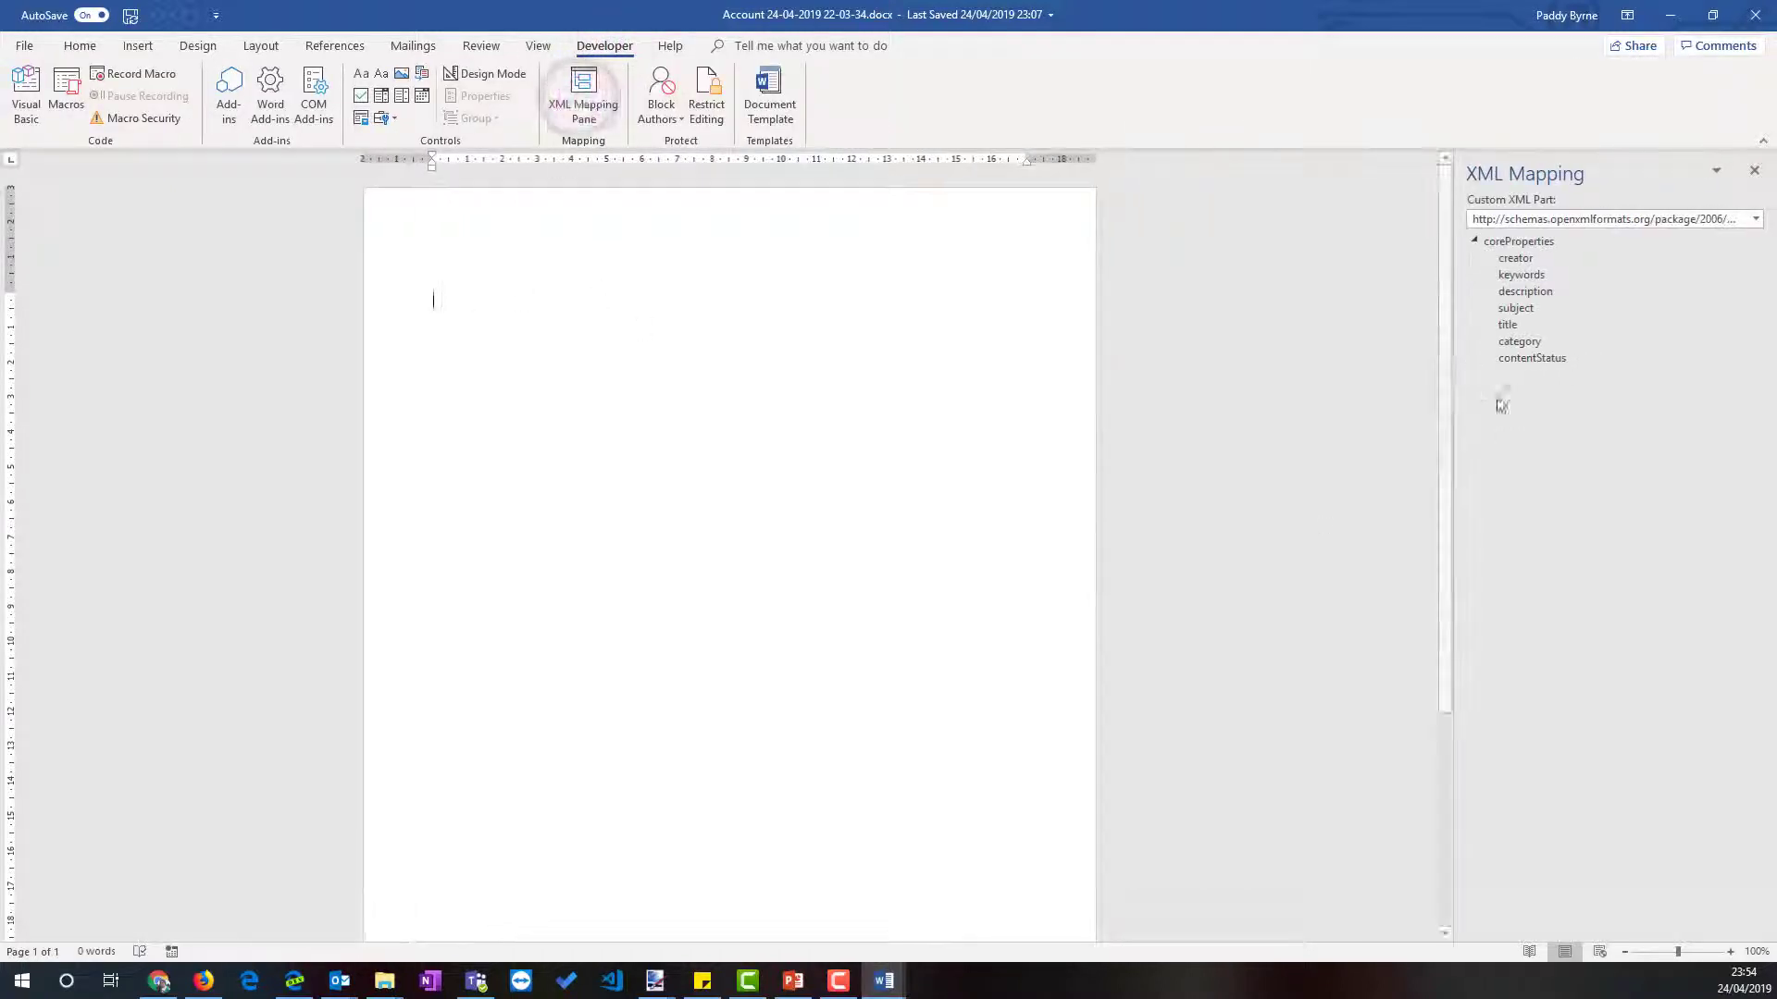
click(1763, 218)
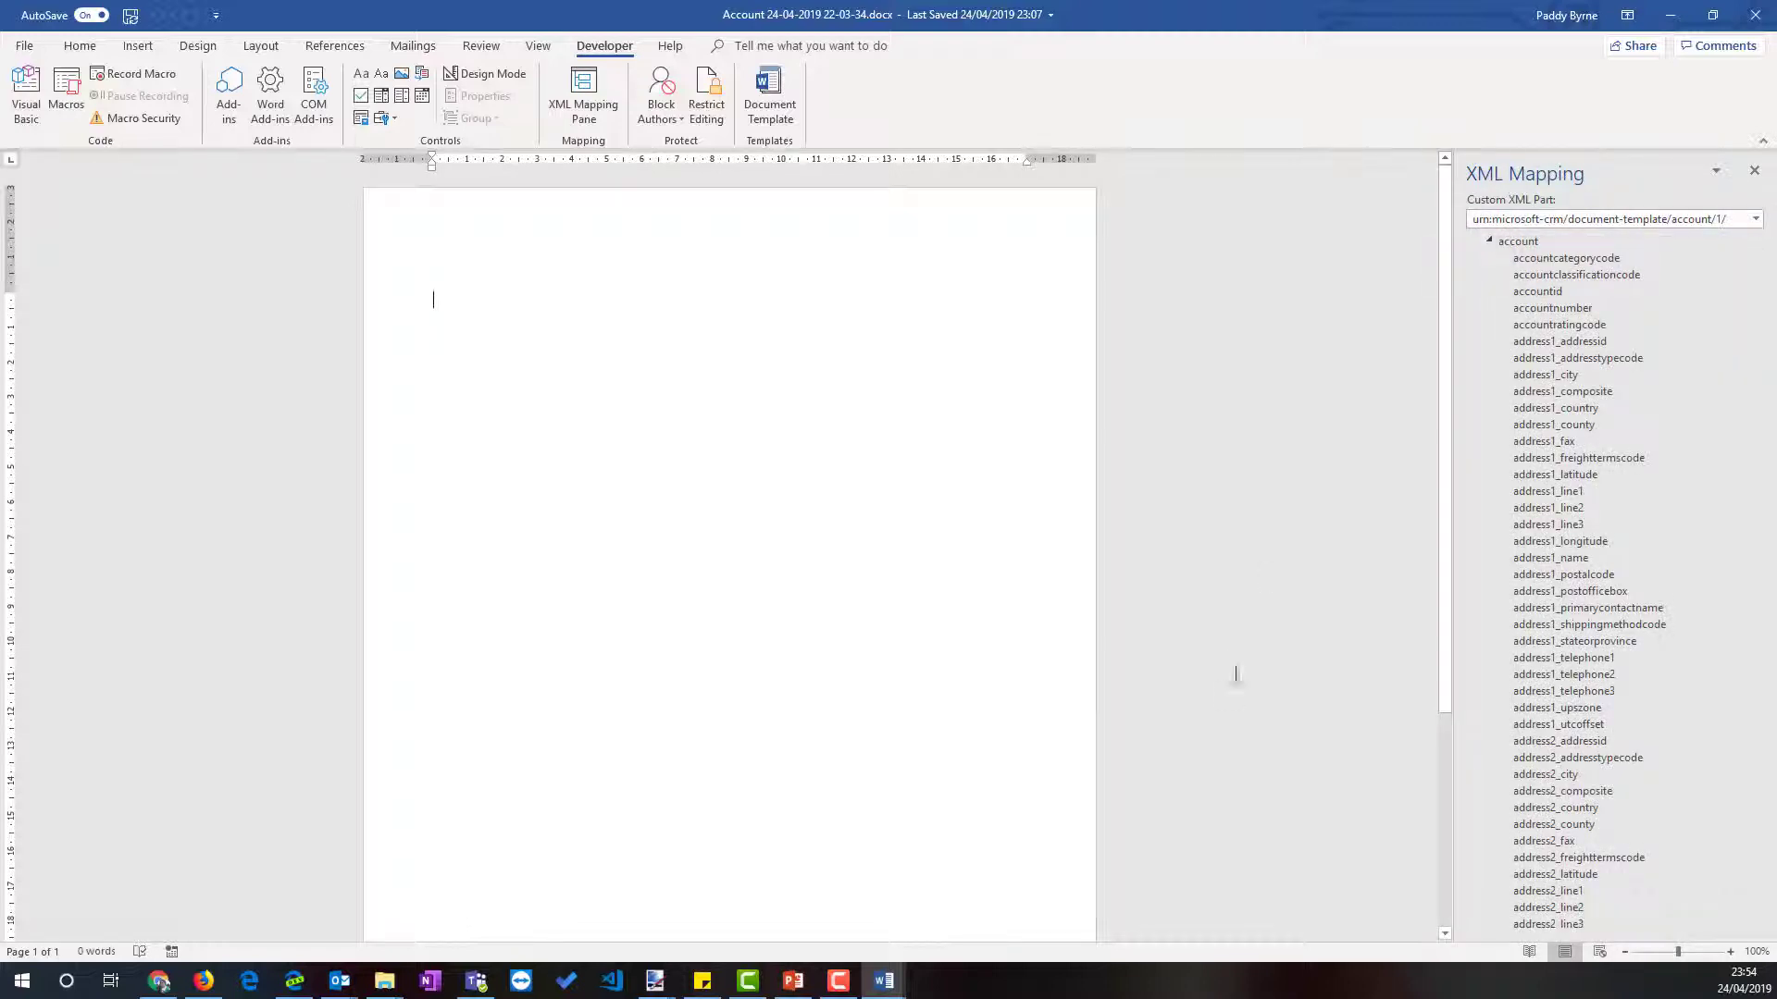
mouse_move(664, 240)
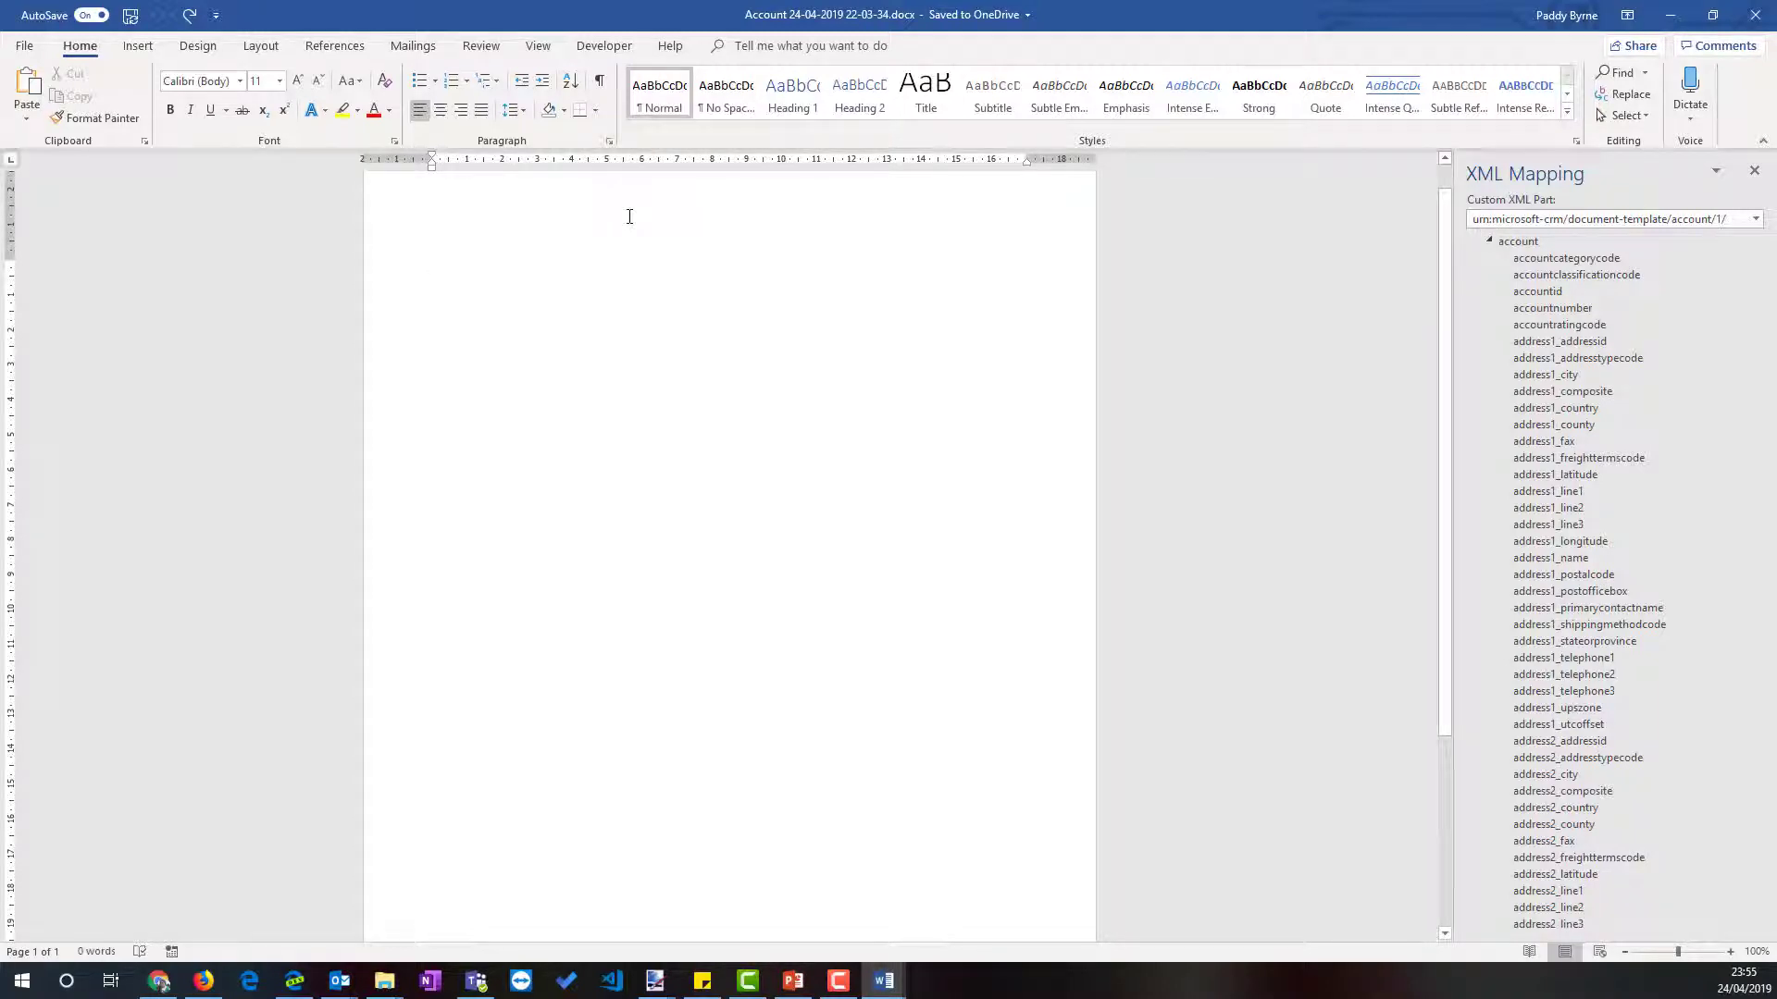
- Paste the sample's logo header and footer into the Account document's header and footer, then return to the body
double_click(629, 217)
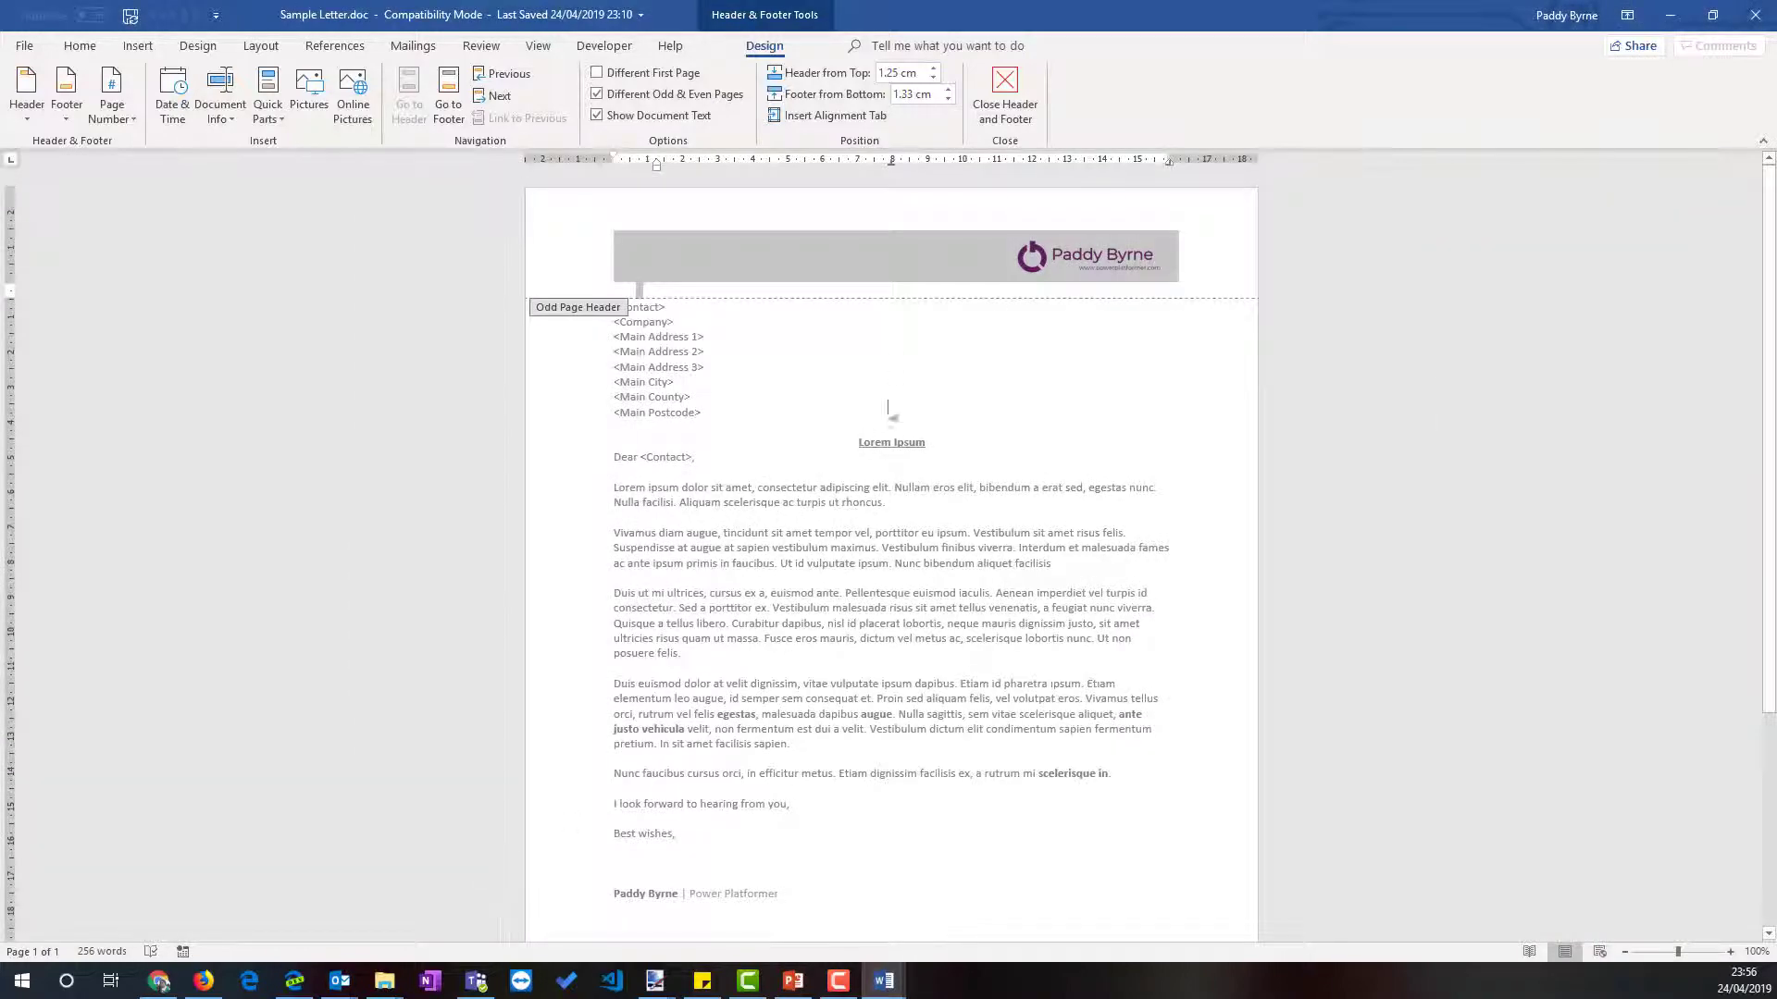
scroll(down, 3)
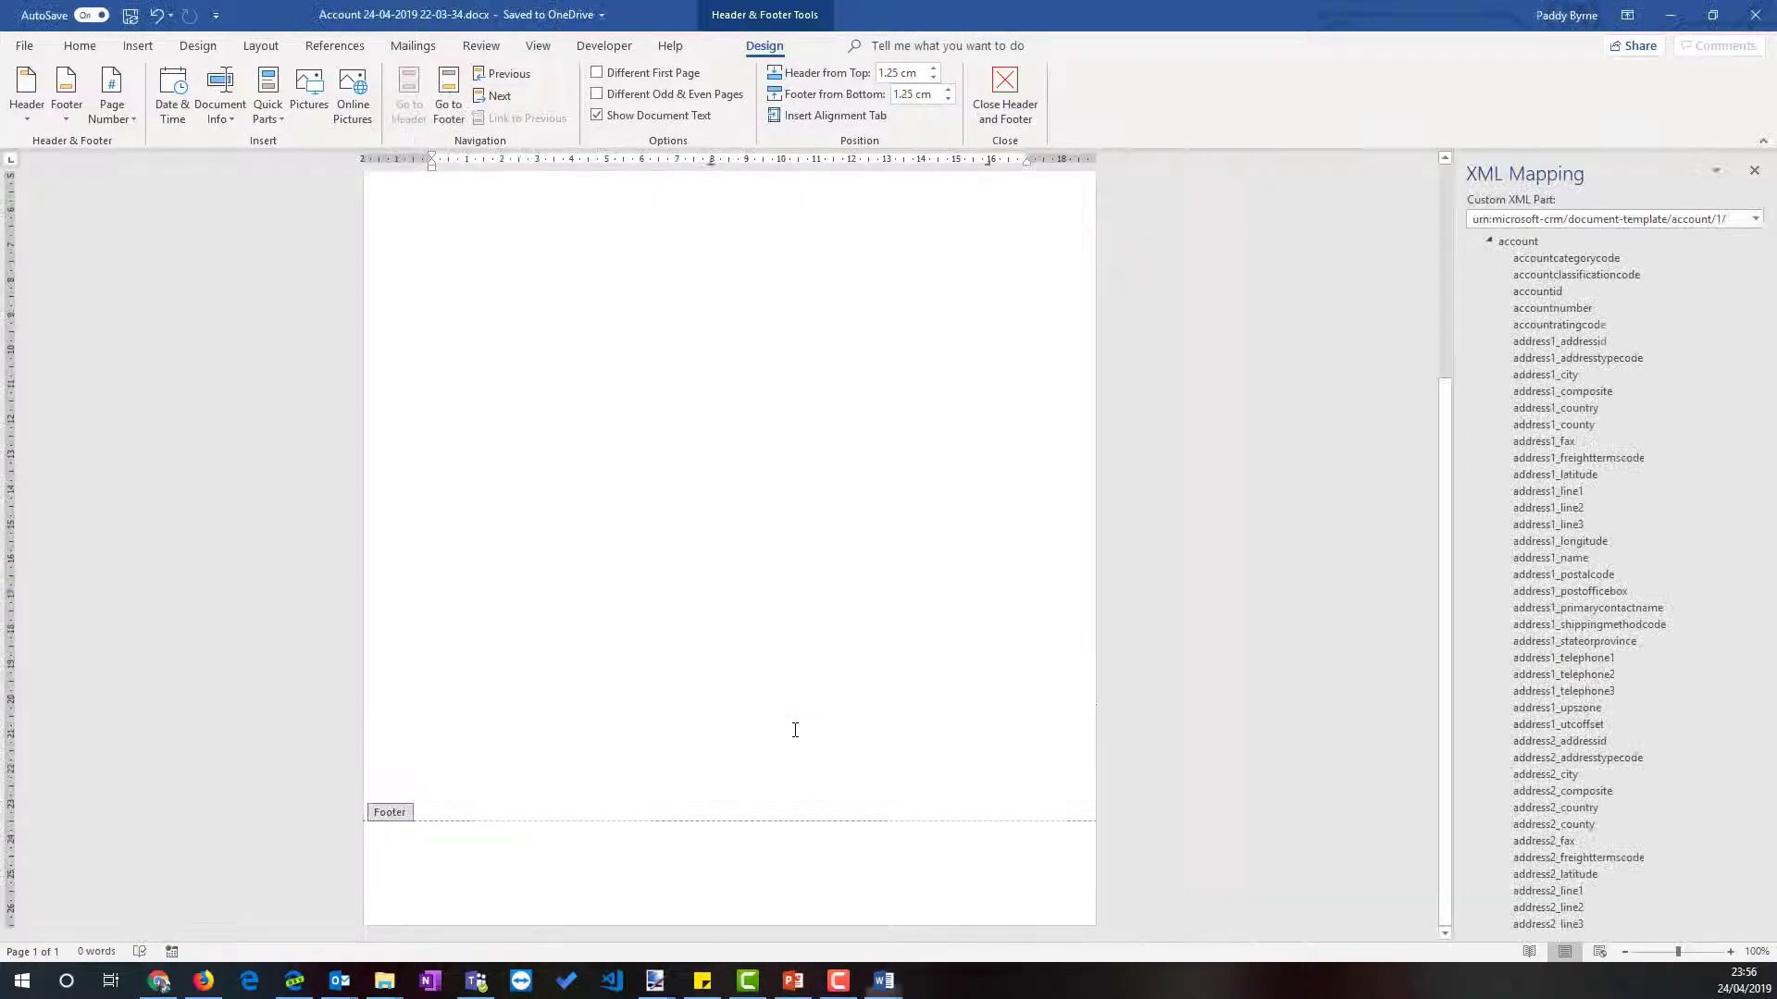
double_click(511, 849)
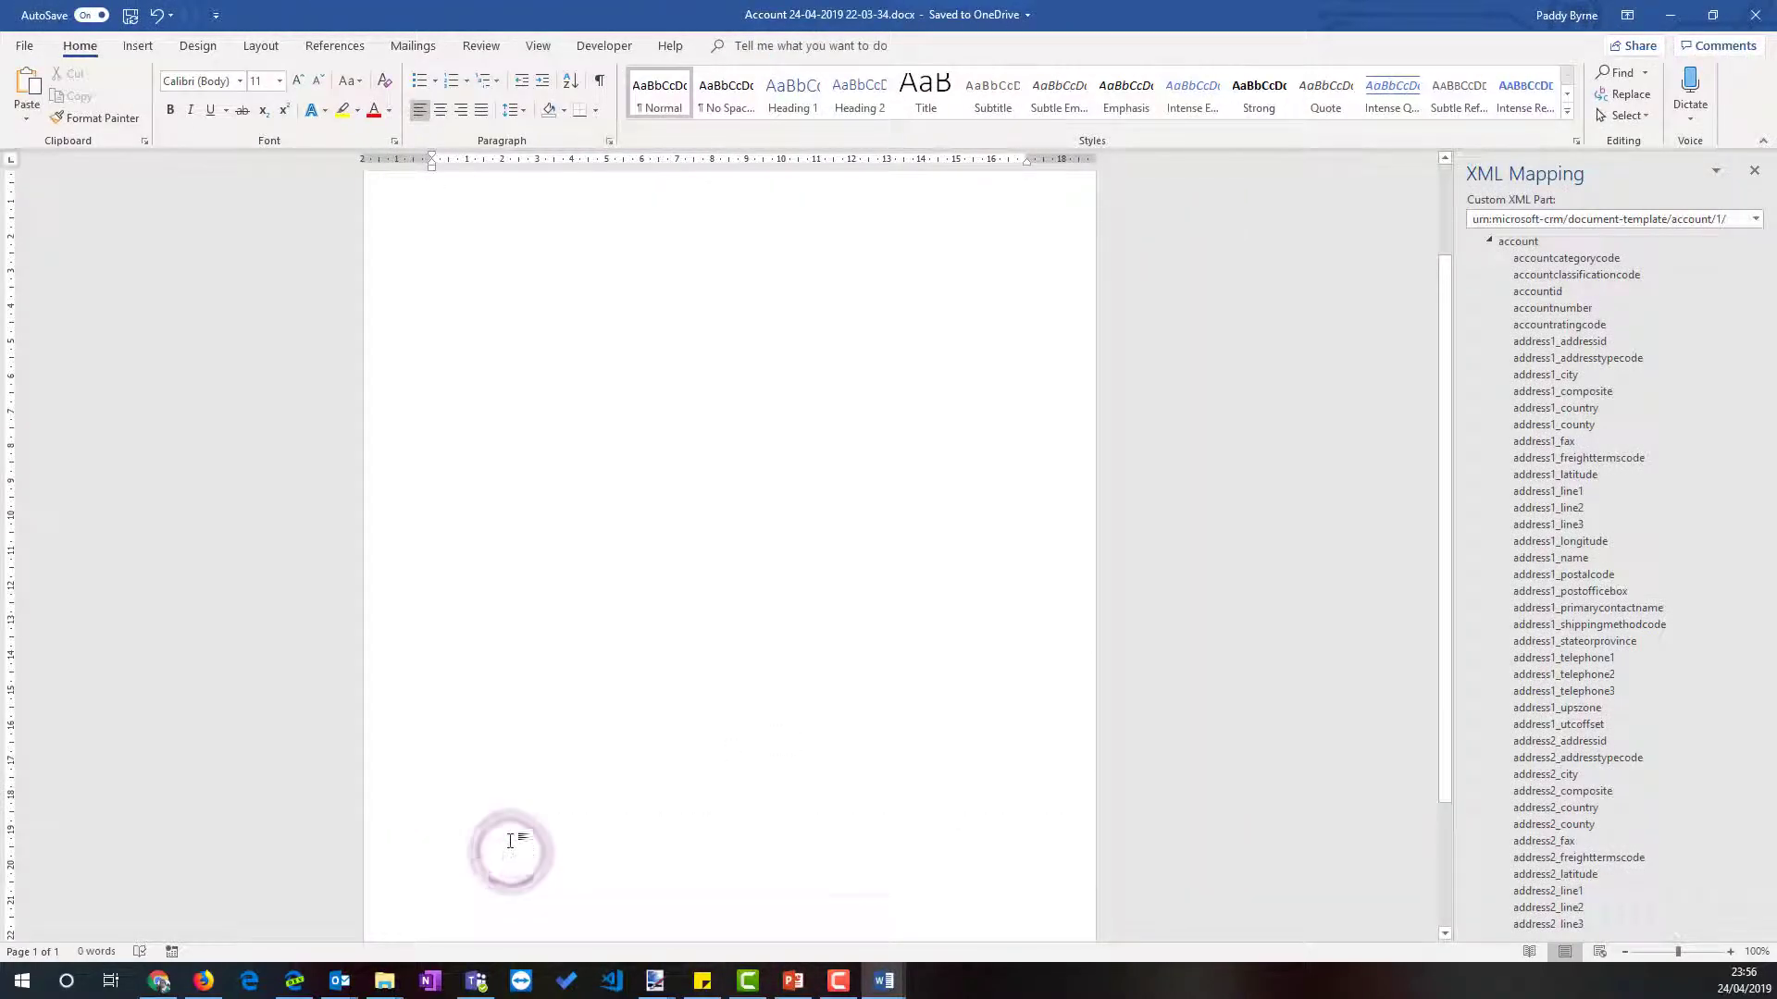
double_click(511, 840)
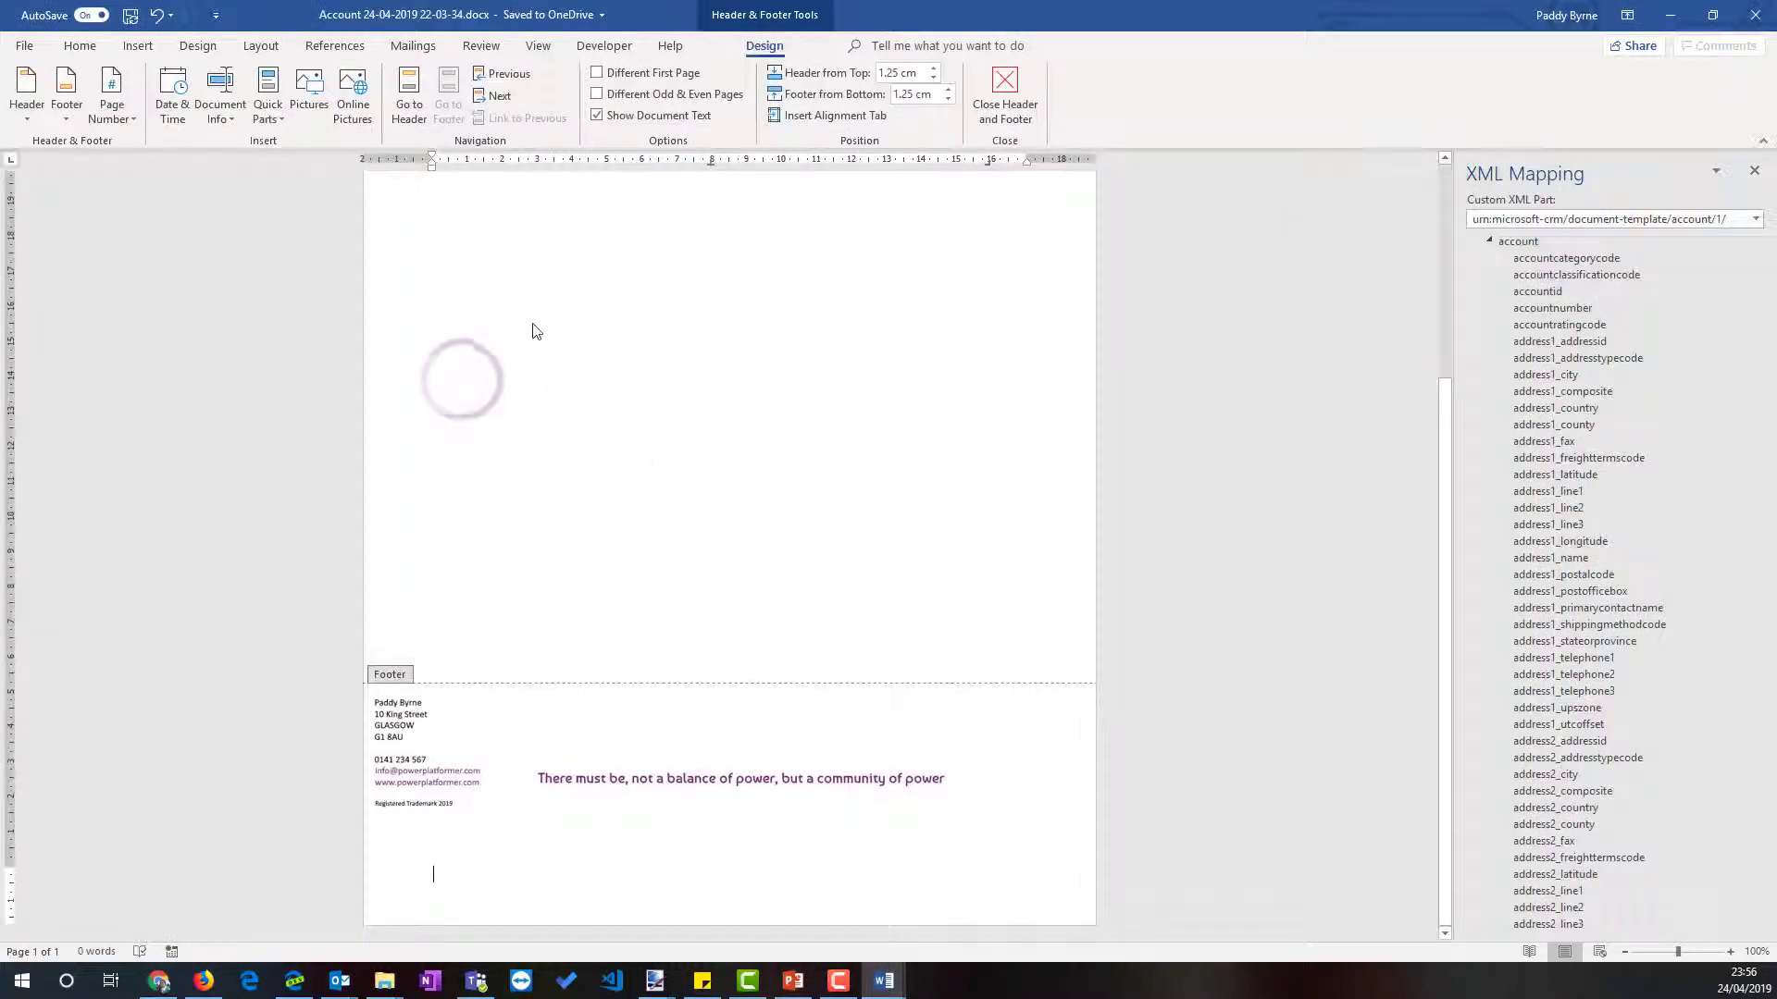
click(1005, 89)
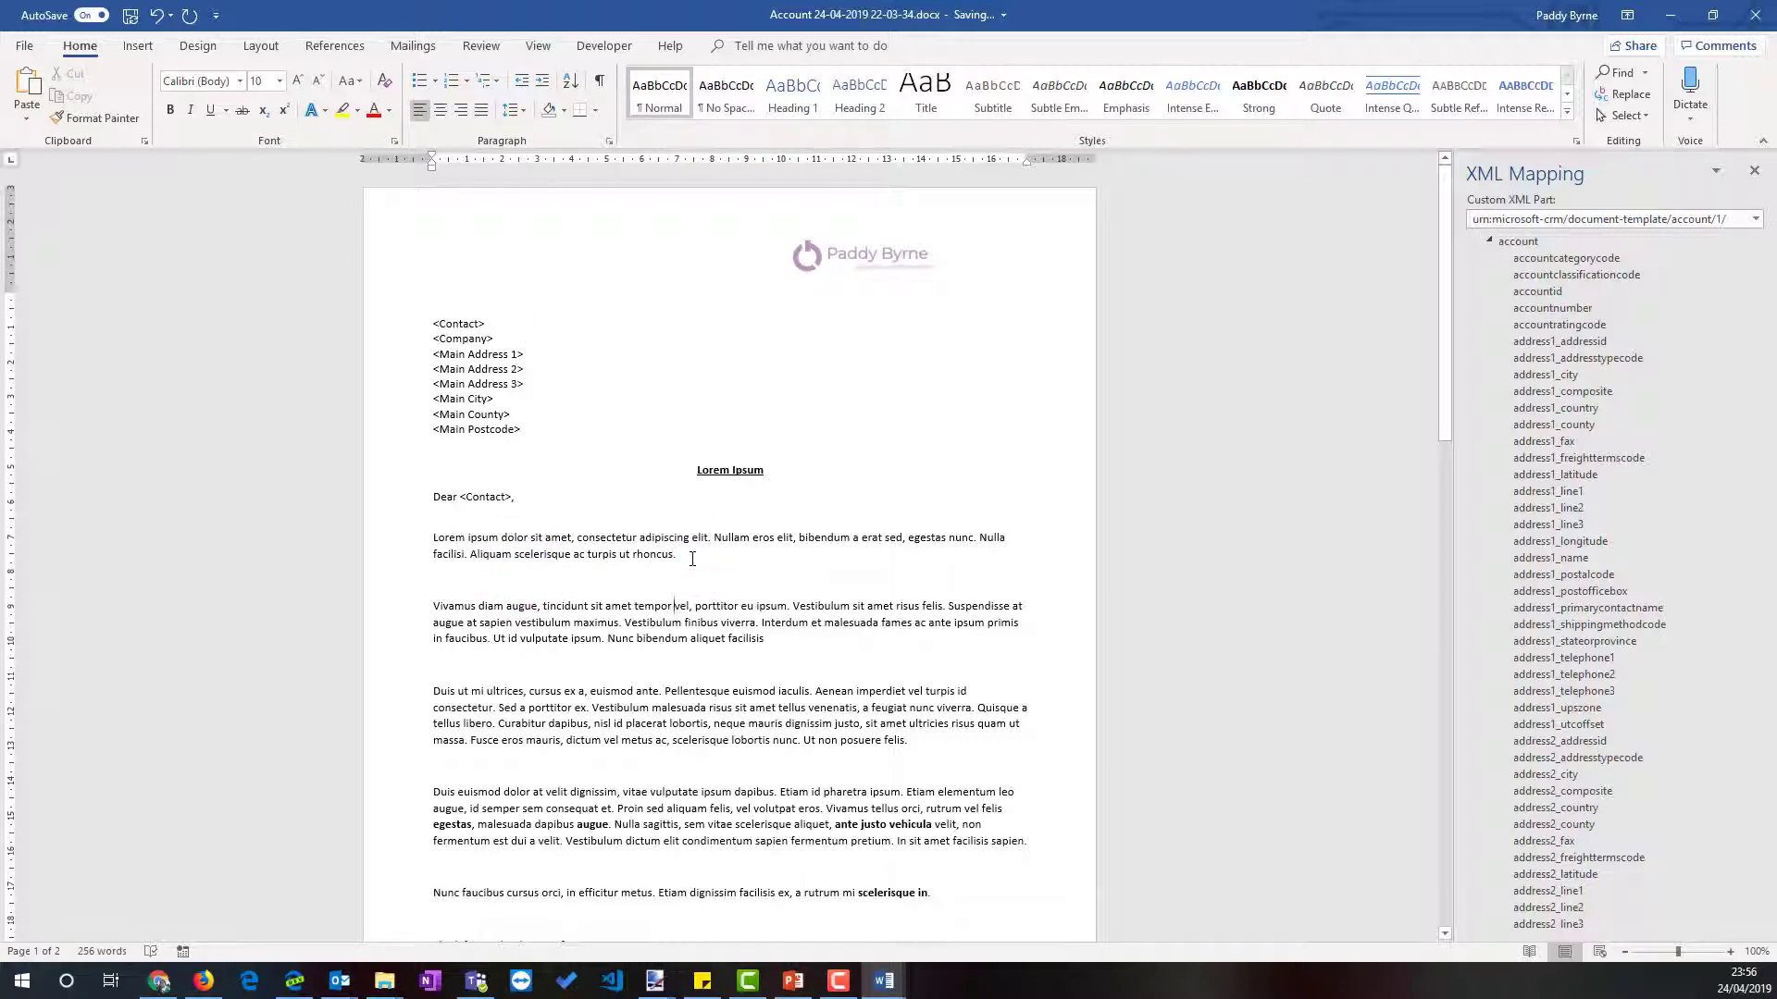
- Delete the empty paragraph after the Account letter's first body paragraph
click(681, 555)
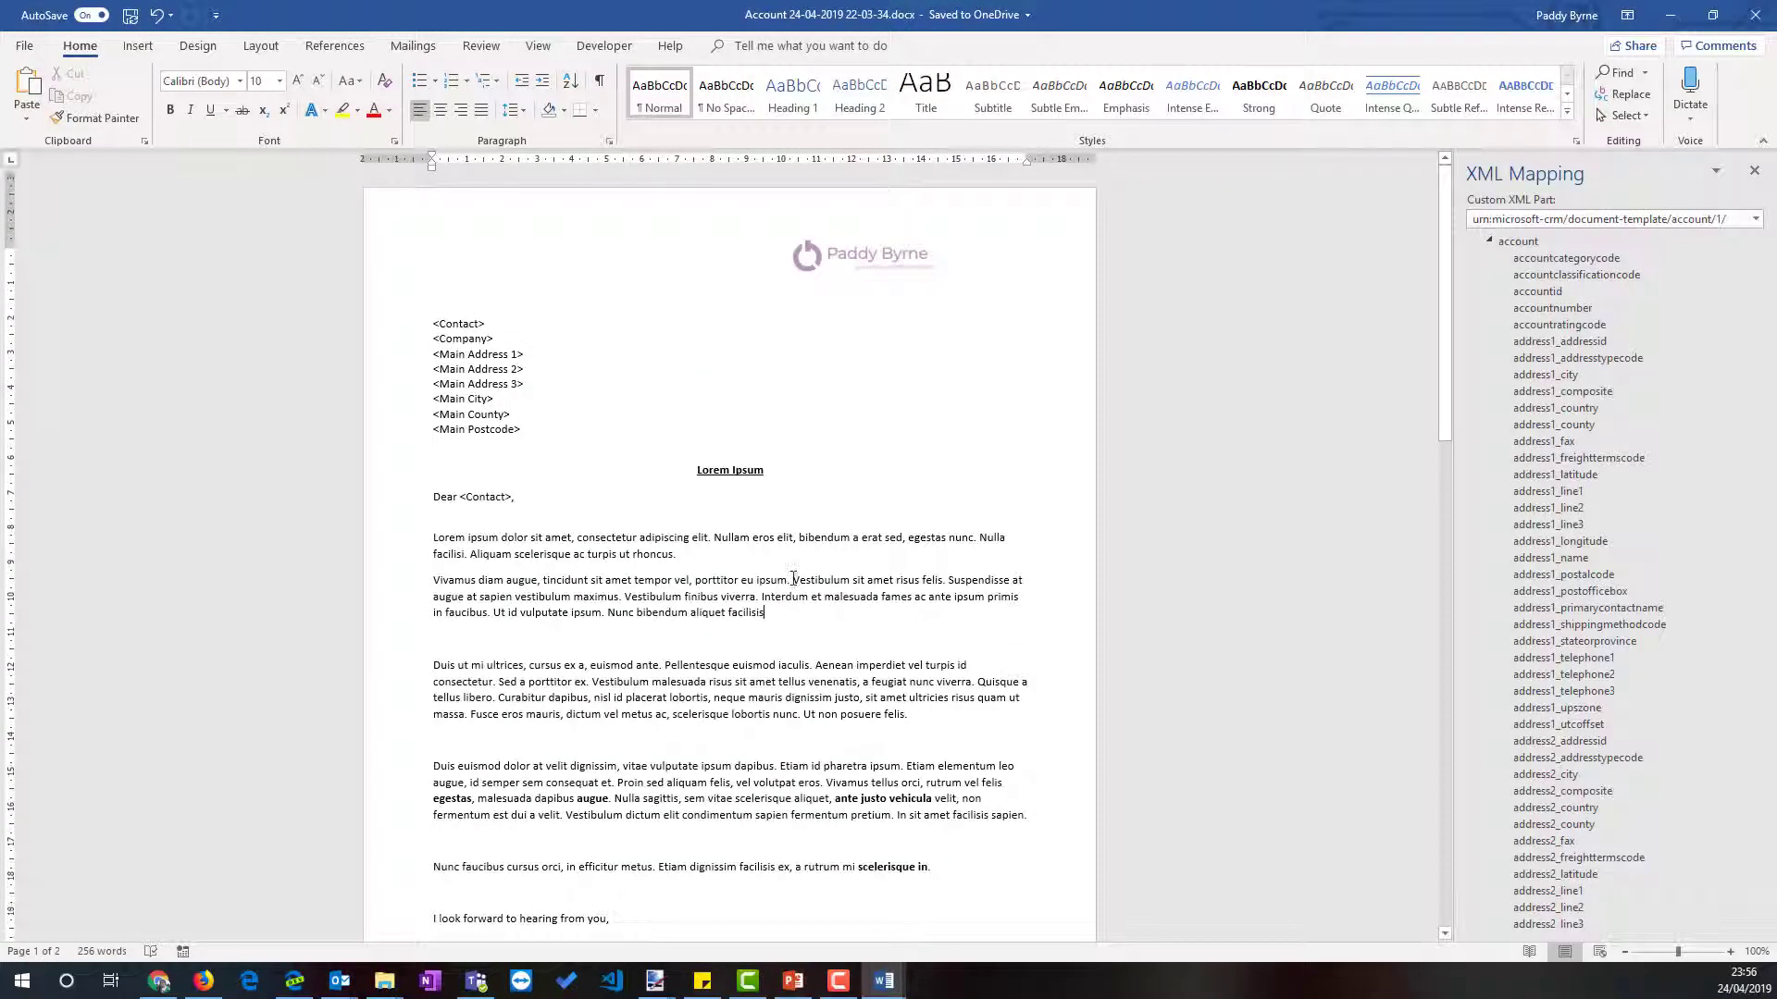
scroll(down, 3)
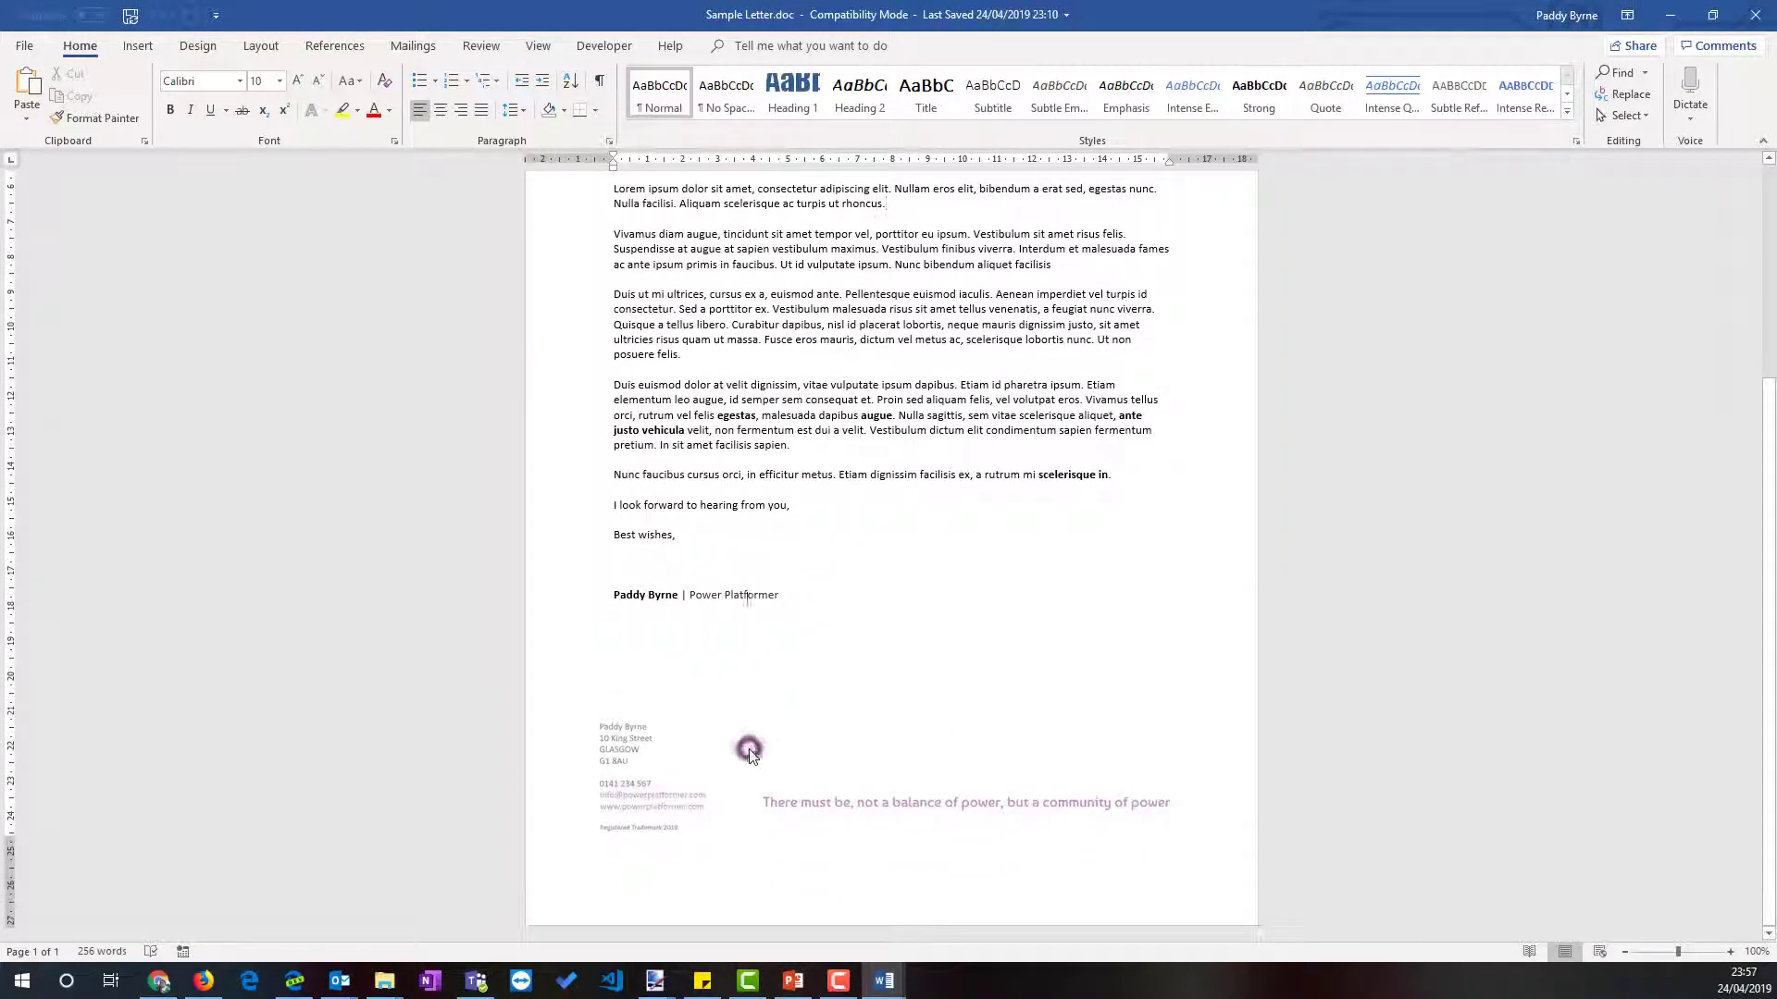
- Compare the sample's footer and start editing inside the Account document's footer
double_click(749, 751)
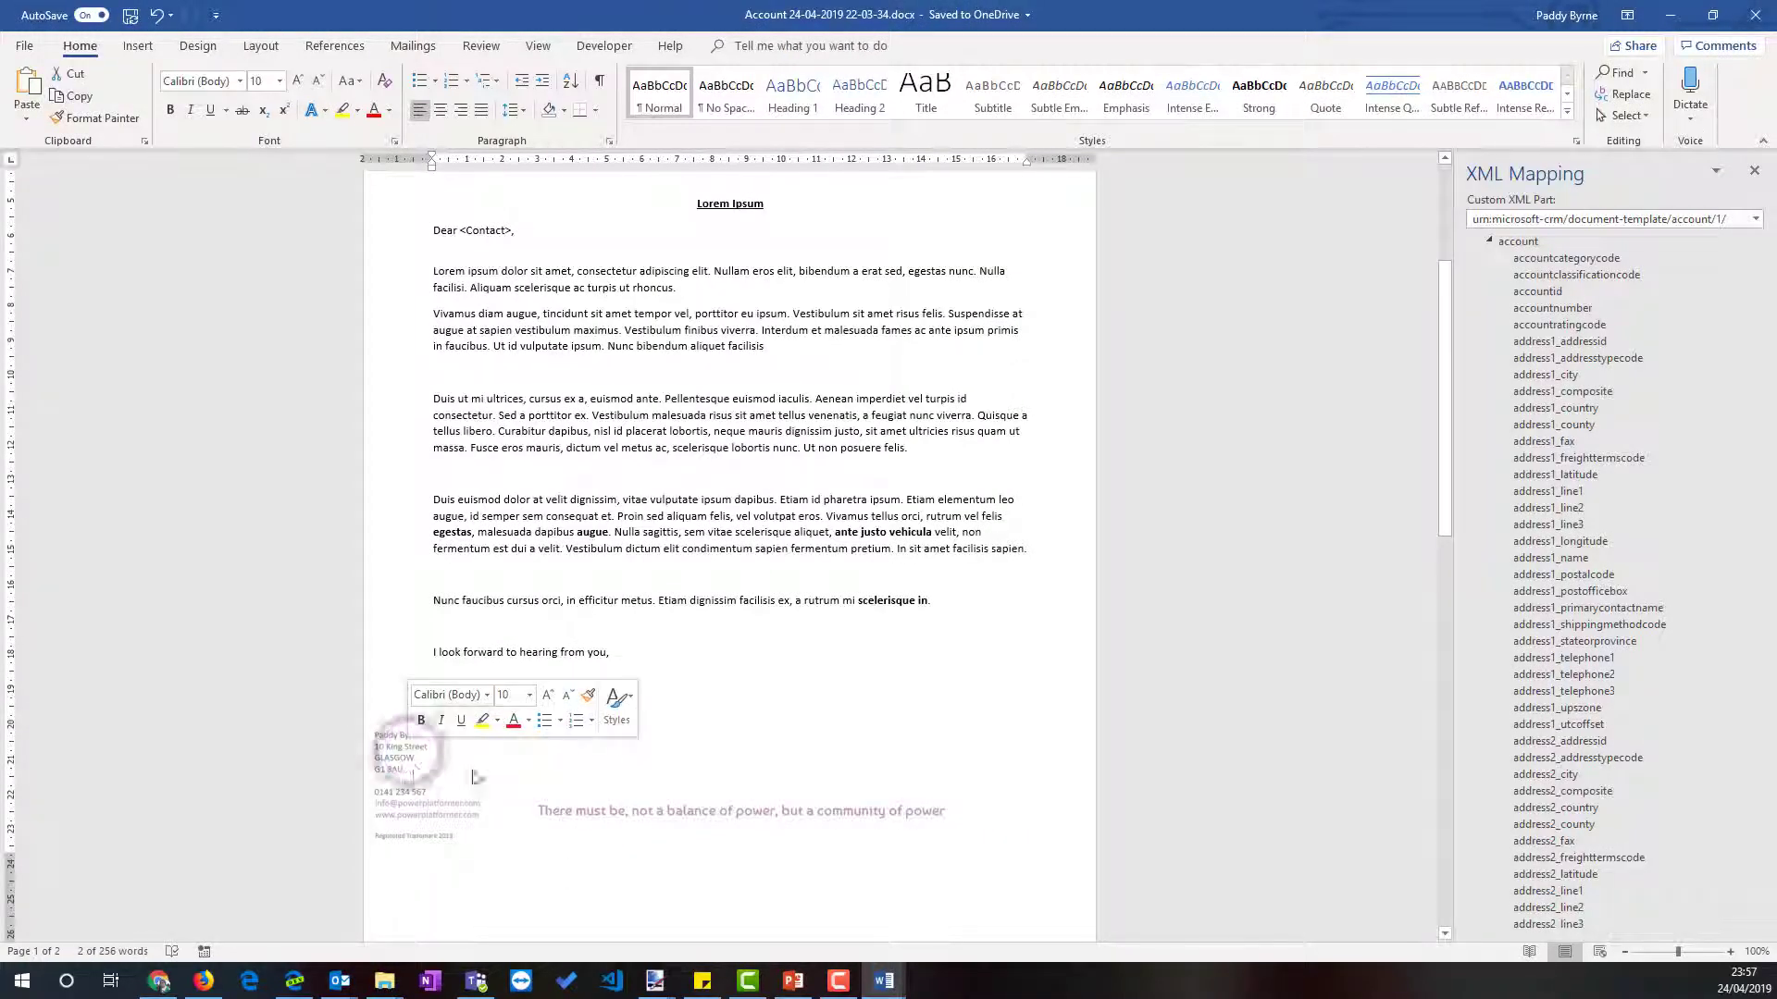
double_click(472, 770)
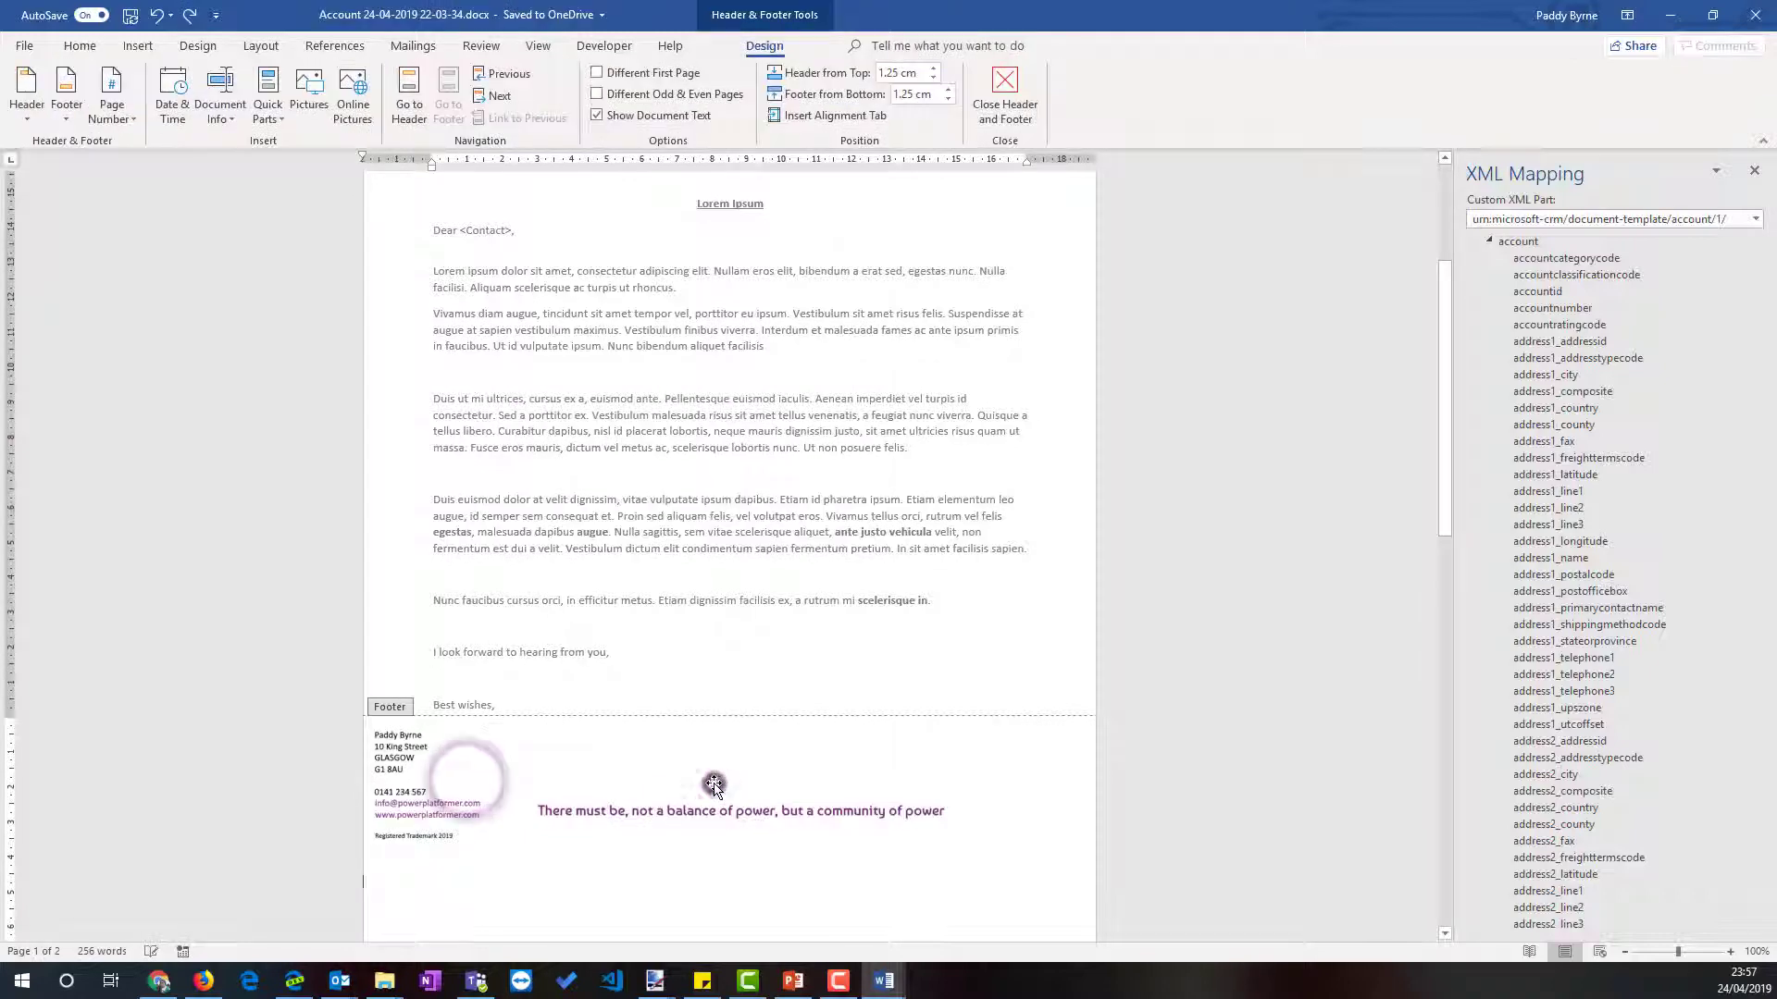
click(714, 785)
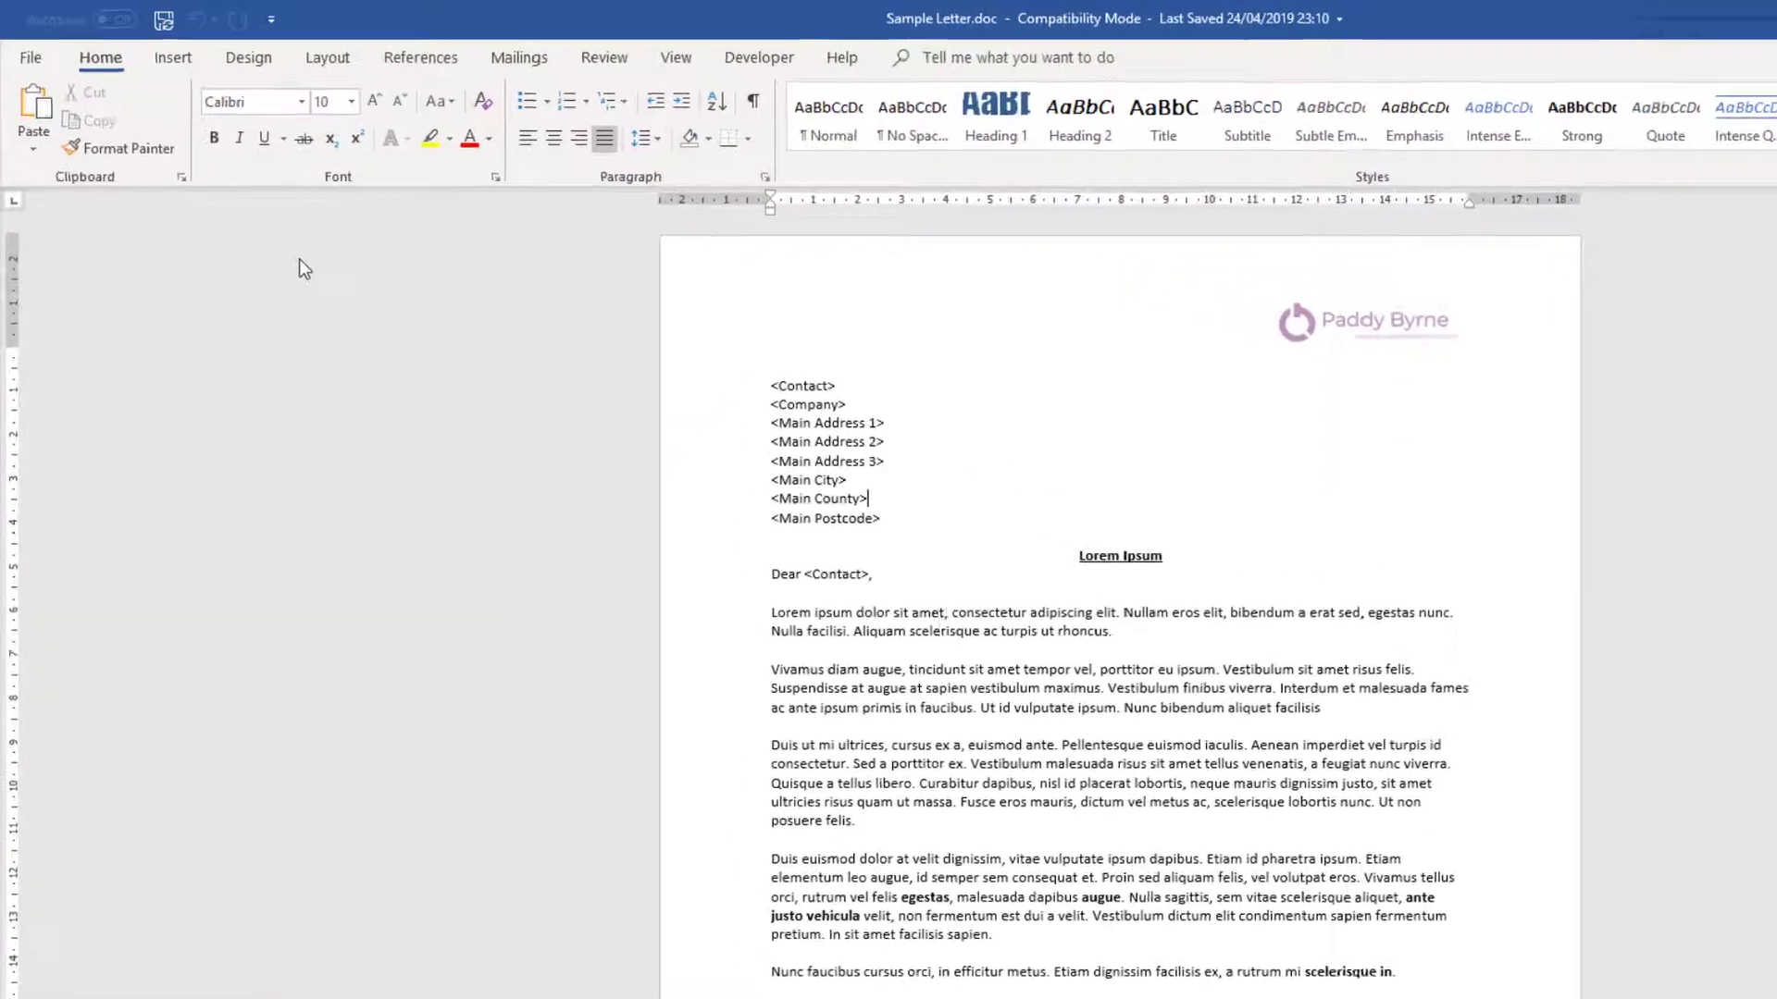
- Start Save As for the sample letter with file type Word Template (*.dotx)
click(37, 58)
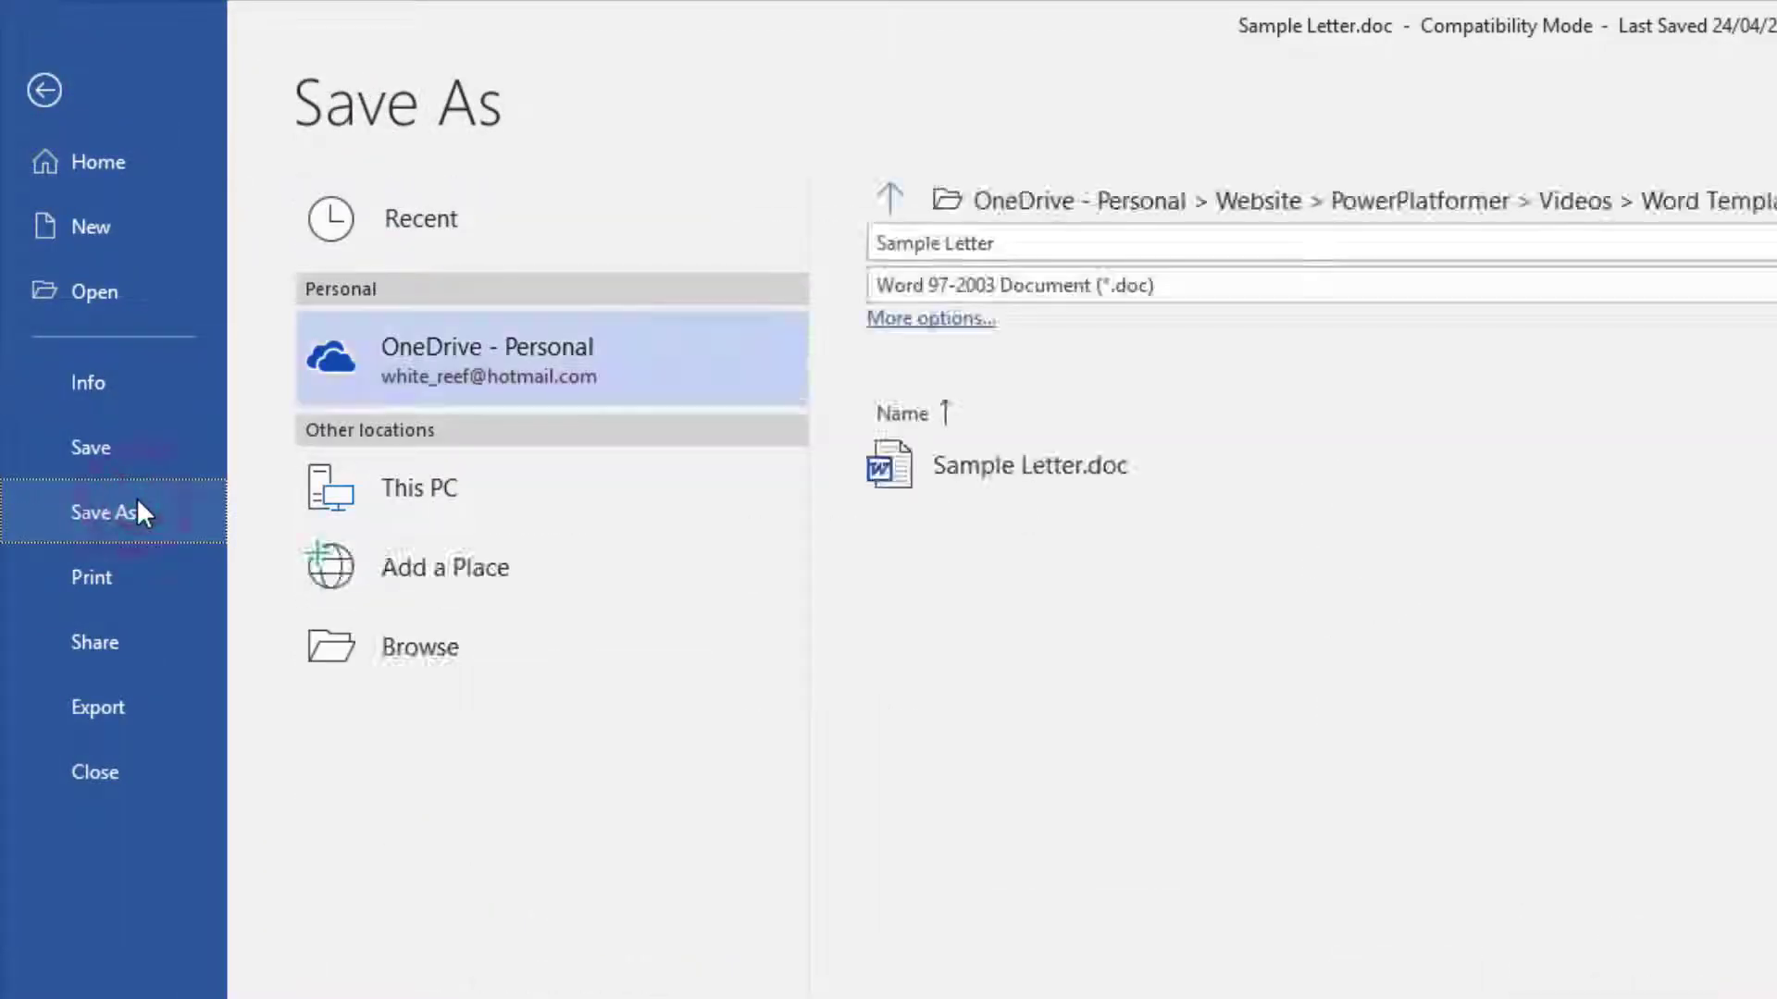
click(456, 655)
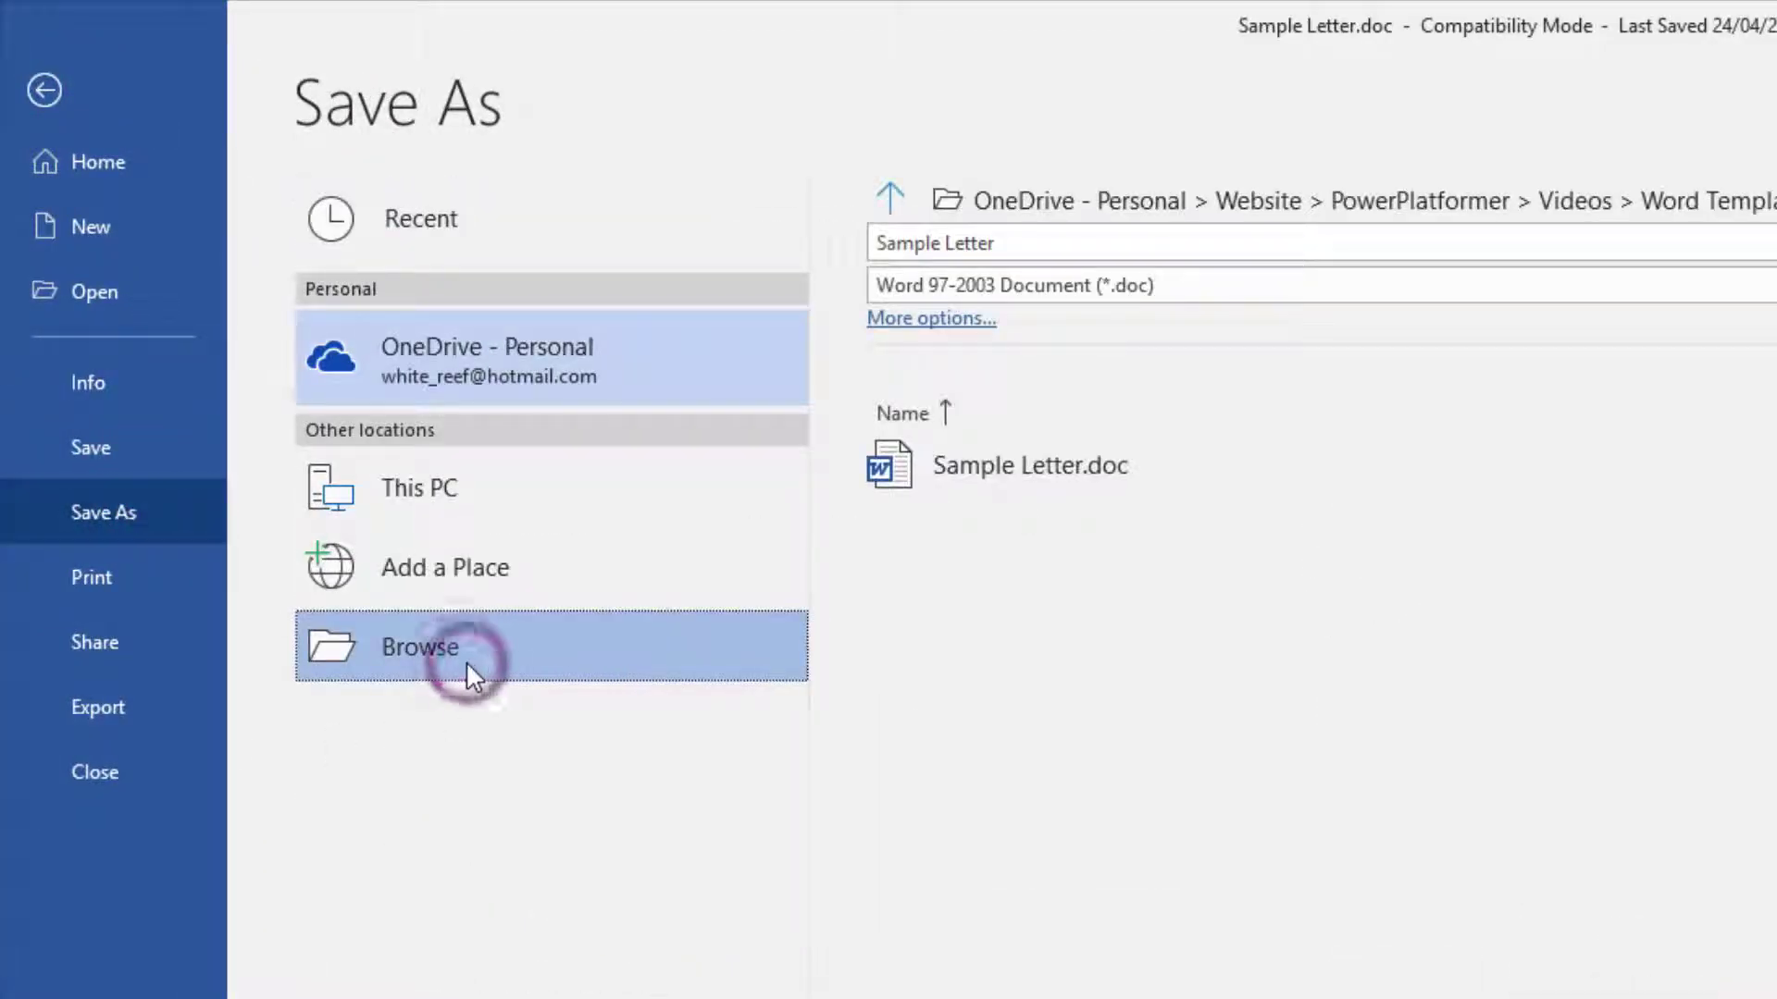
click(418, 648)
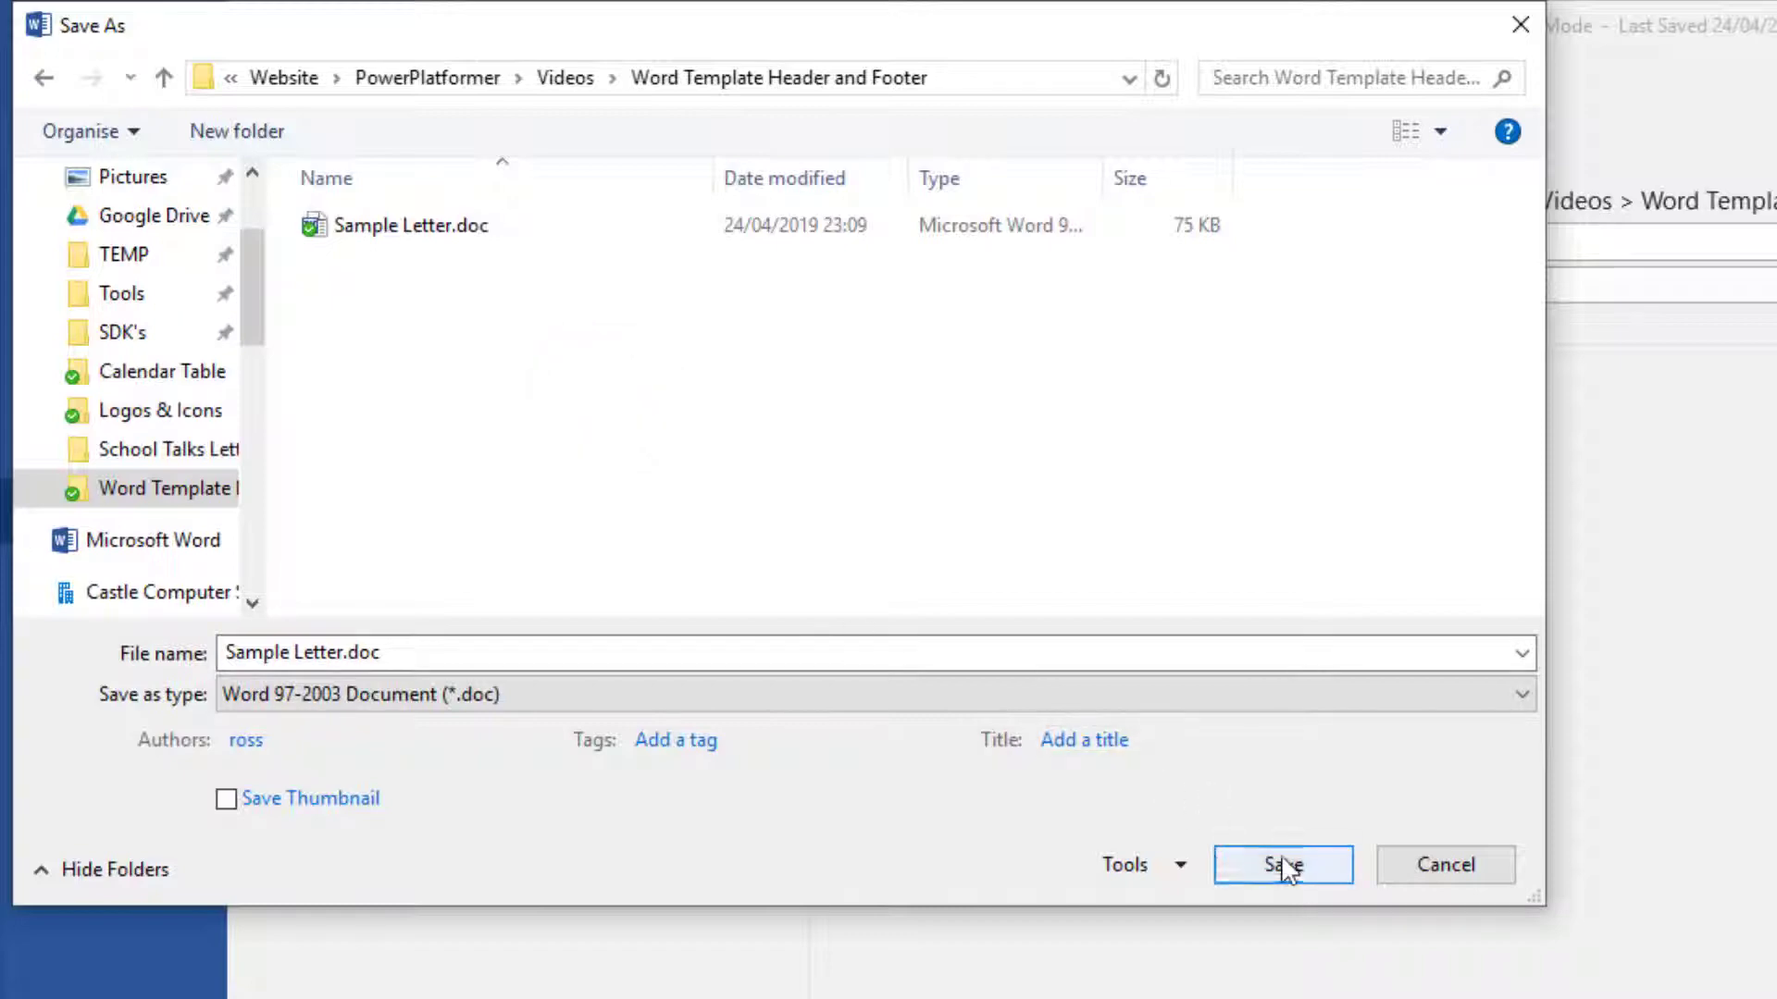
click(1517, 694)
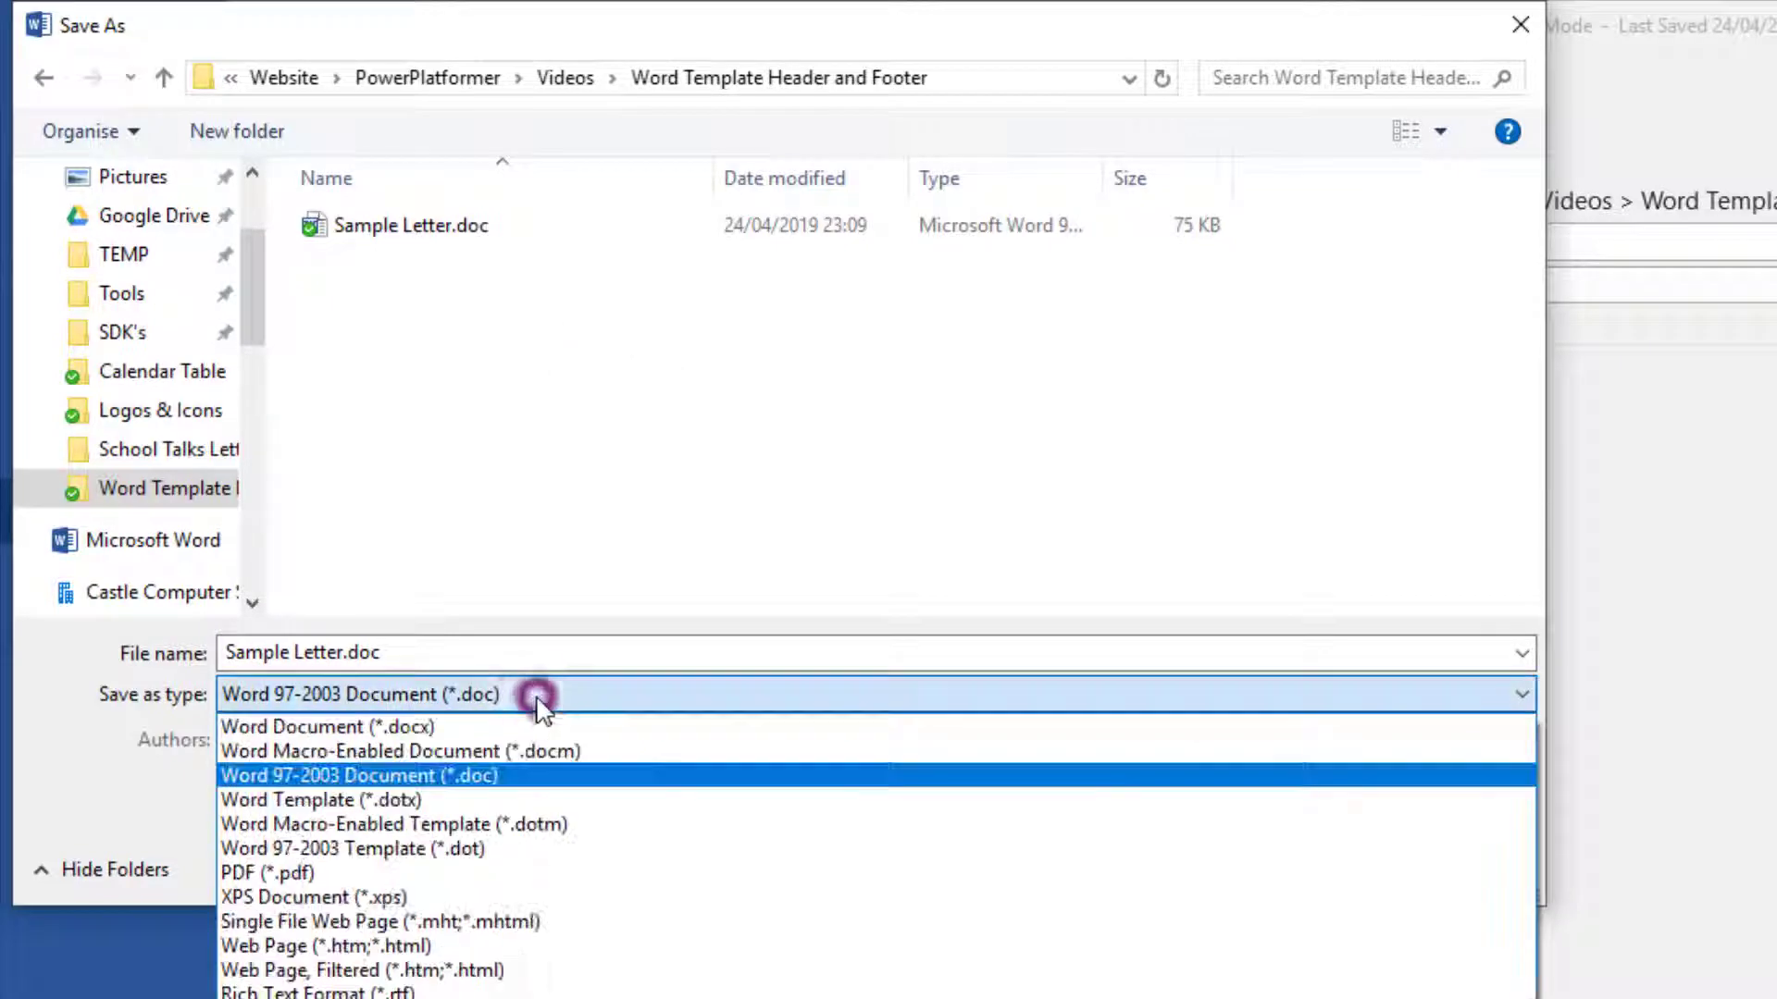
click(315, 800)
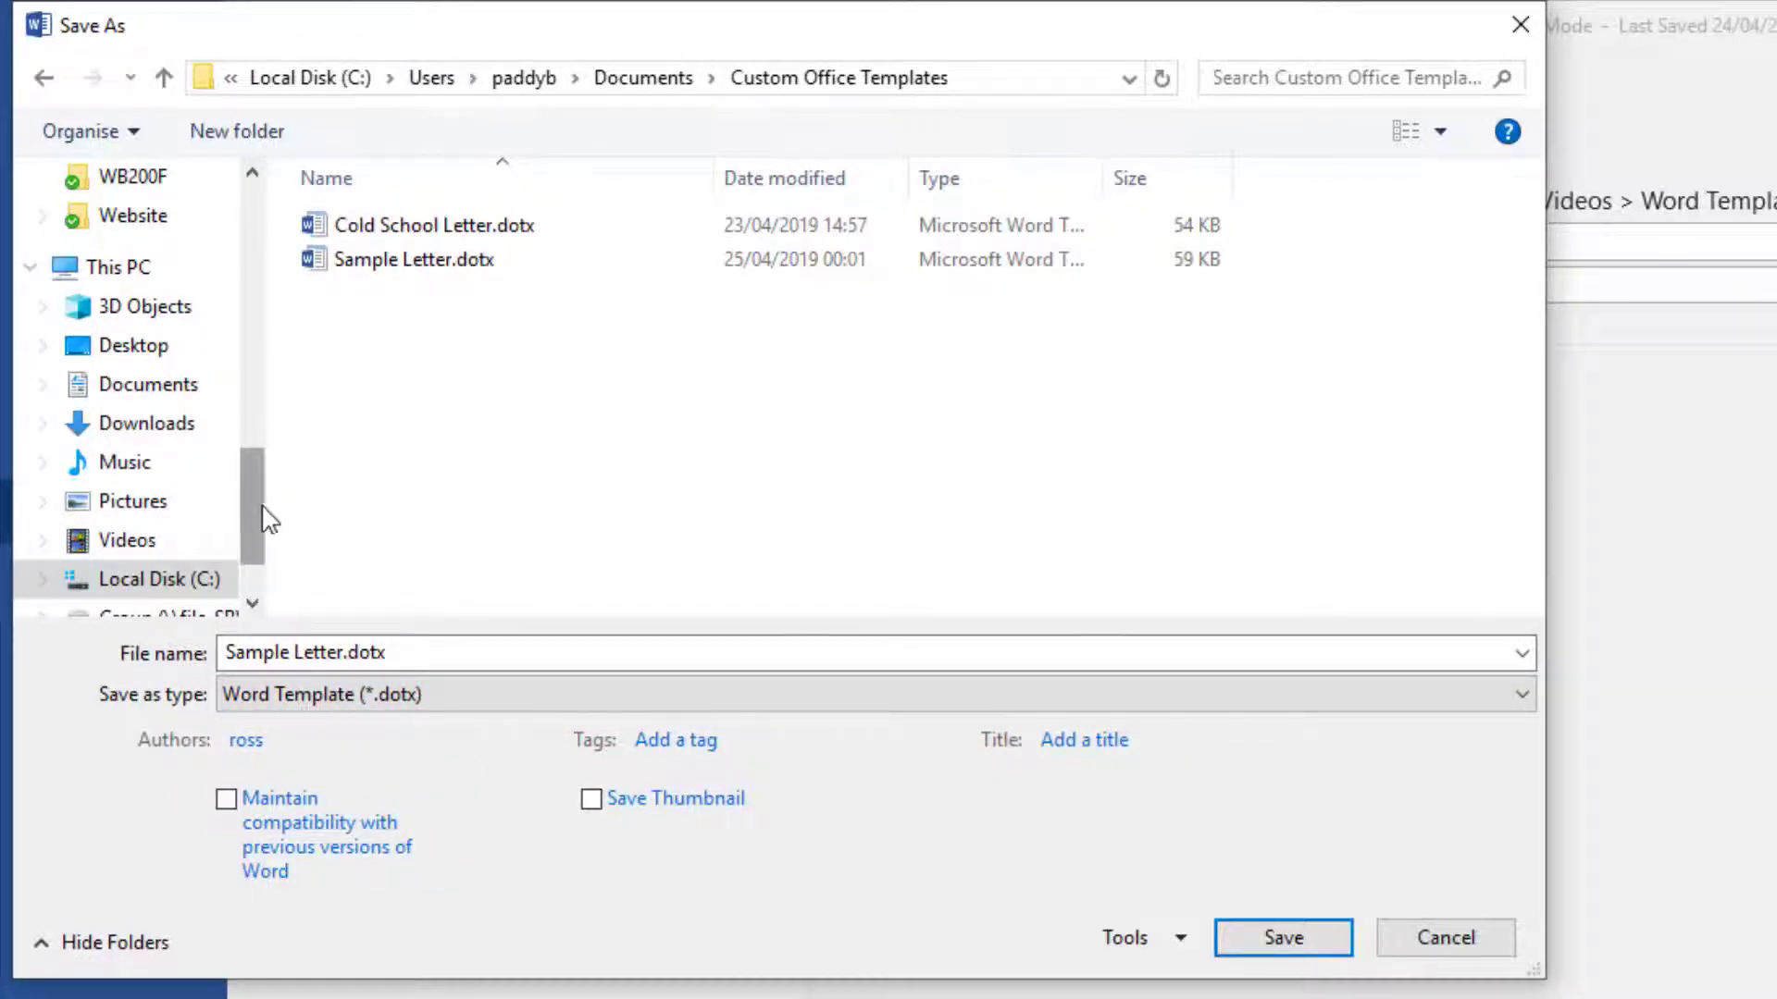
- Save it as Sample Letter.dotx in the Word Template Header and Footer folder
scroll(down, 3)
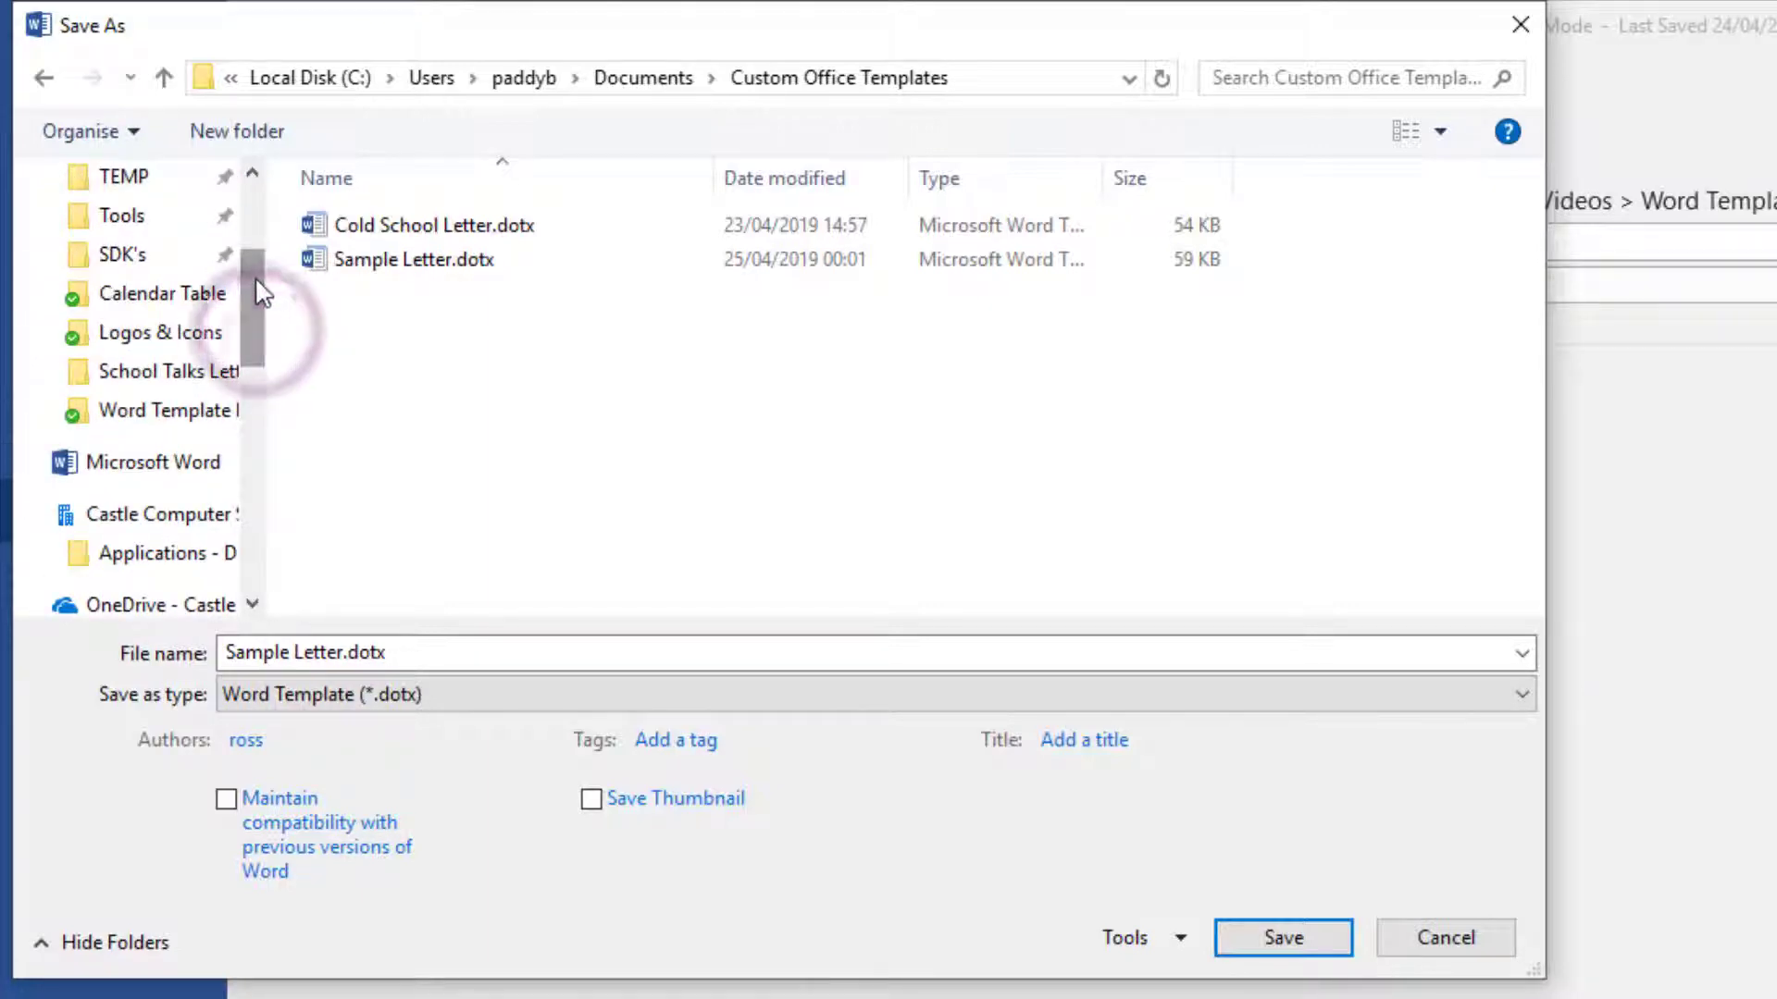
click(167, 409)
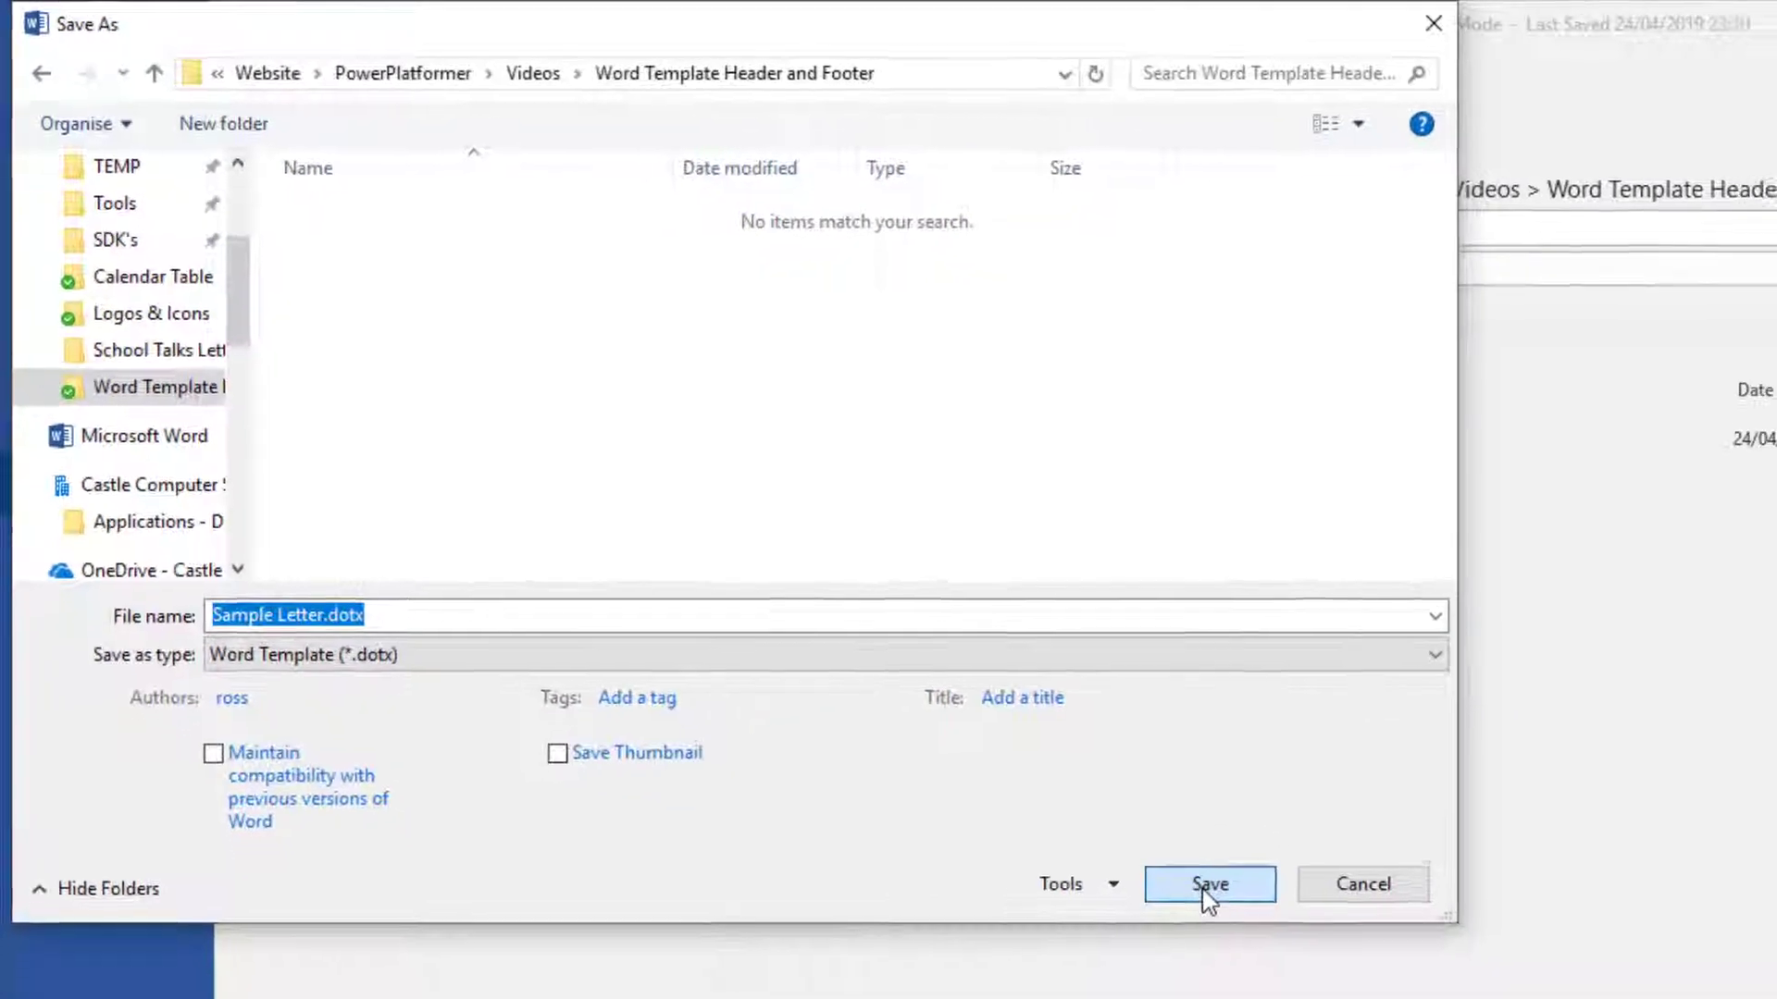
click(1211, 885)
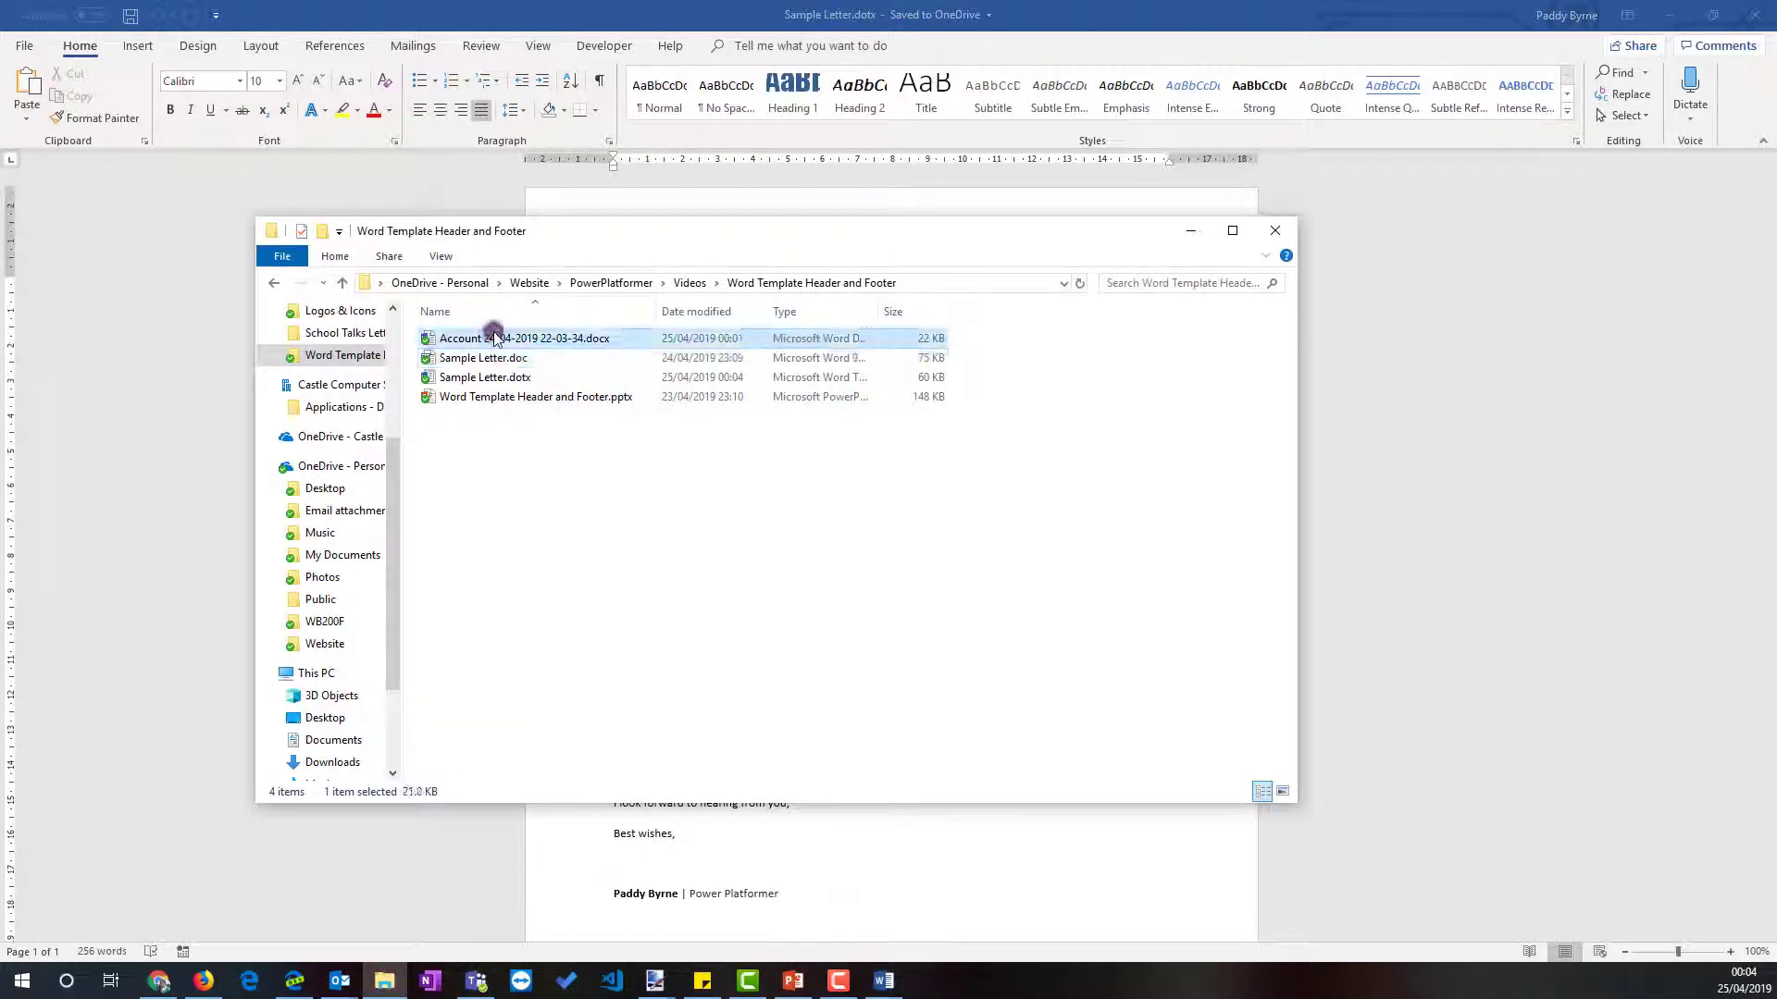
- Open the Account document and go to its Document Template settings to attach a template
double_click(496, 337)
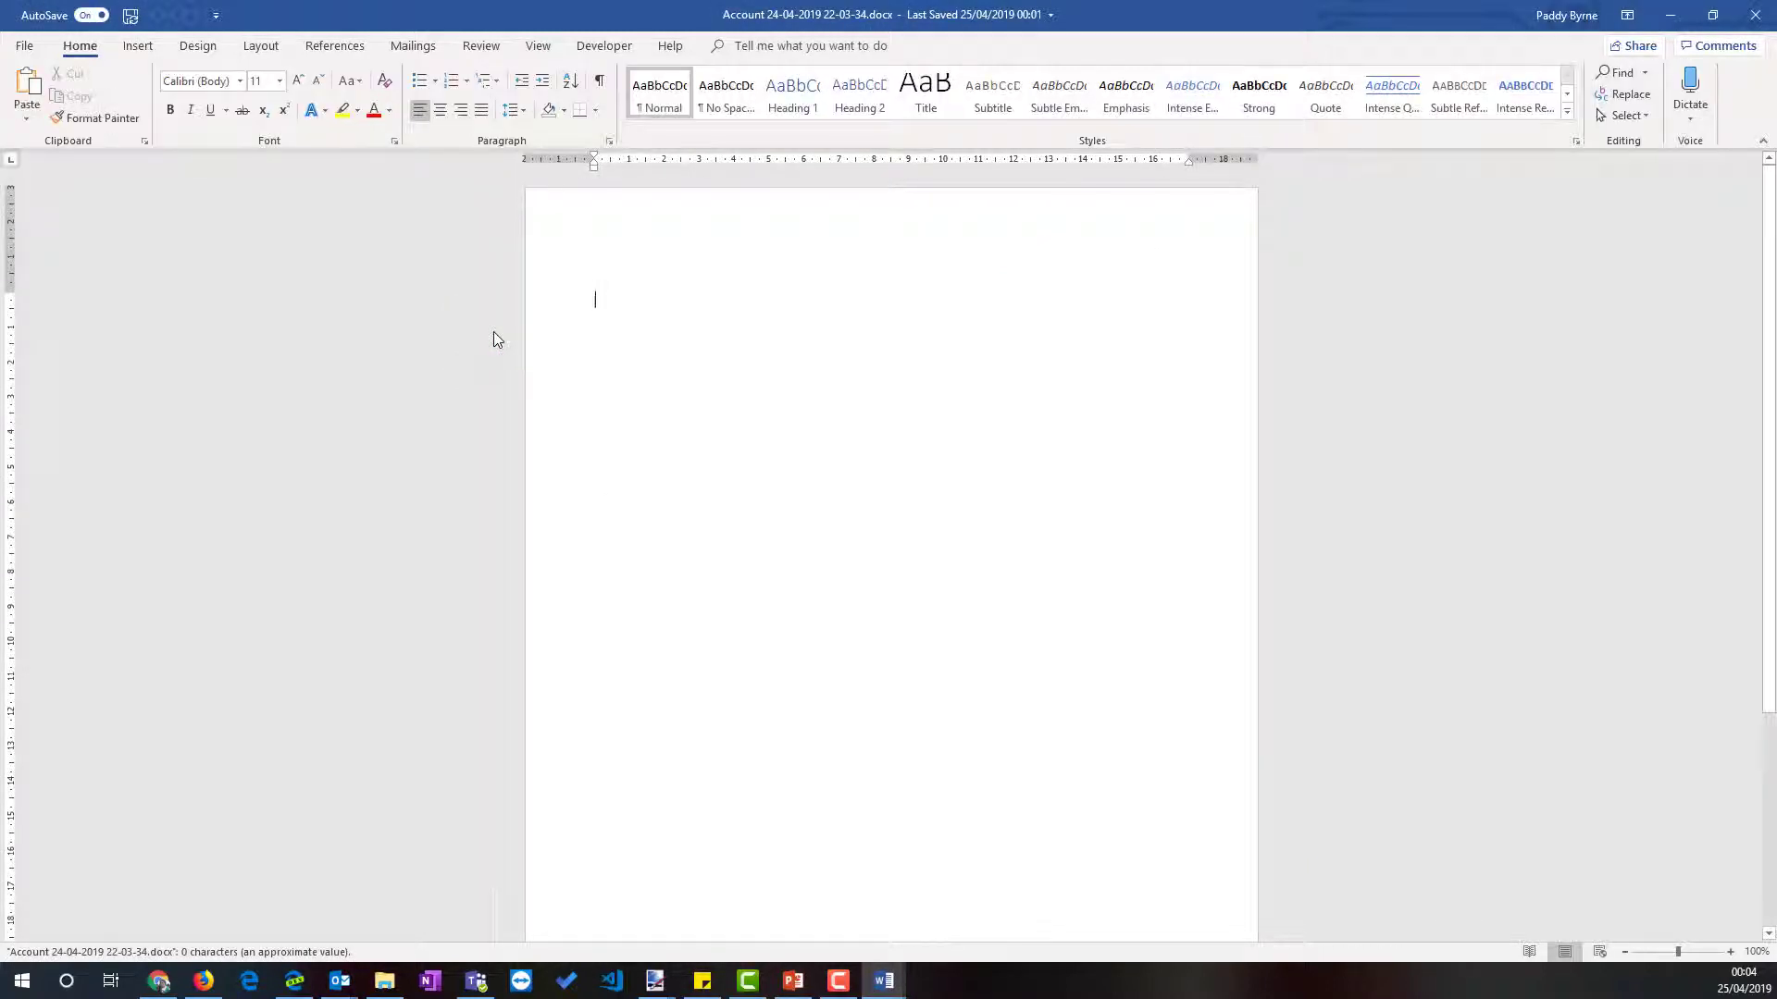
mouse_move(1040, 380)
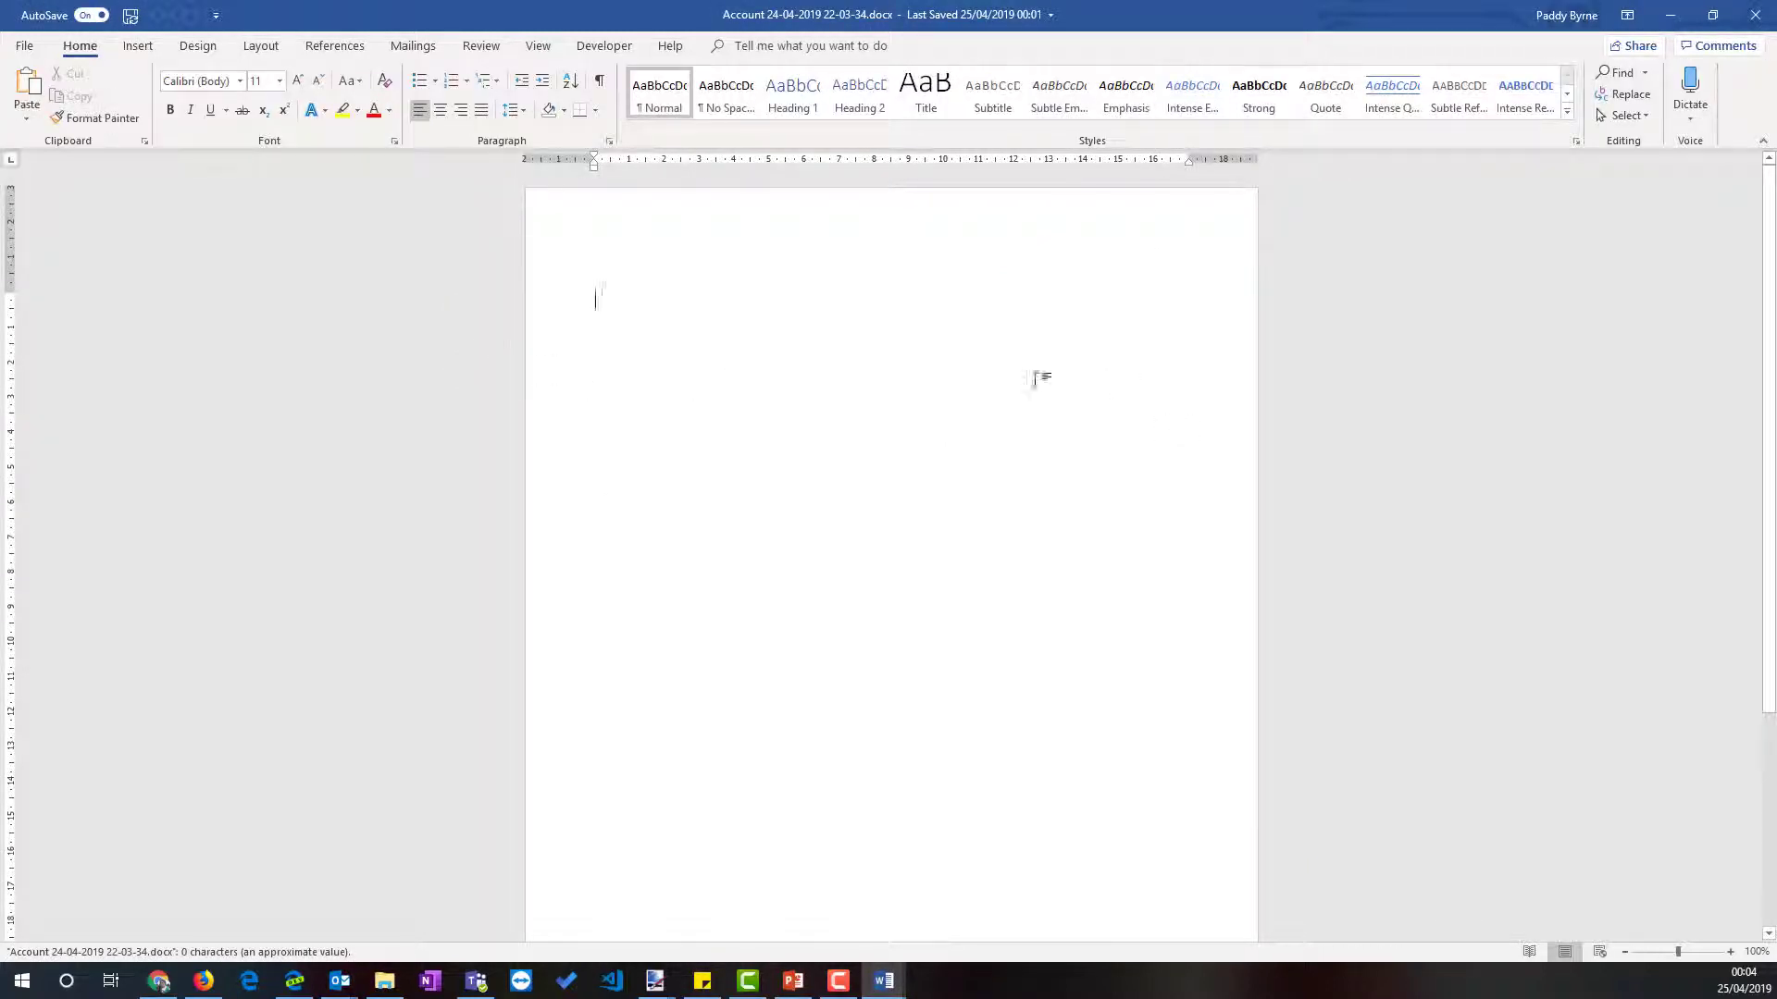
click(603, 45)
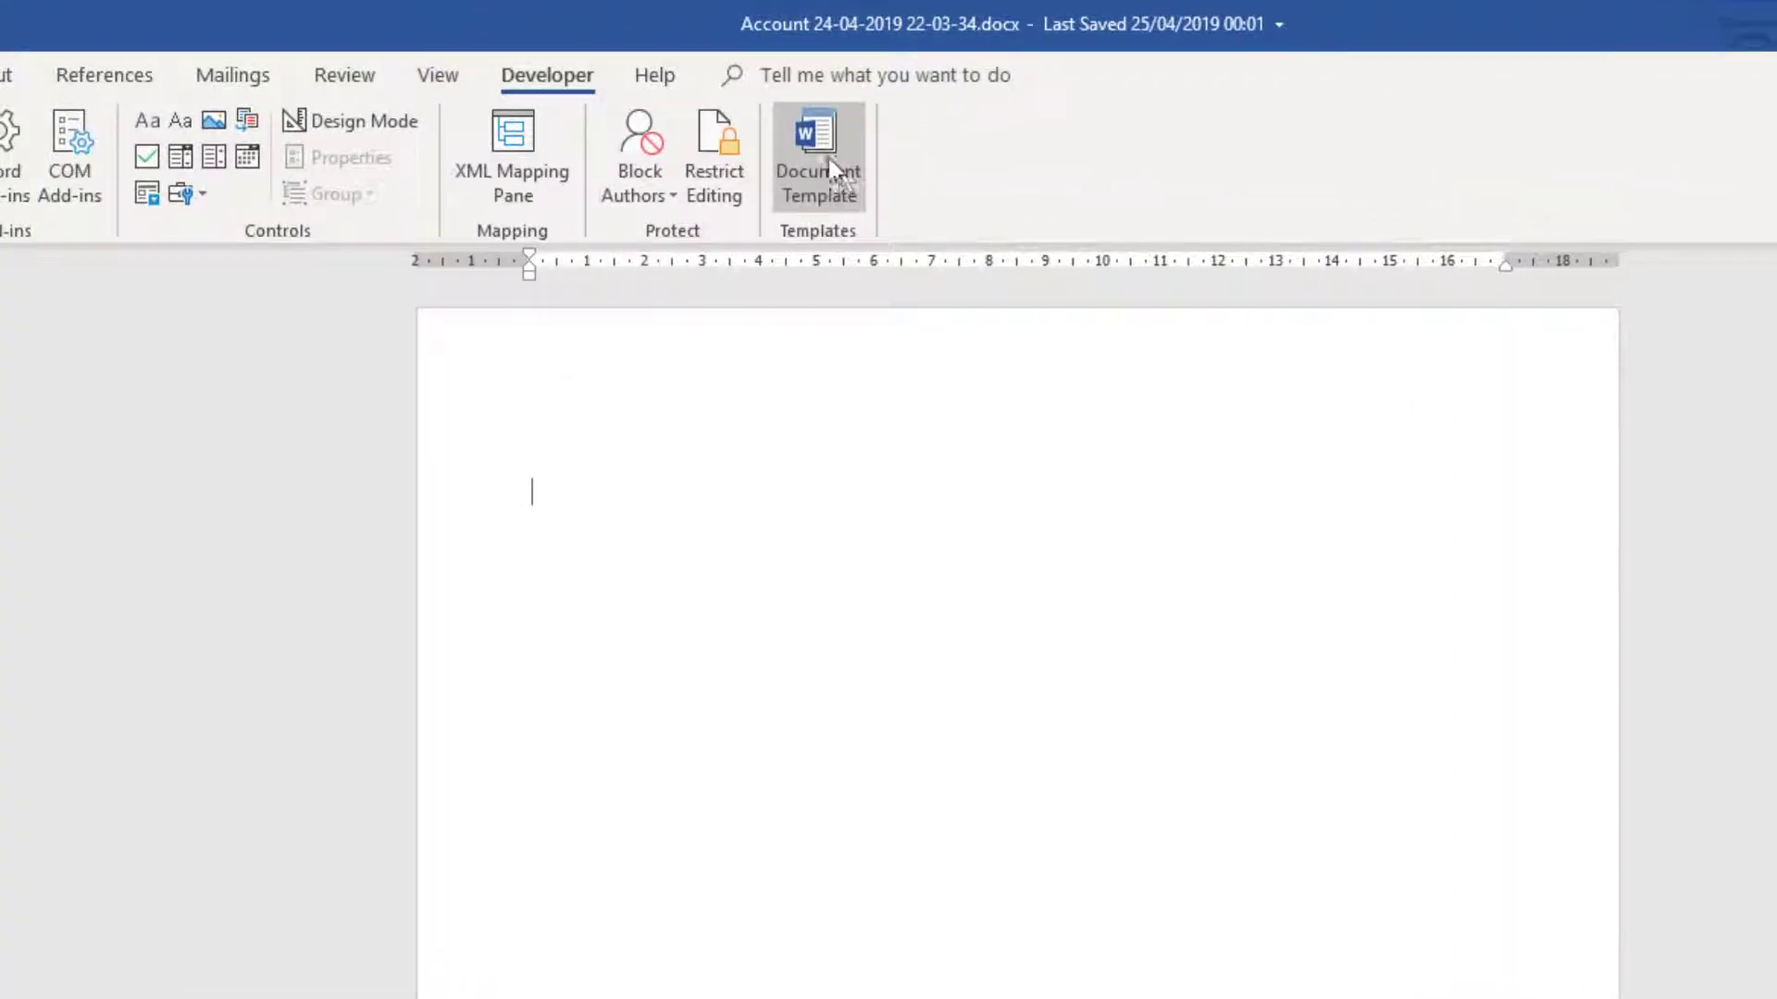
mouse_move(834, 166)
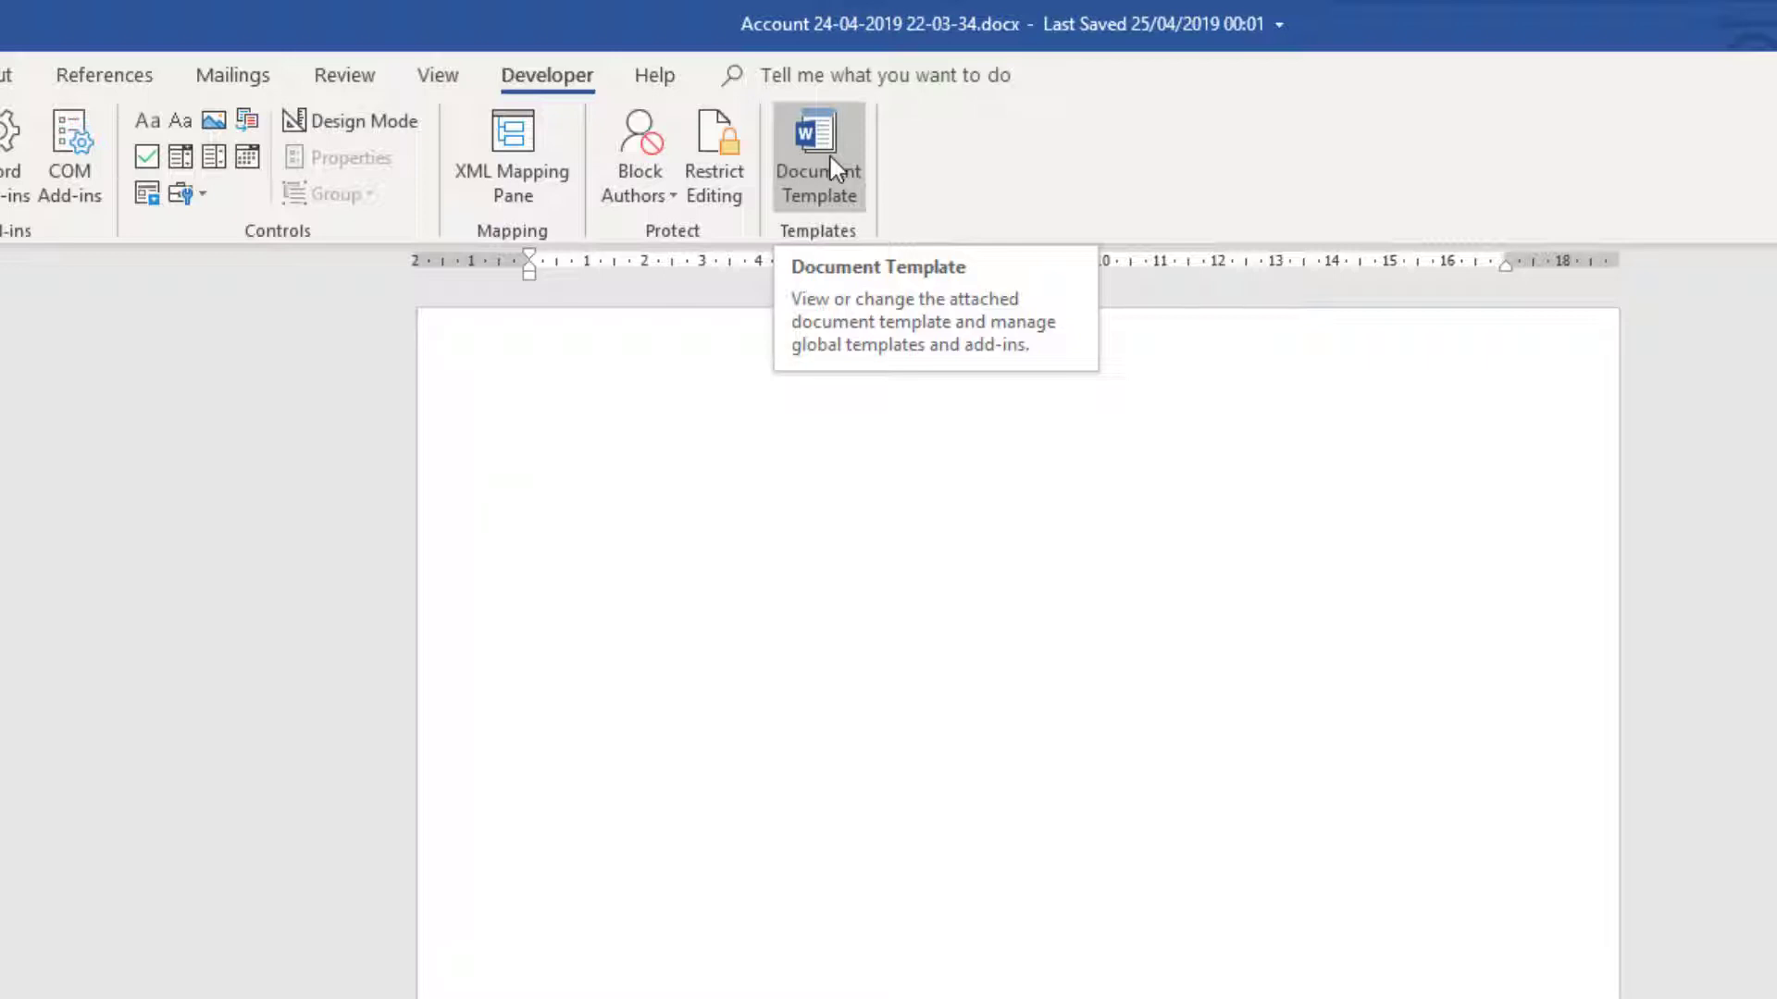
click(818, 133)
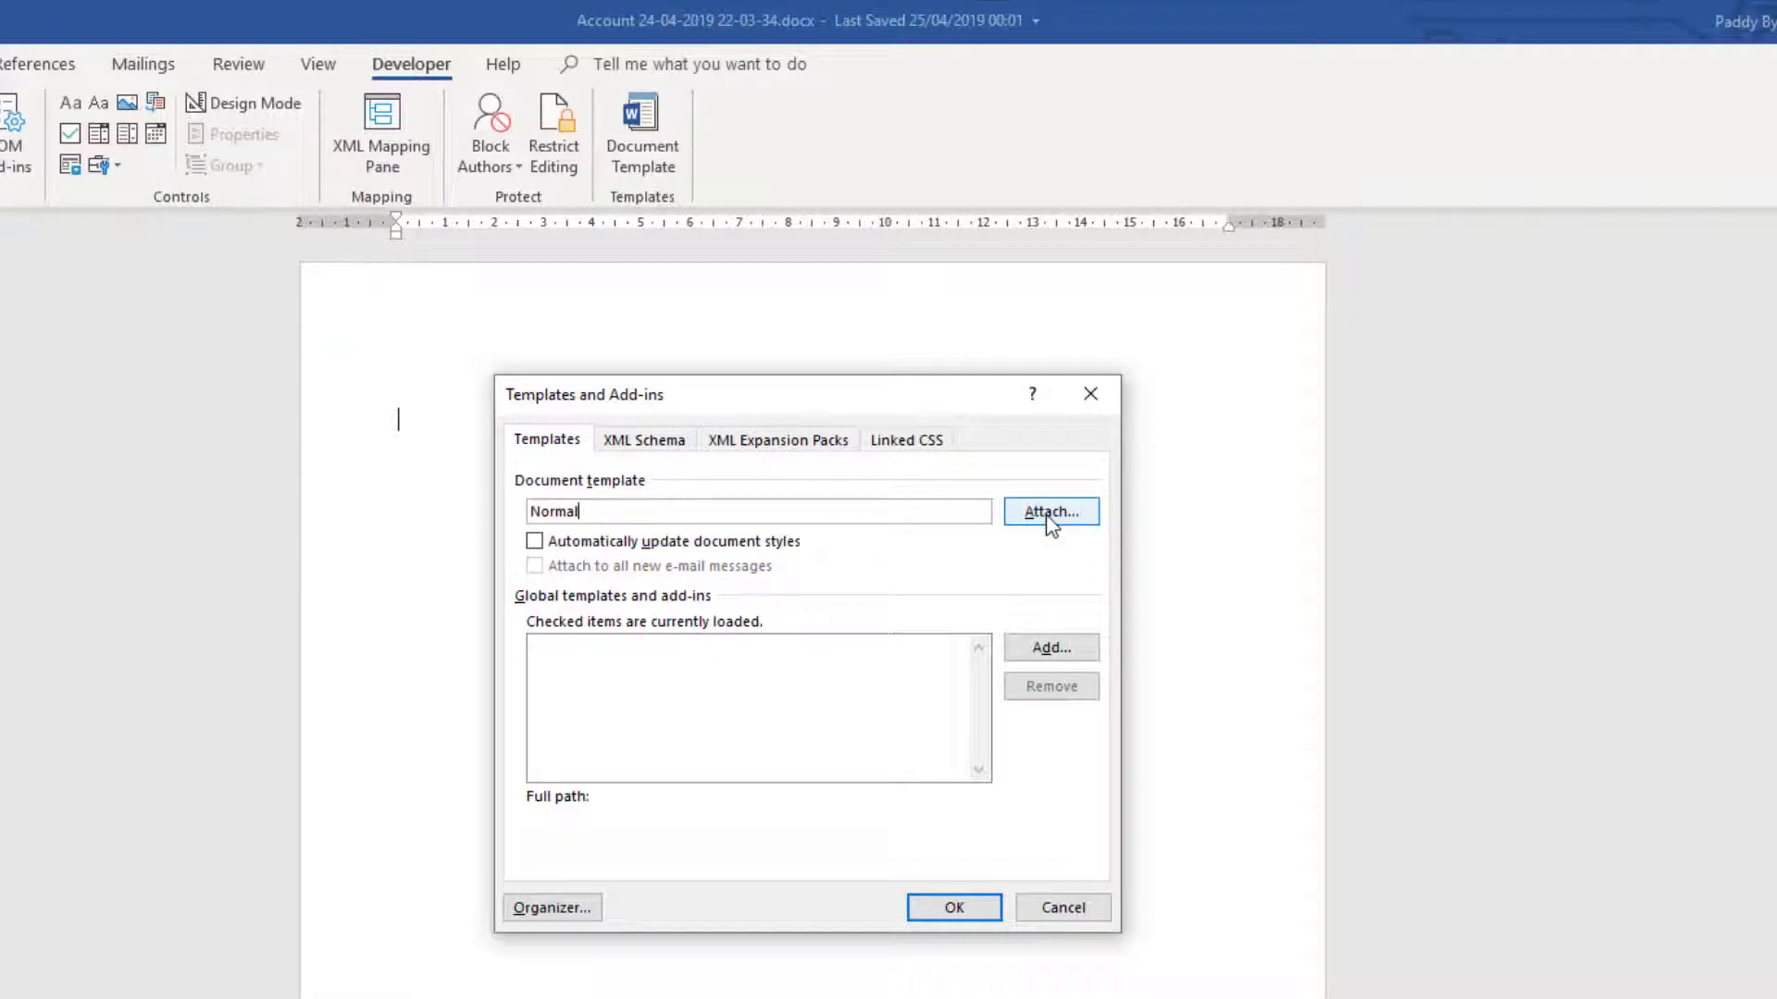
click(1049, 511)
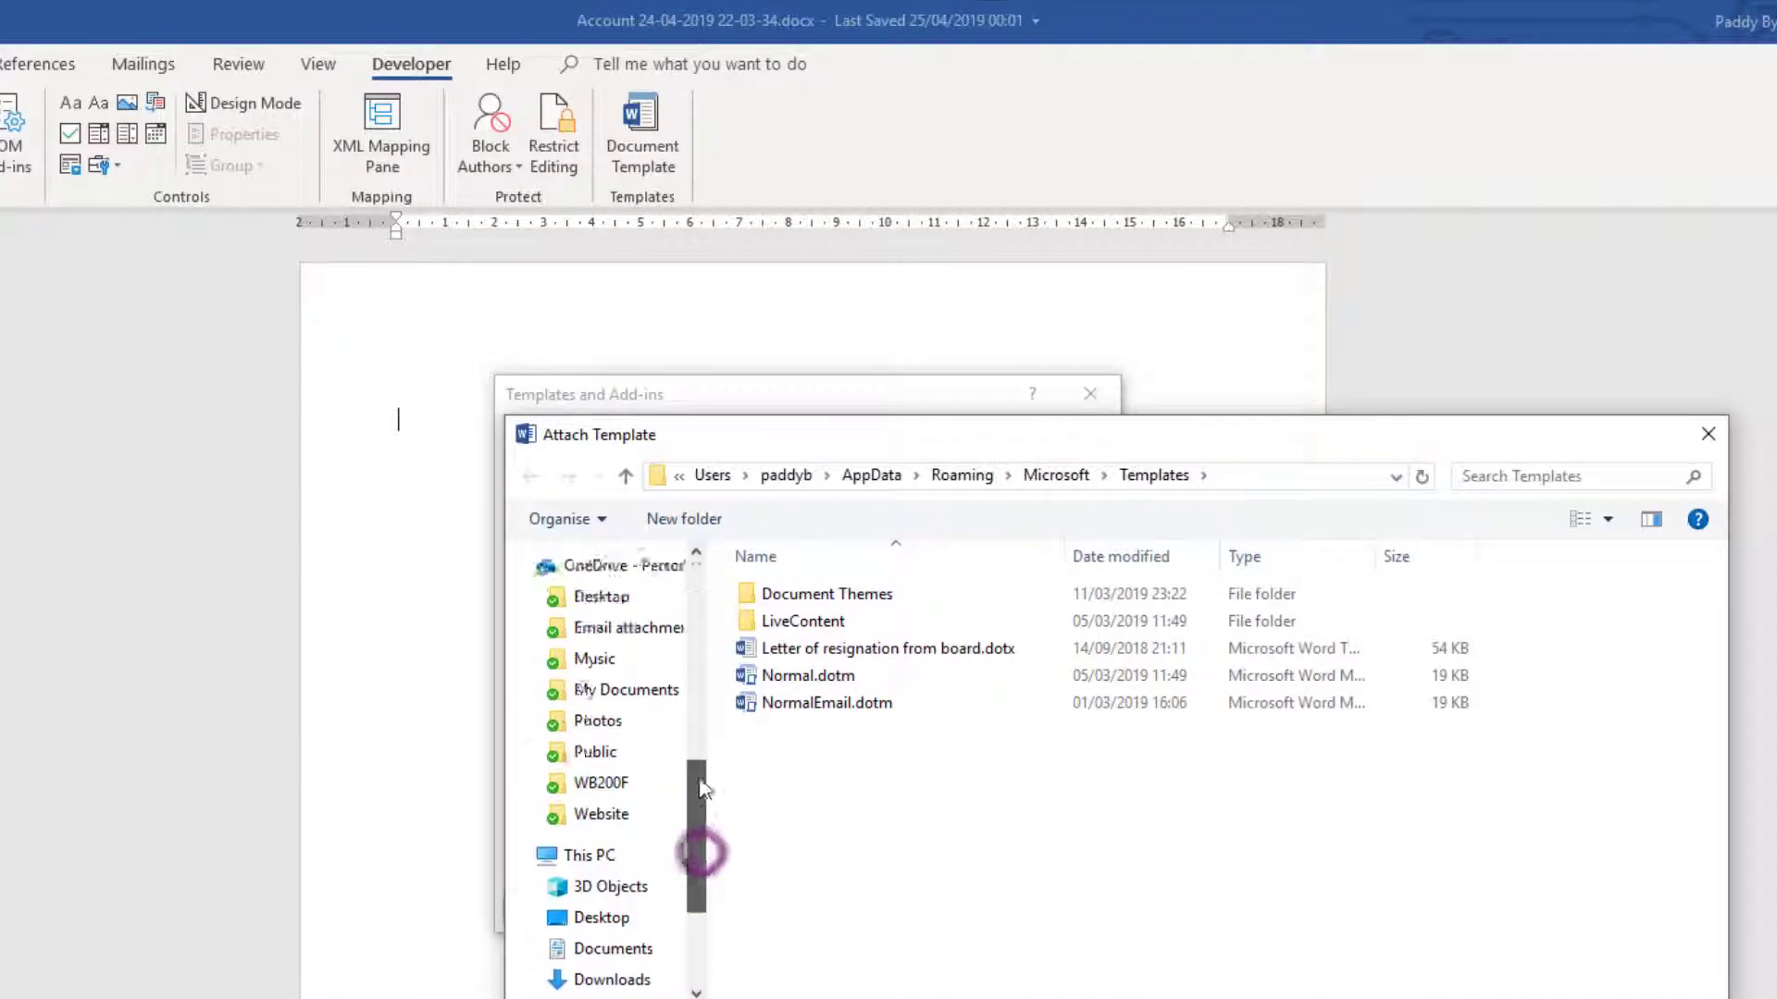
- Attach Sample Letter.dotx with document styles updating automatically
scroll(down, 3)
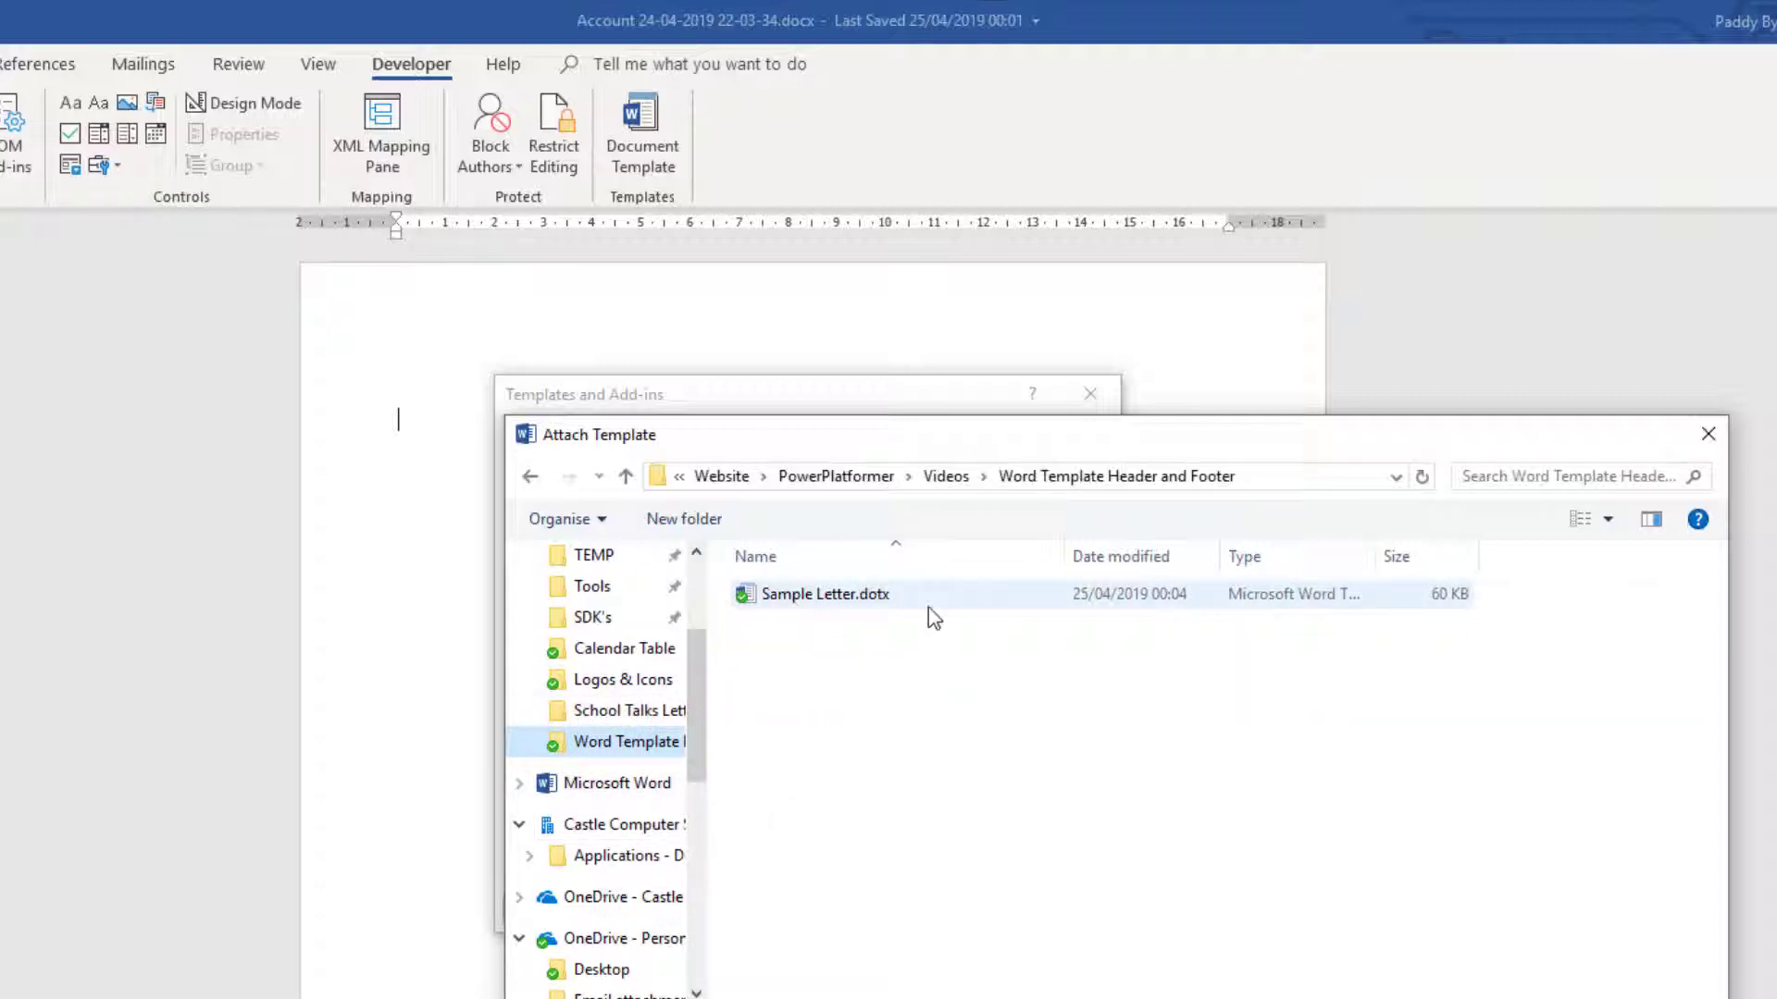
double_click(826, 594)
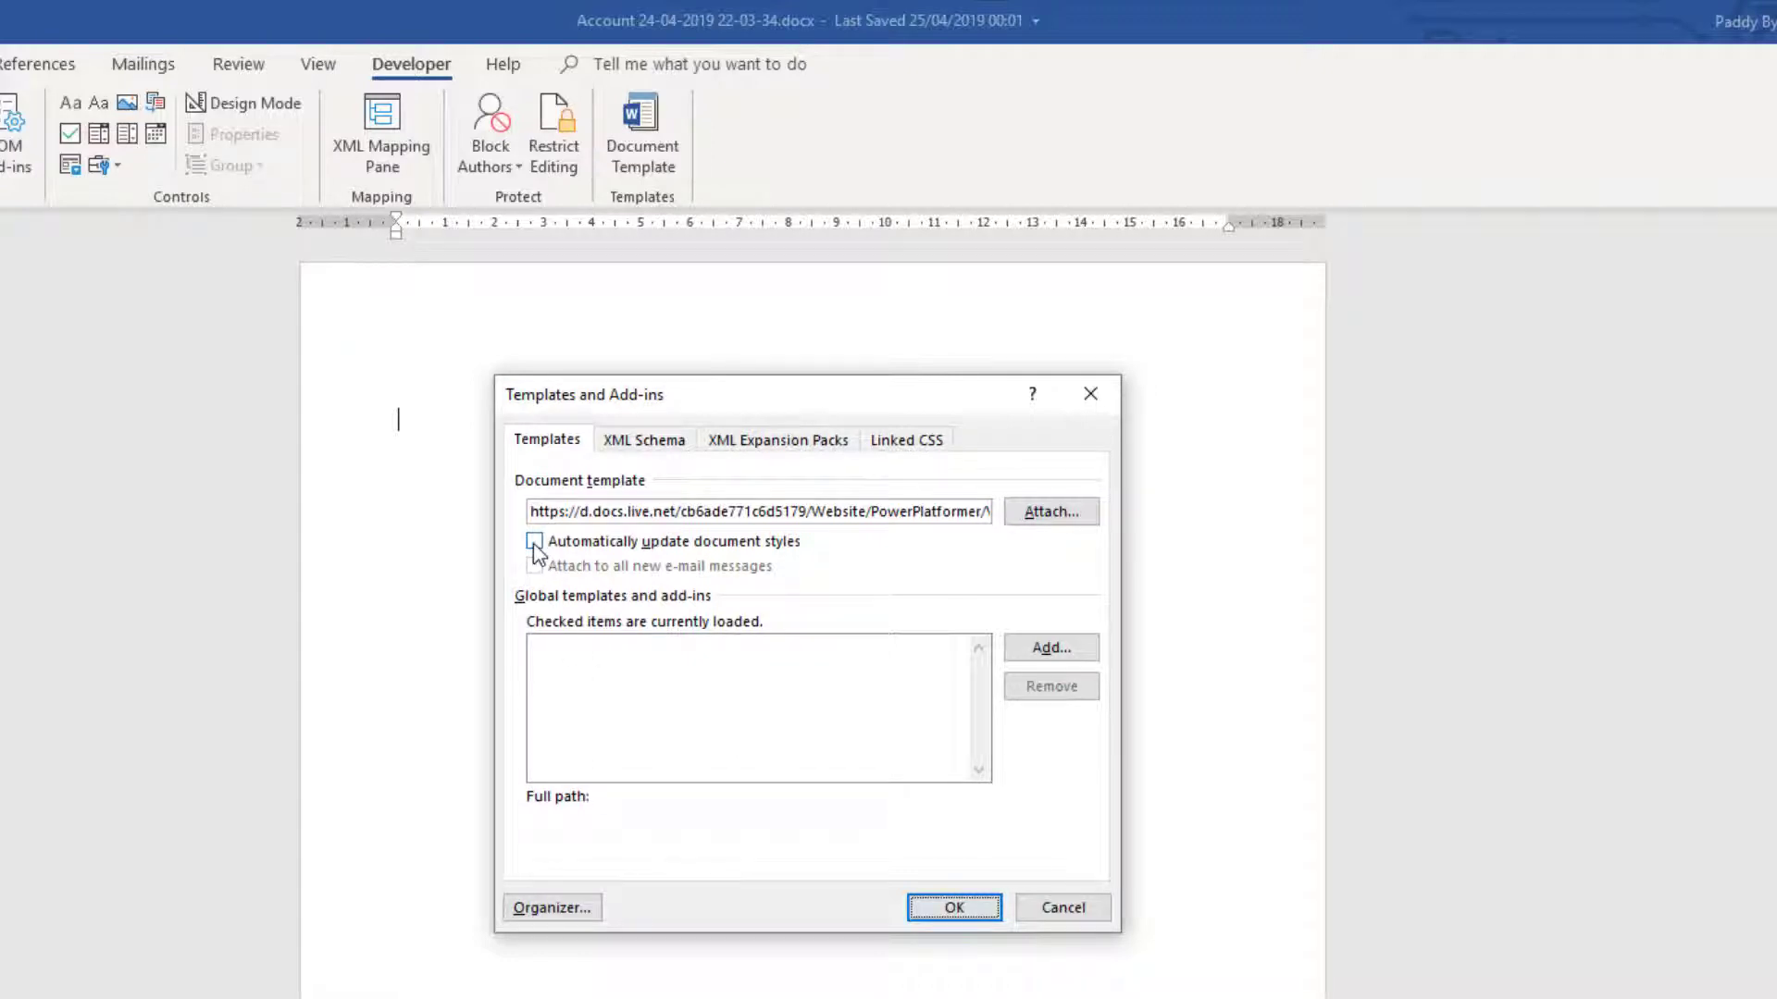
click(533, 541)
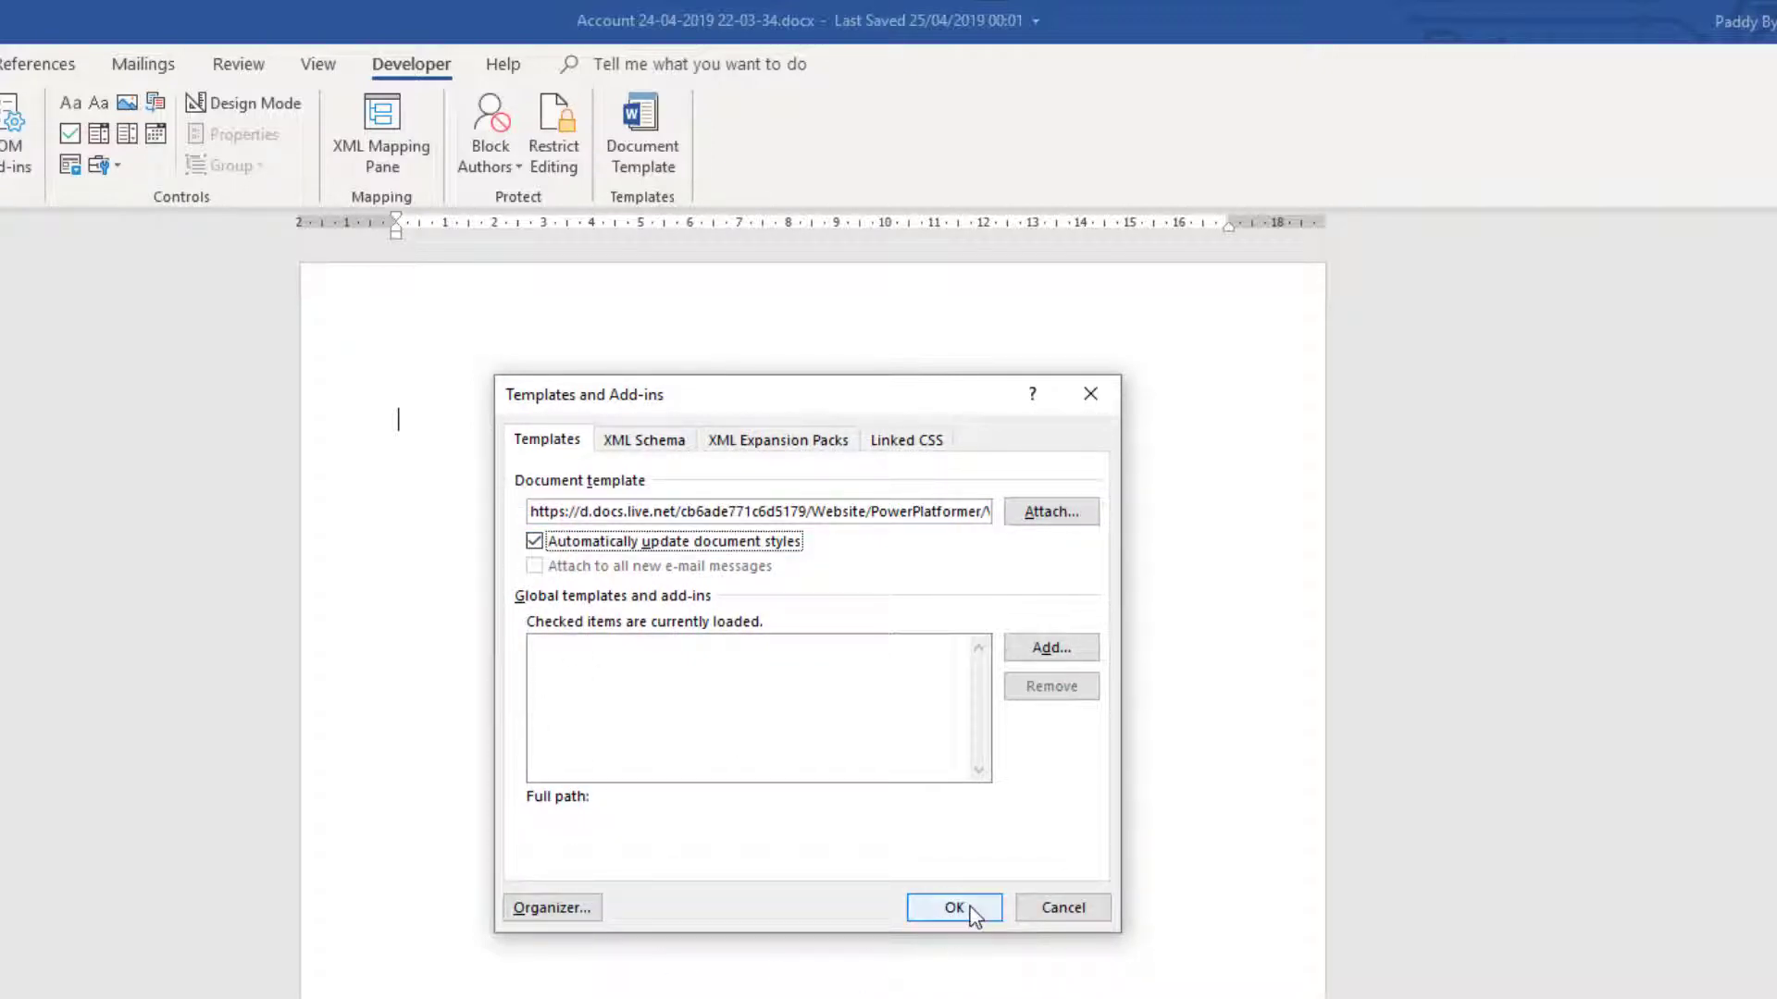
click(964, 907)
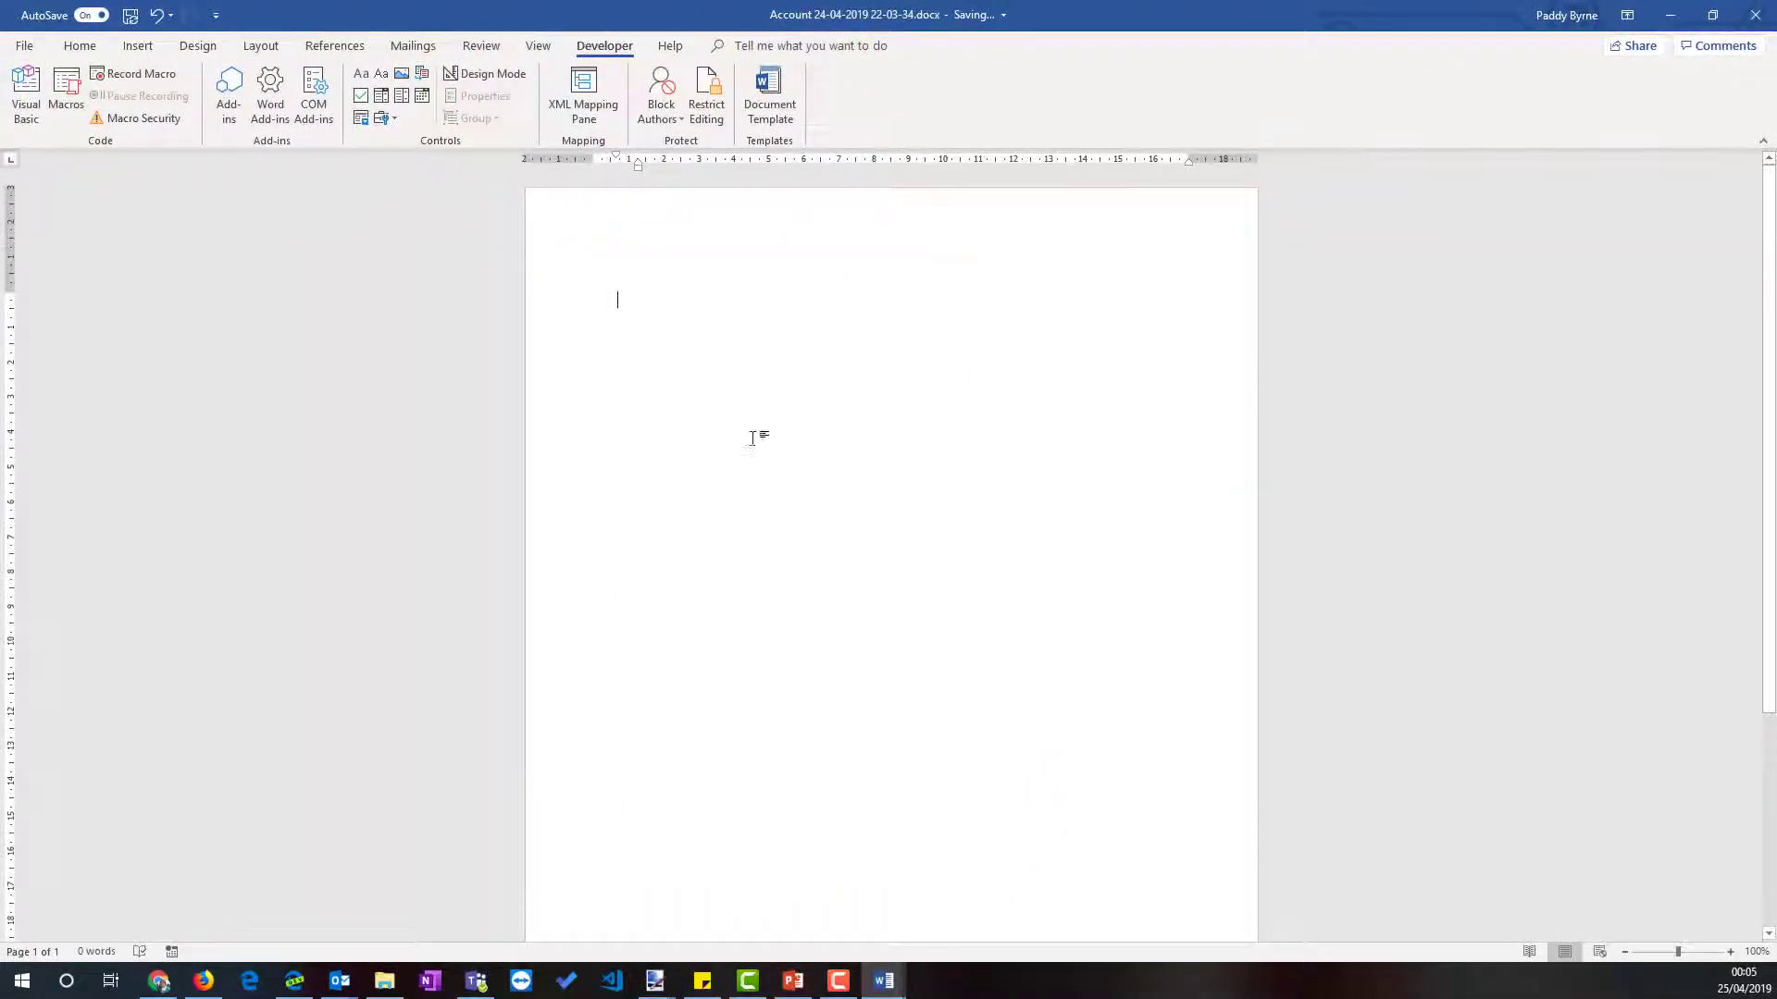
mouse_move(763, 441)
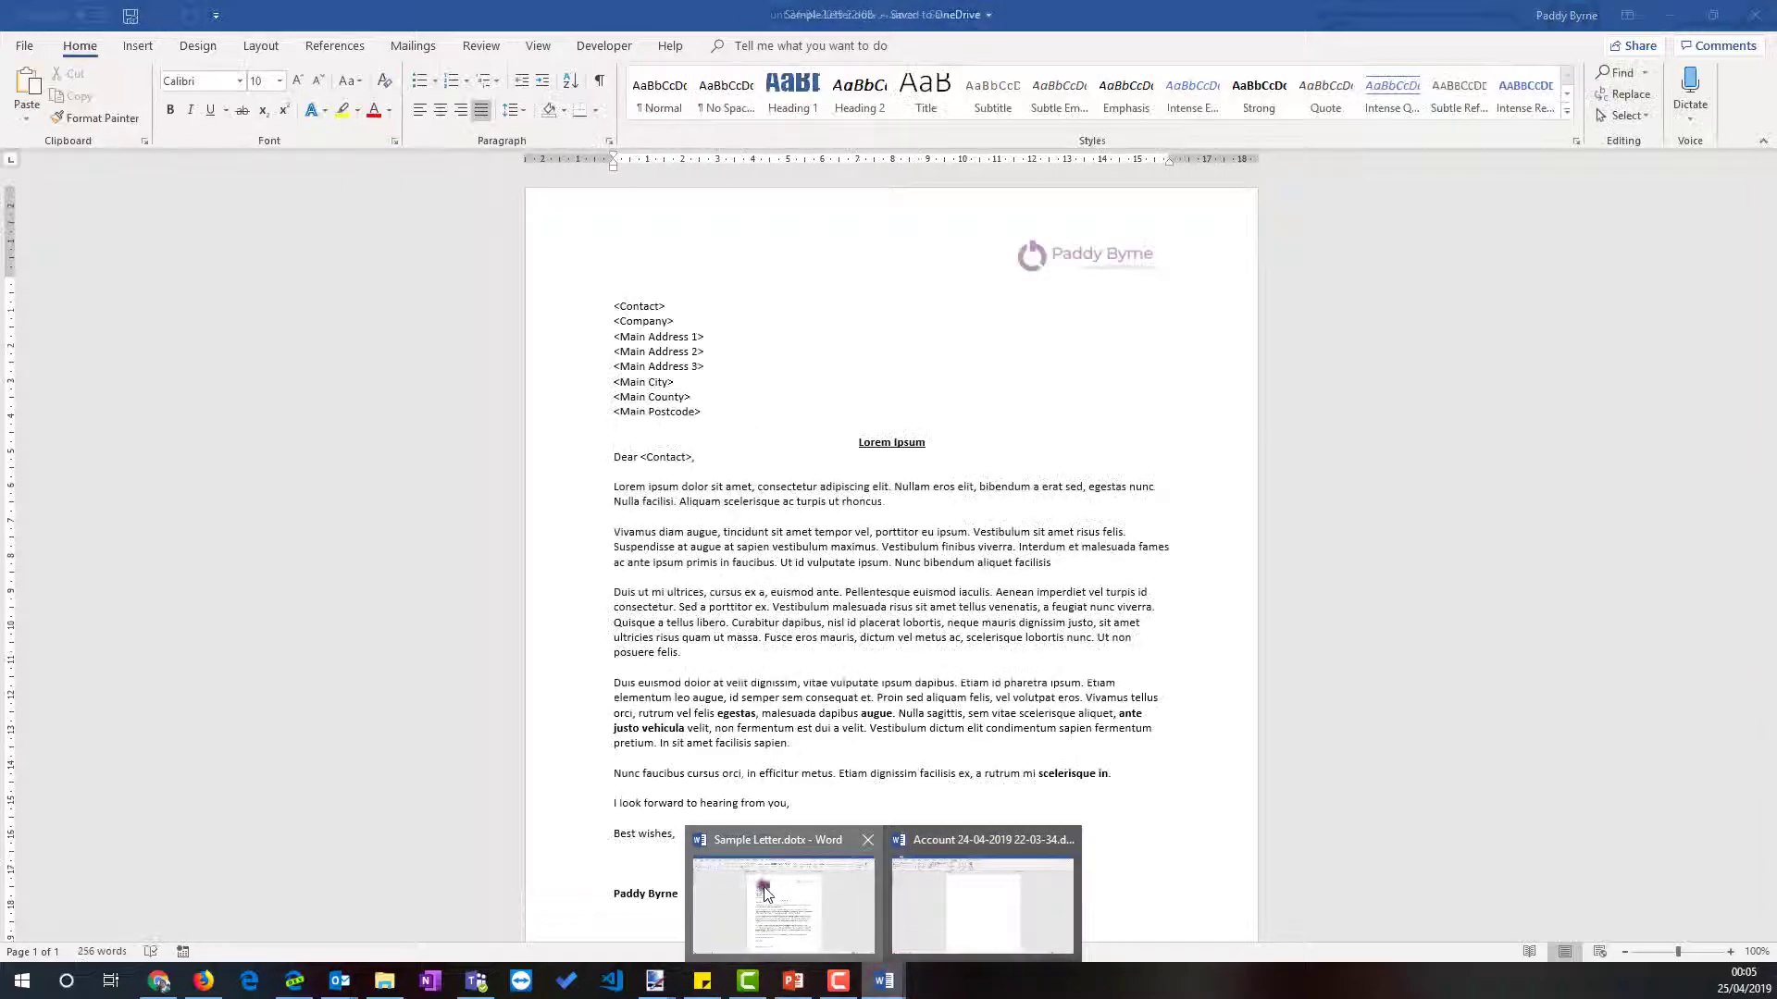
- Copy the sample letter's logo header into the Account document's header
double_click(829, 235)
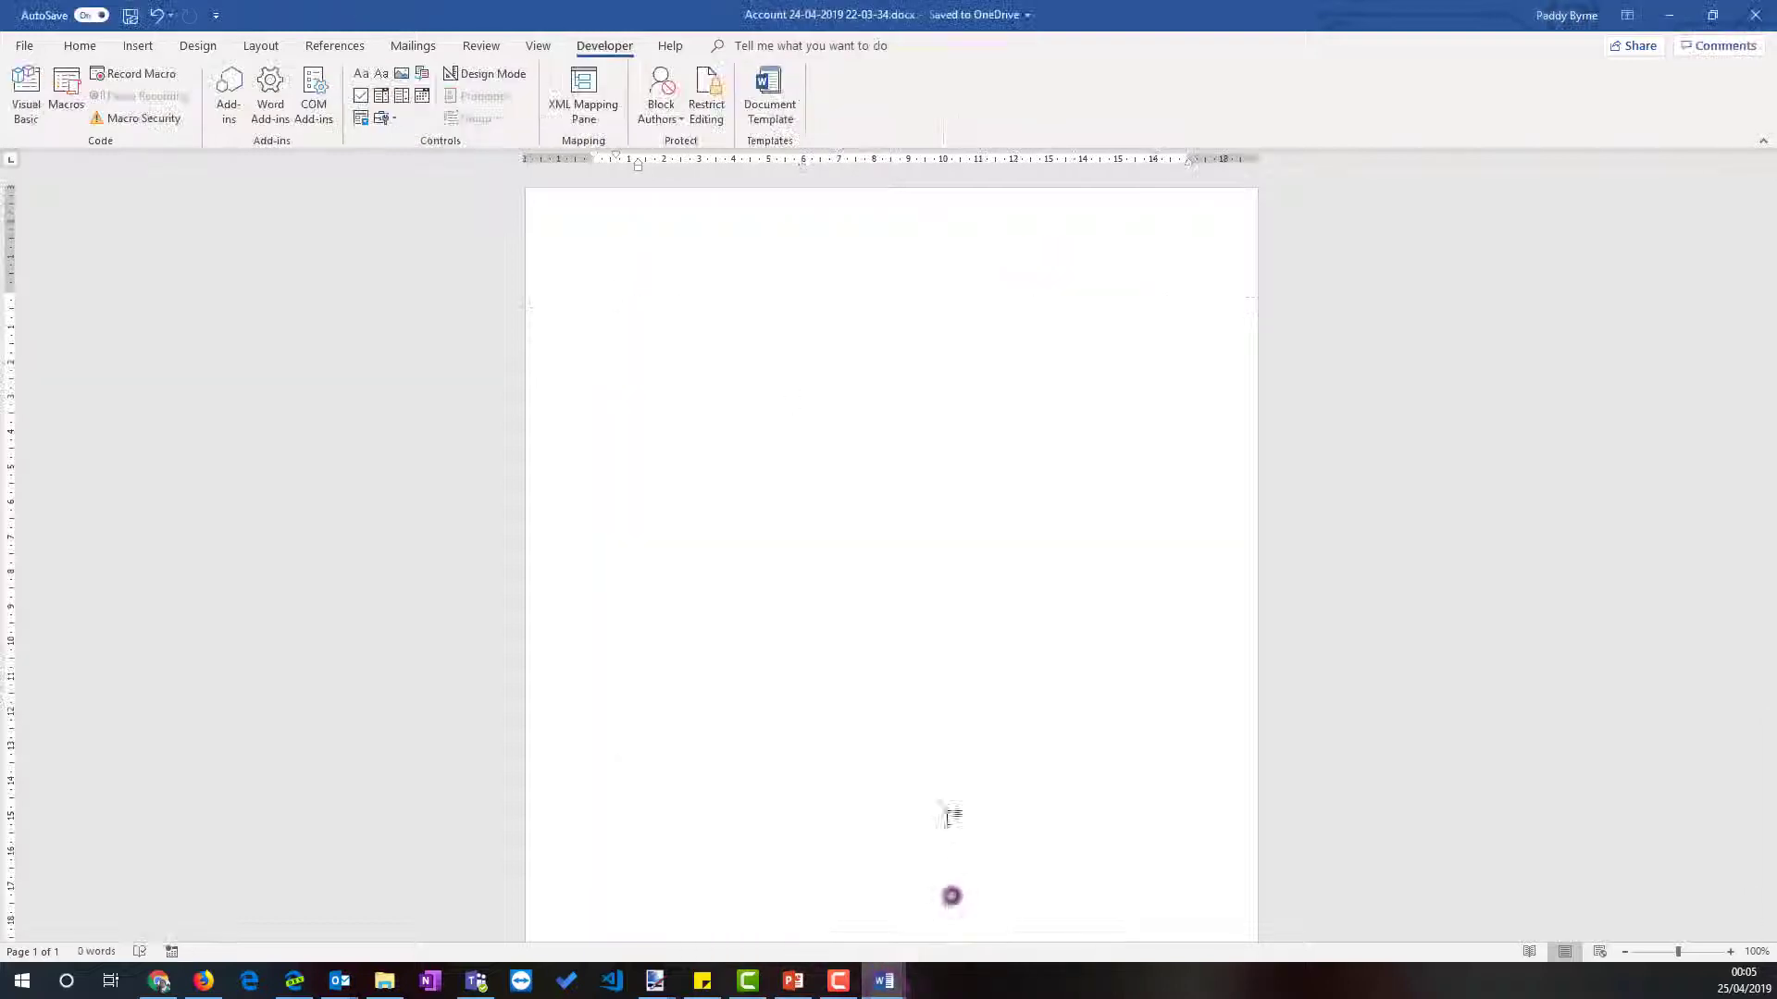
double_click(653, 213)
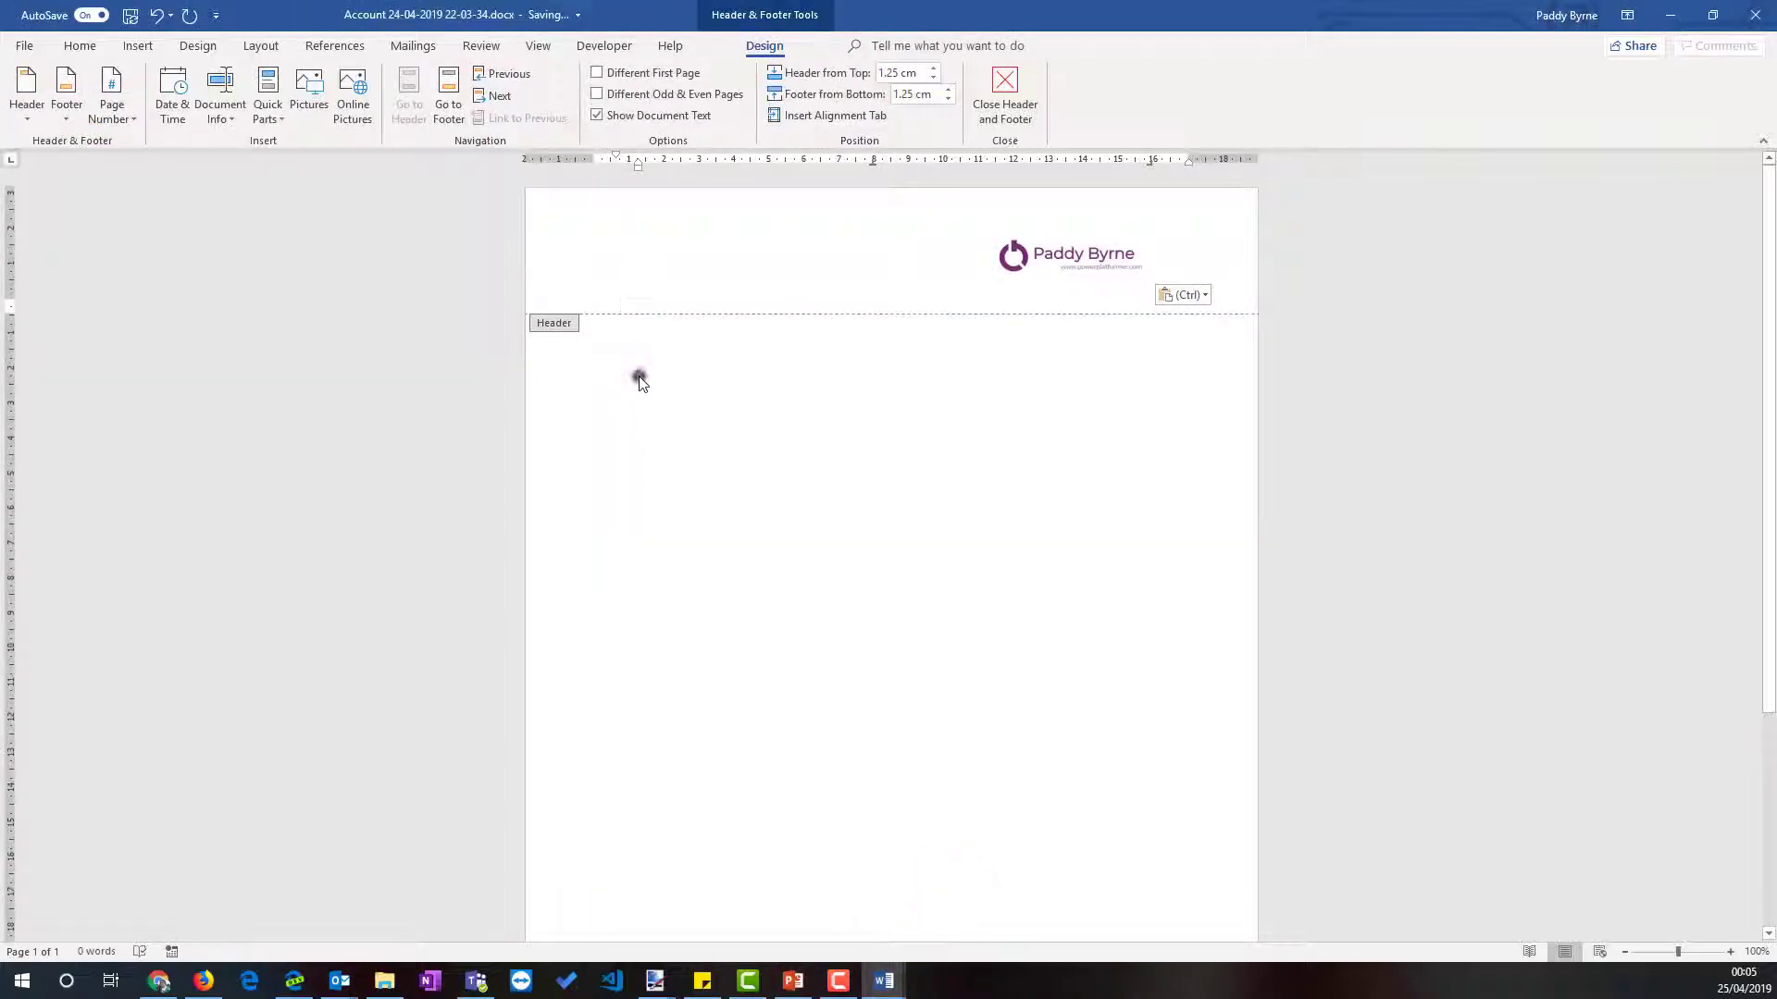
mouse_move(881, 981)
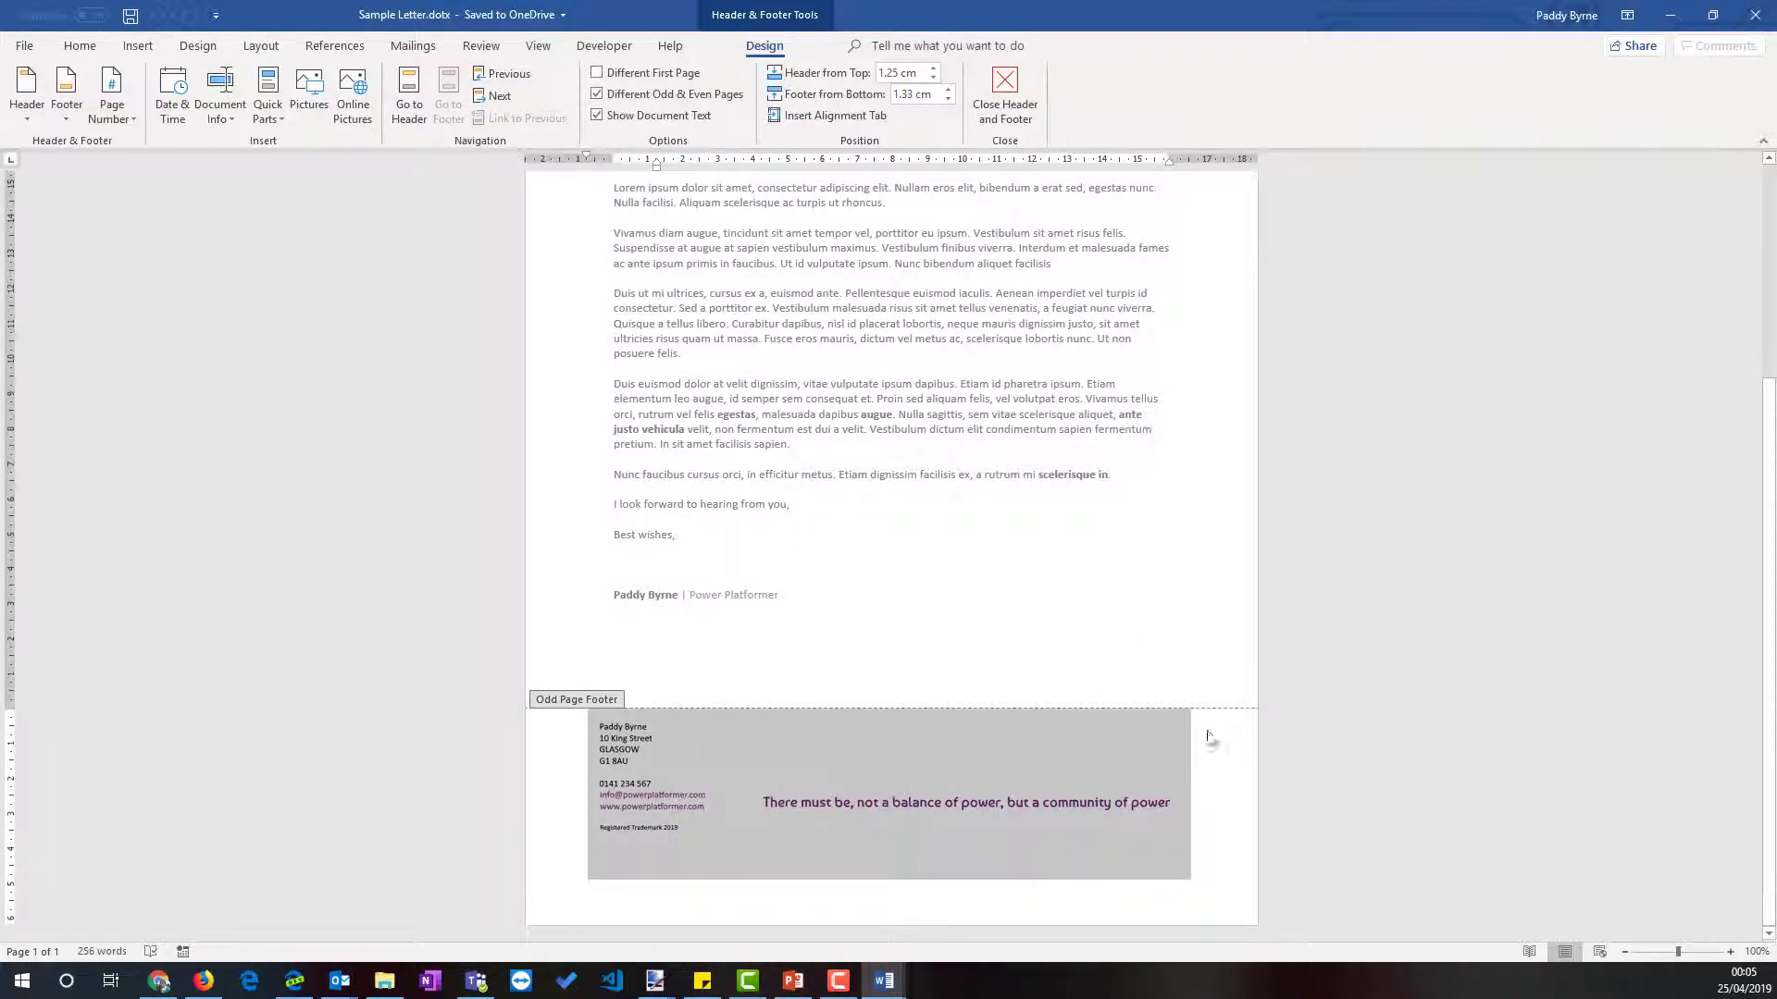
mouse_move(881, 981)
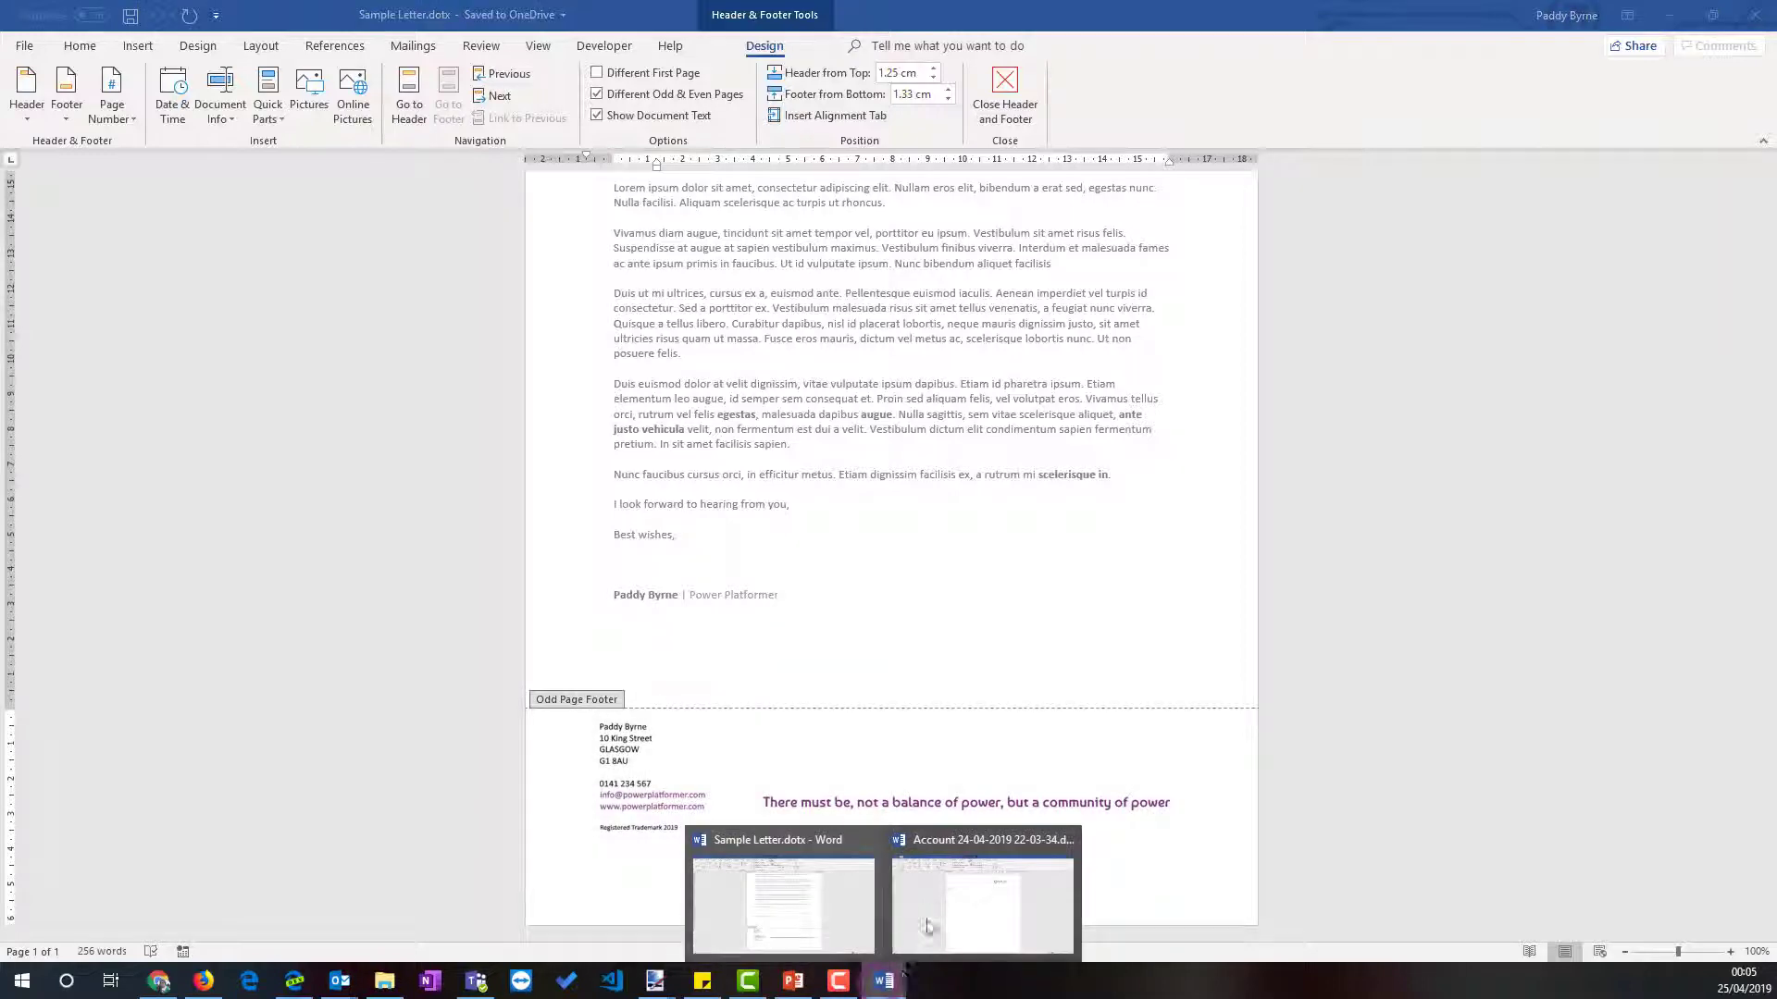
click(981, 907)
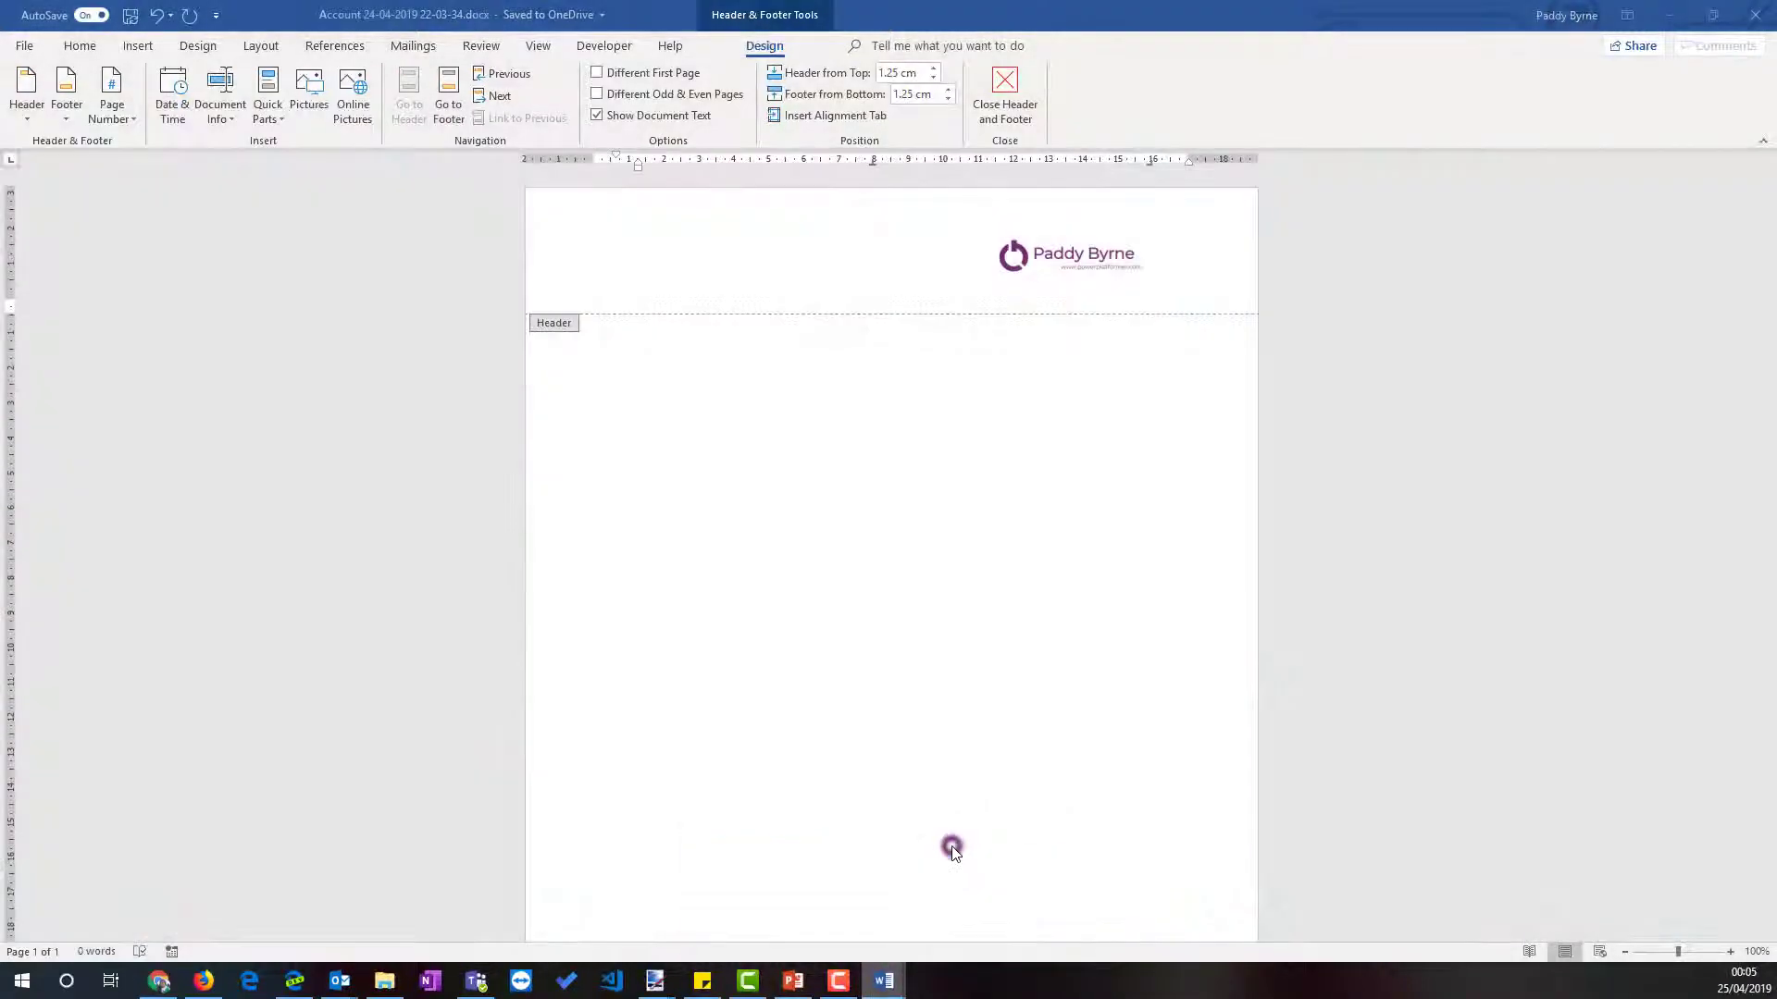
mouse_move(884, 981)
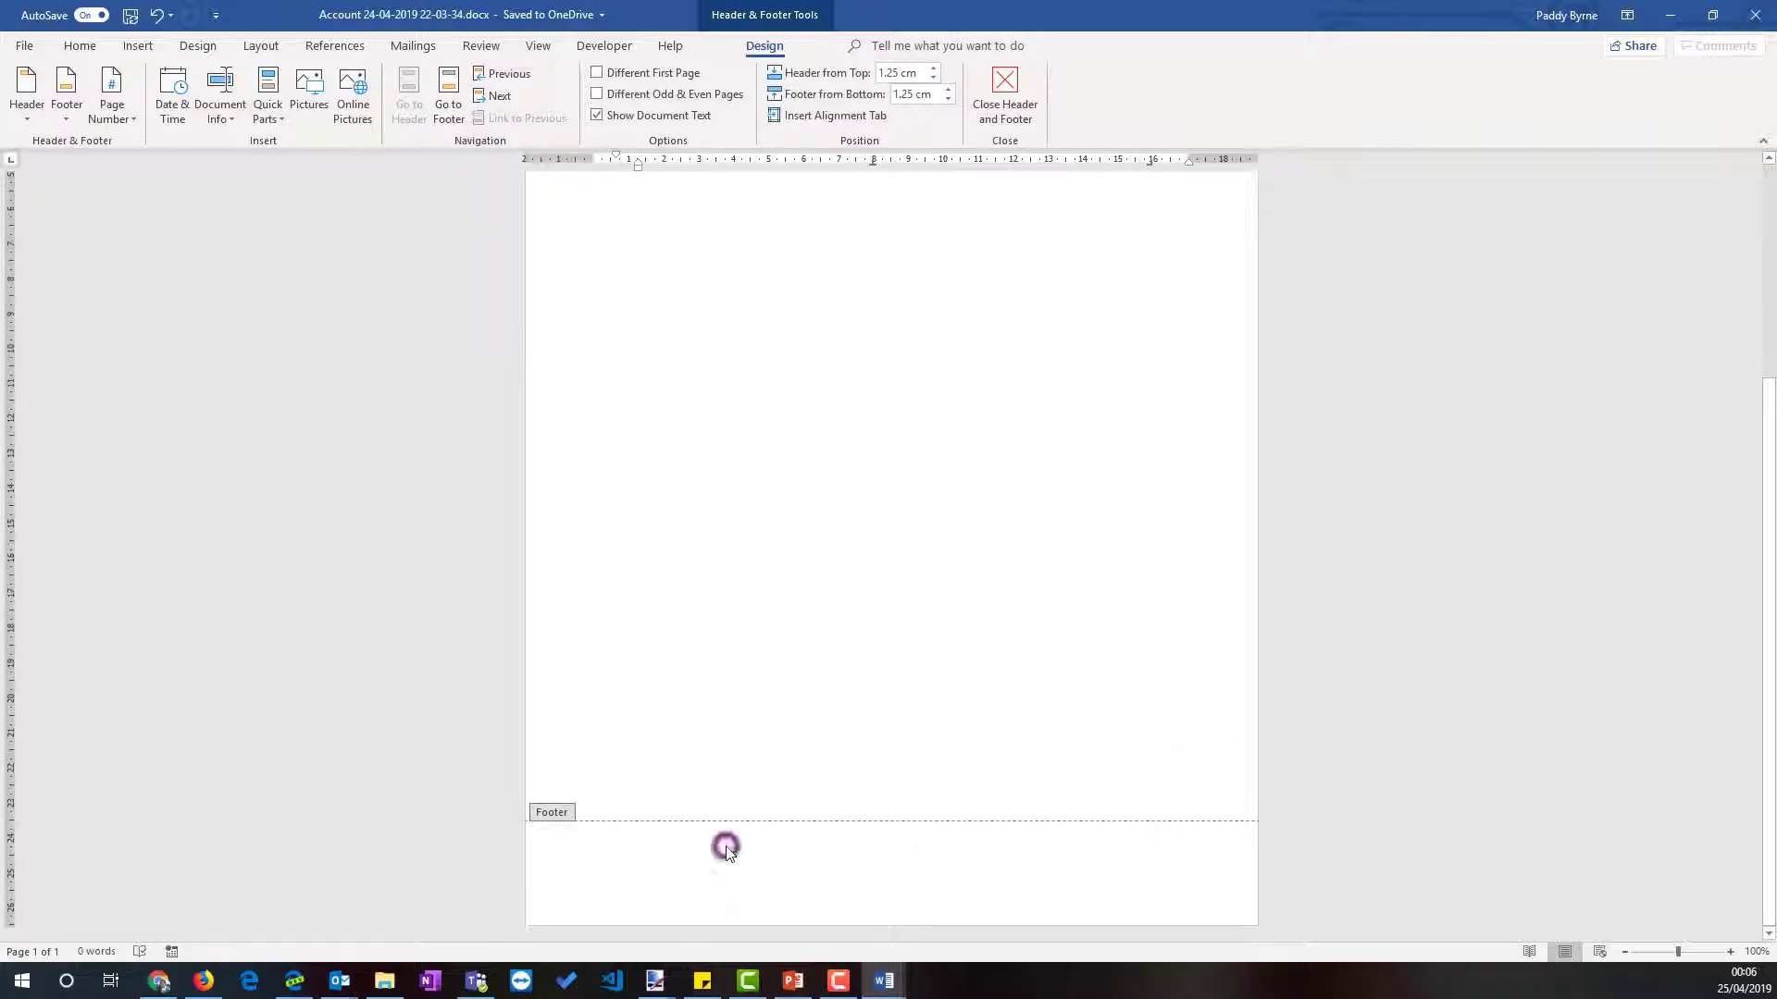
- Paste the sample letter's footer into the Account document's footer
click(1003, 77)
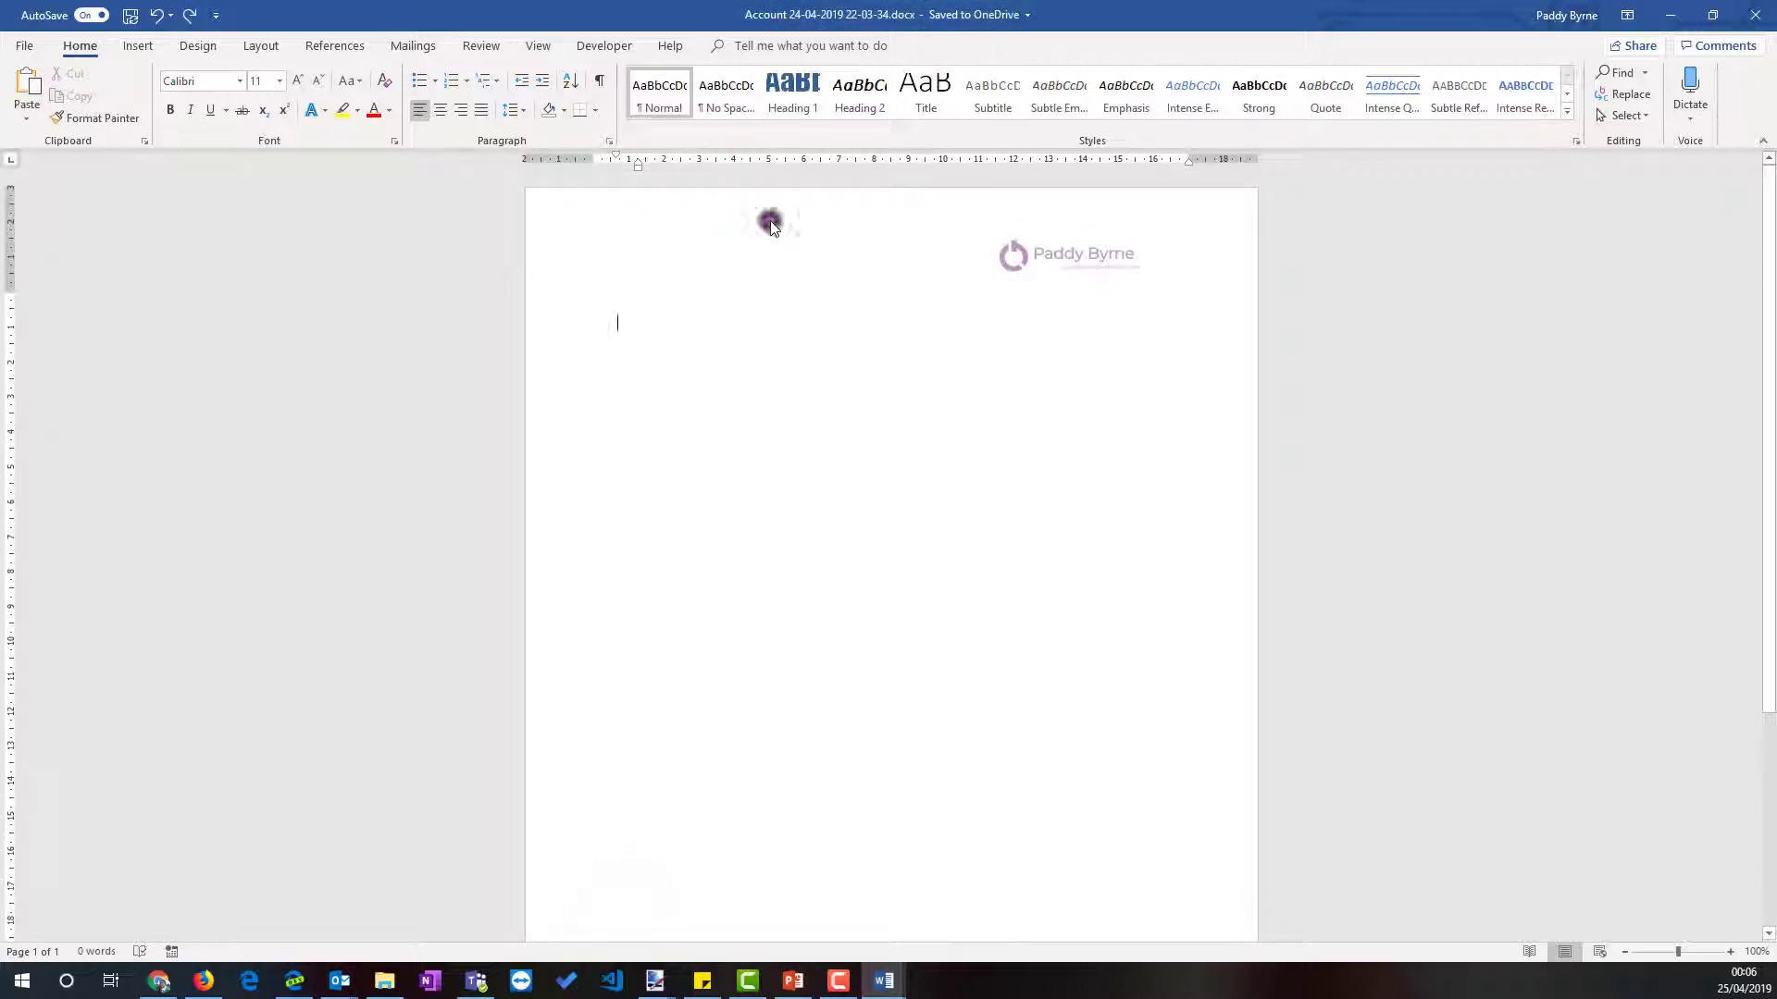
double_click(591, 867)
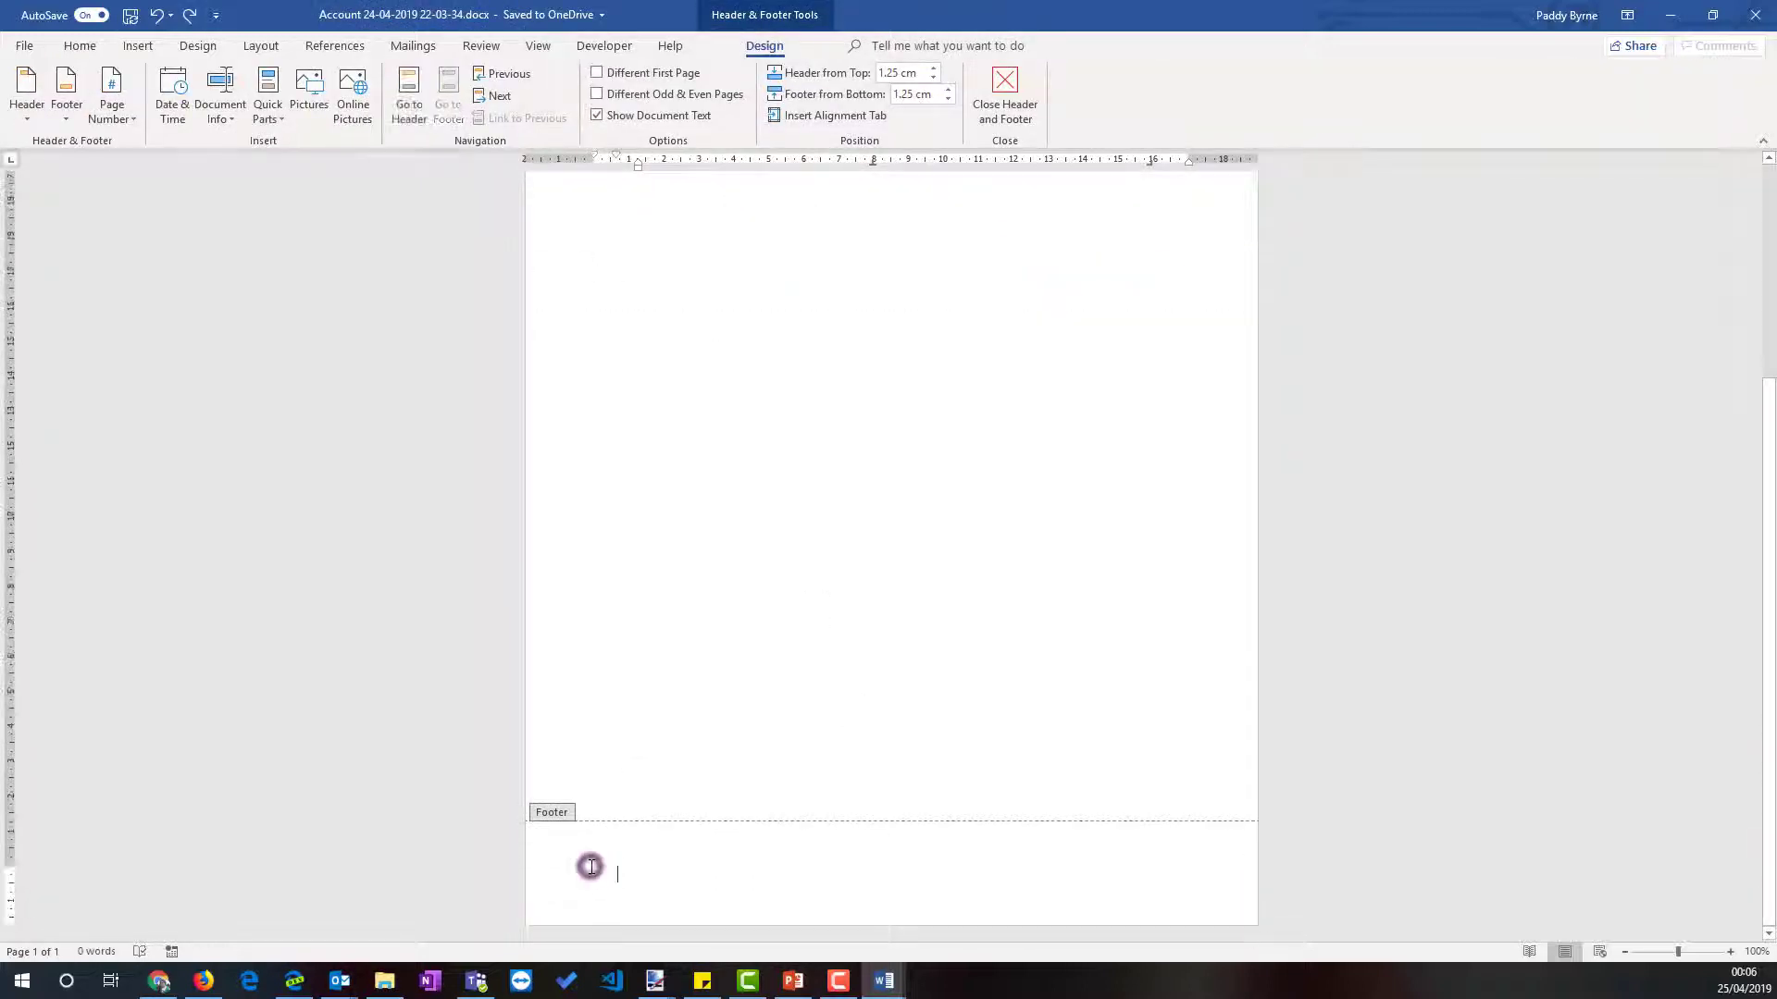
key(Ctrl+v)
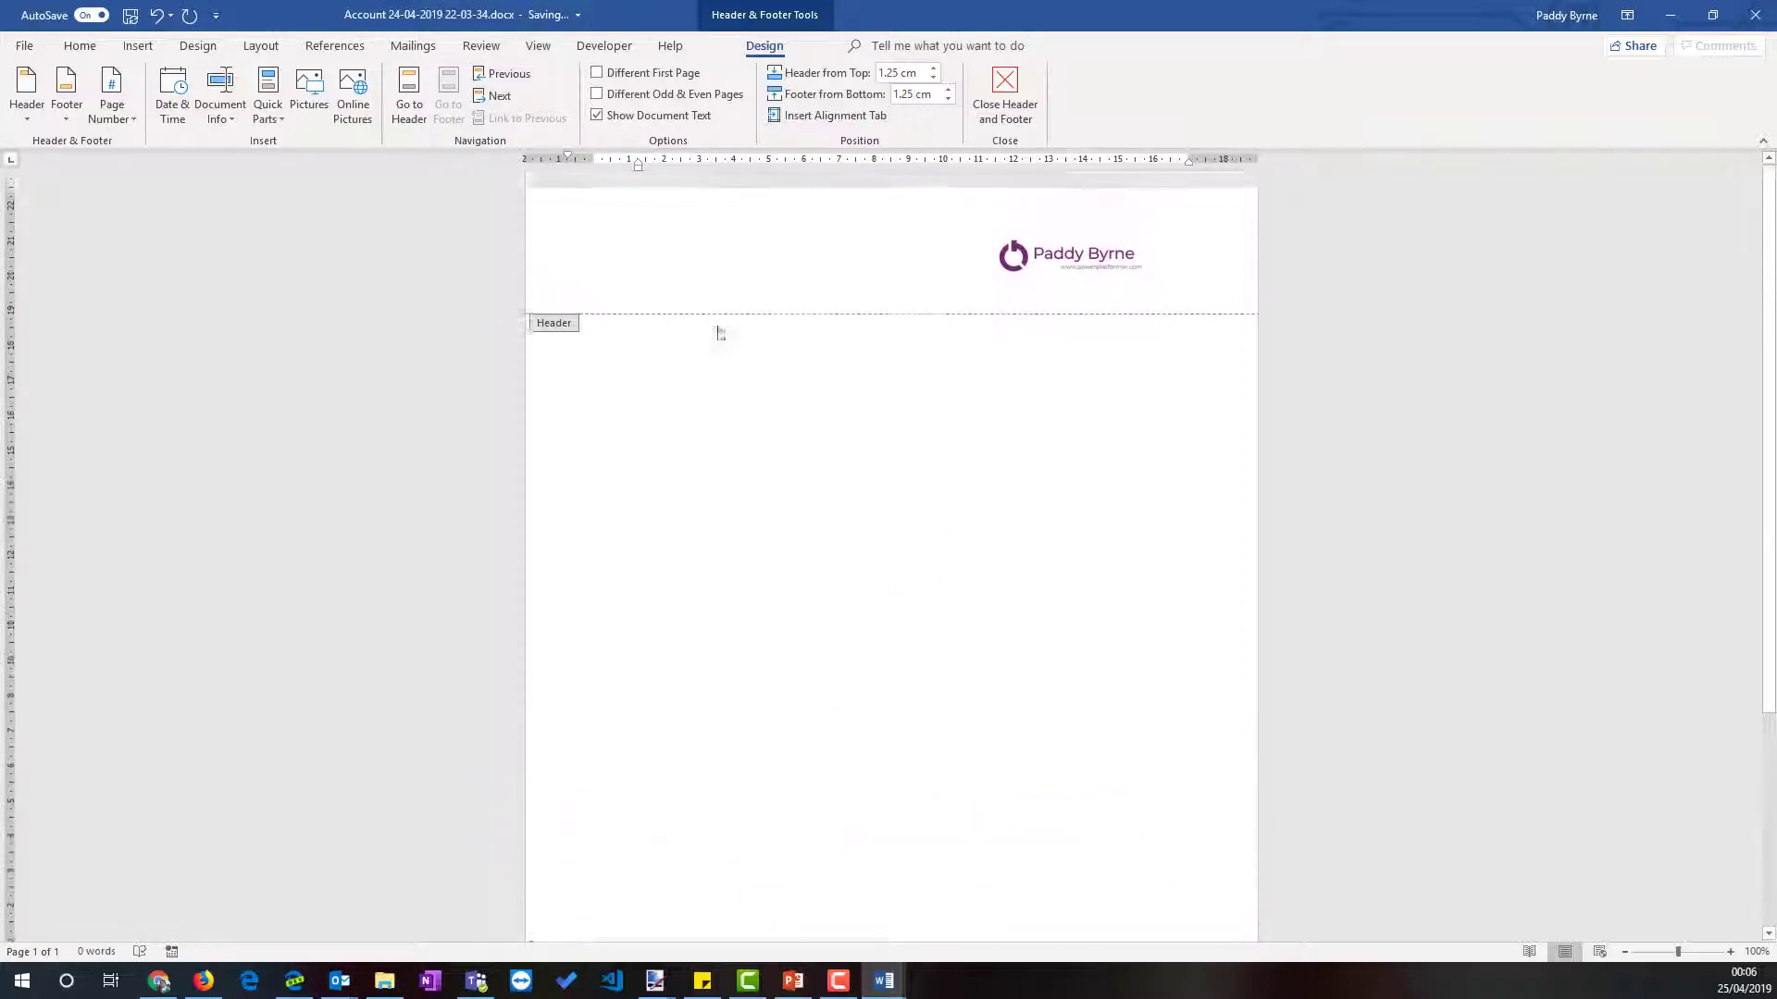
- Paste the sample body, address placeholders through signature line, into the Account document
click(618, 294)
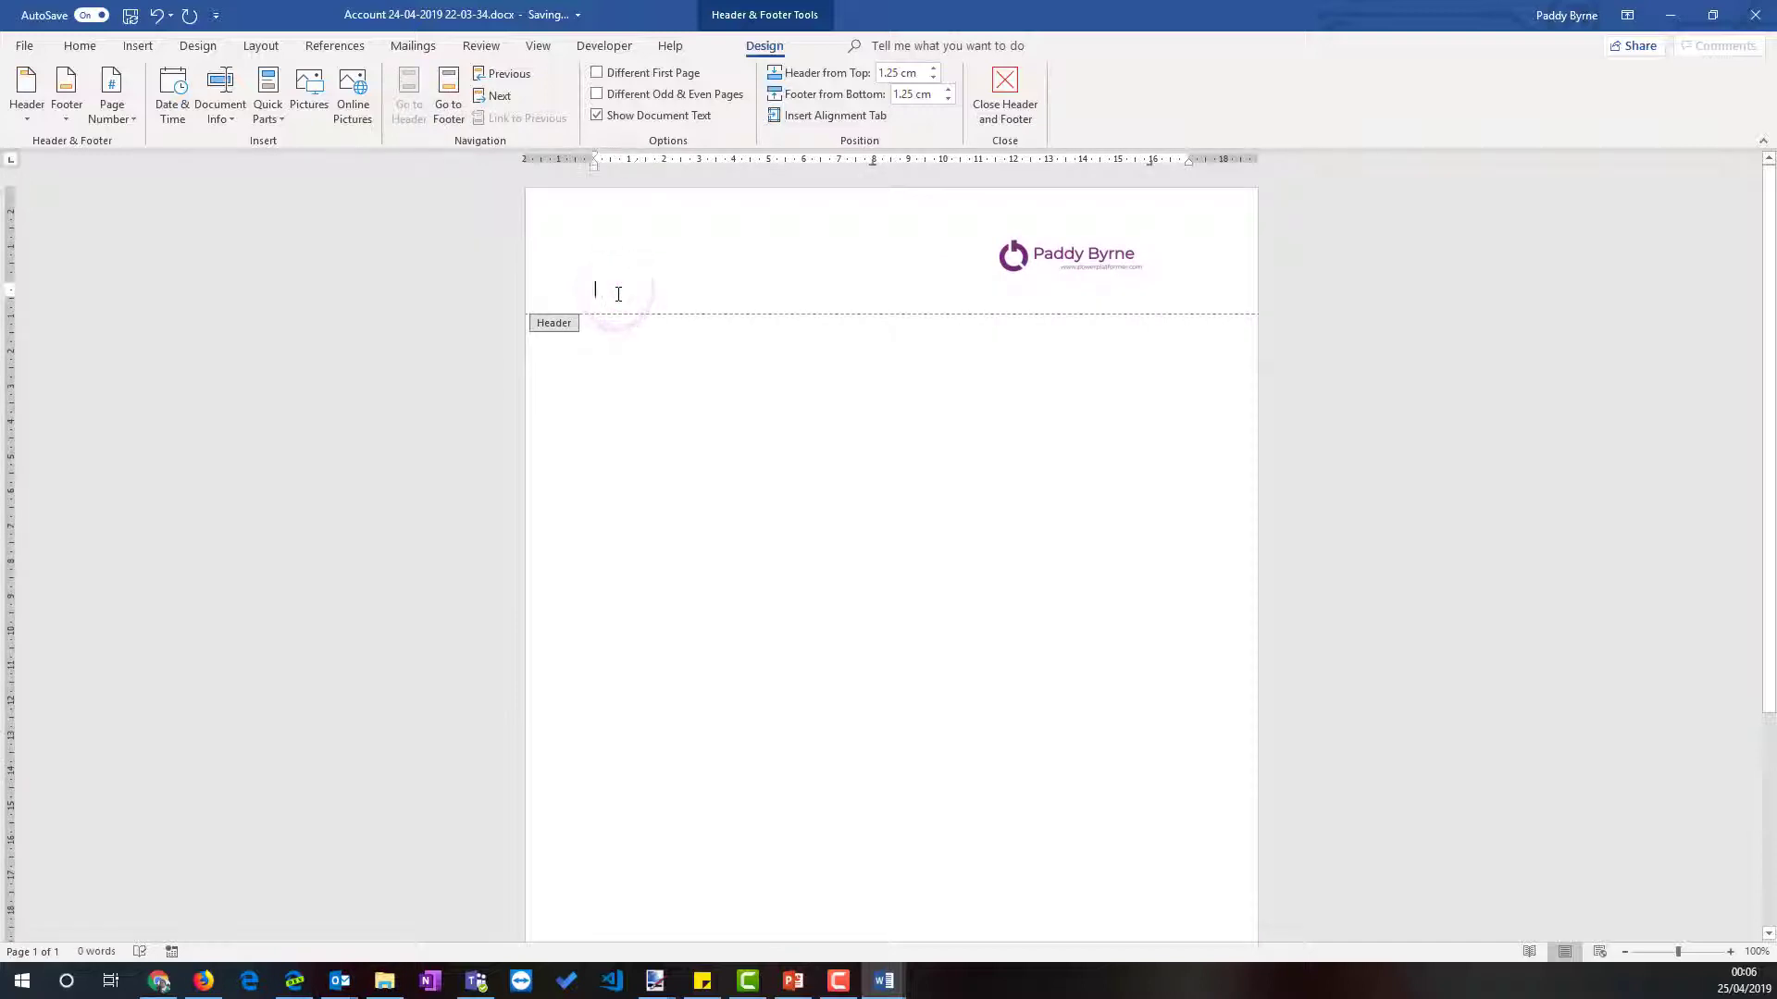
scroll(down, 3)
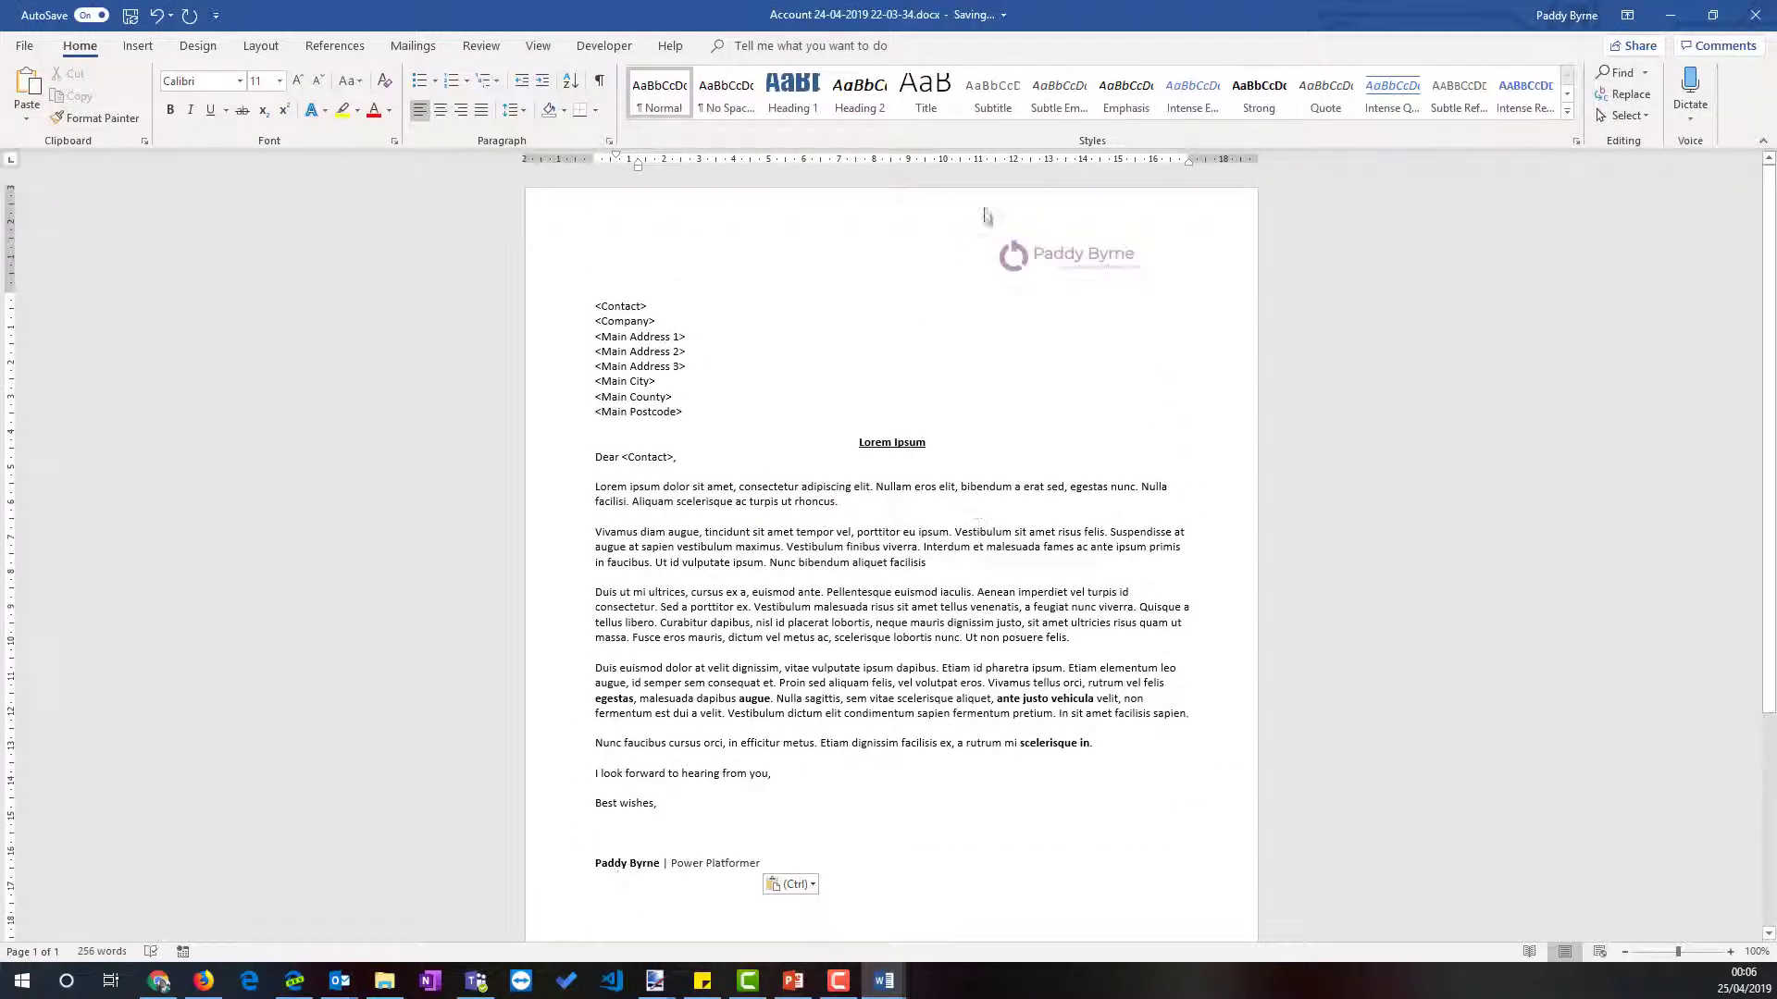
scroll(down, 3)
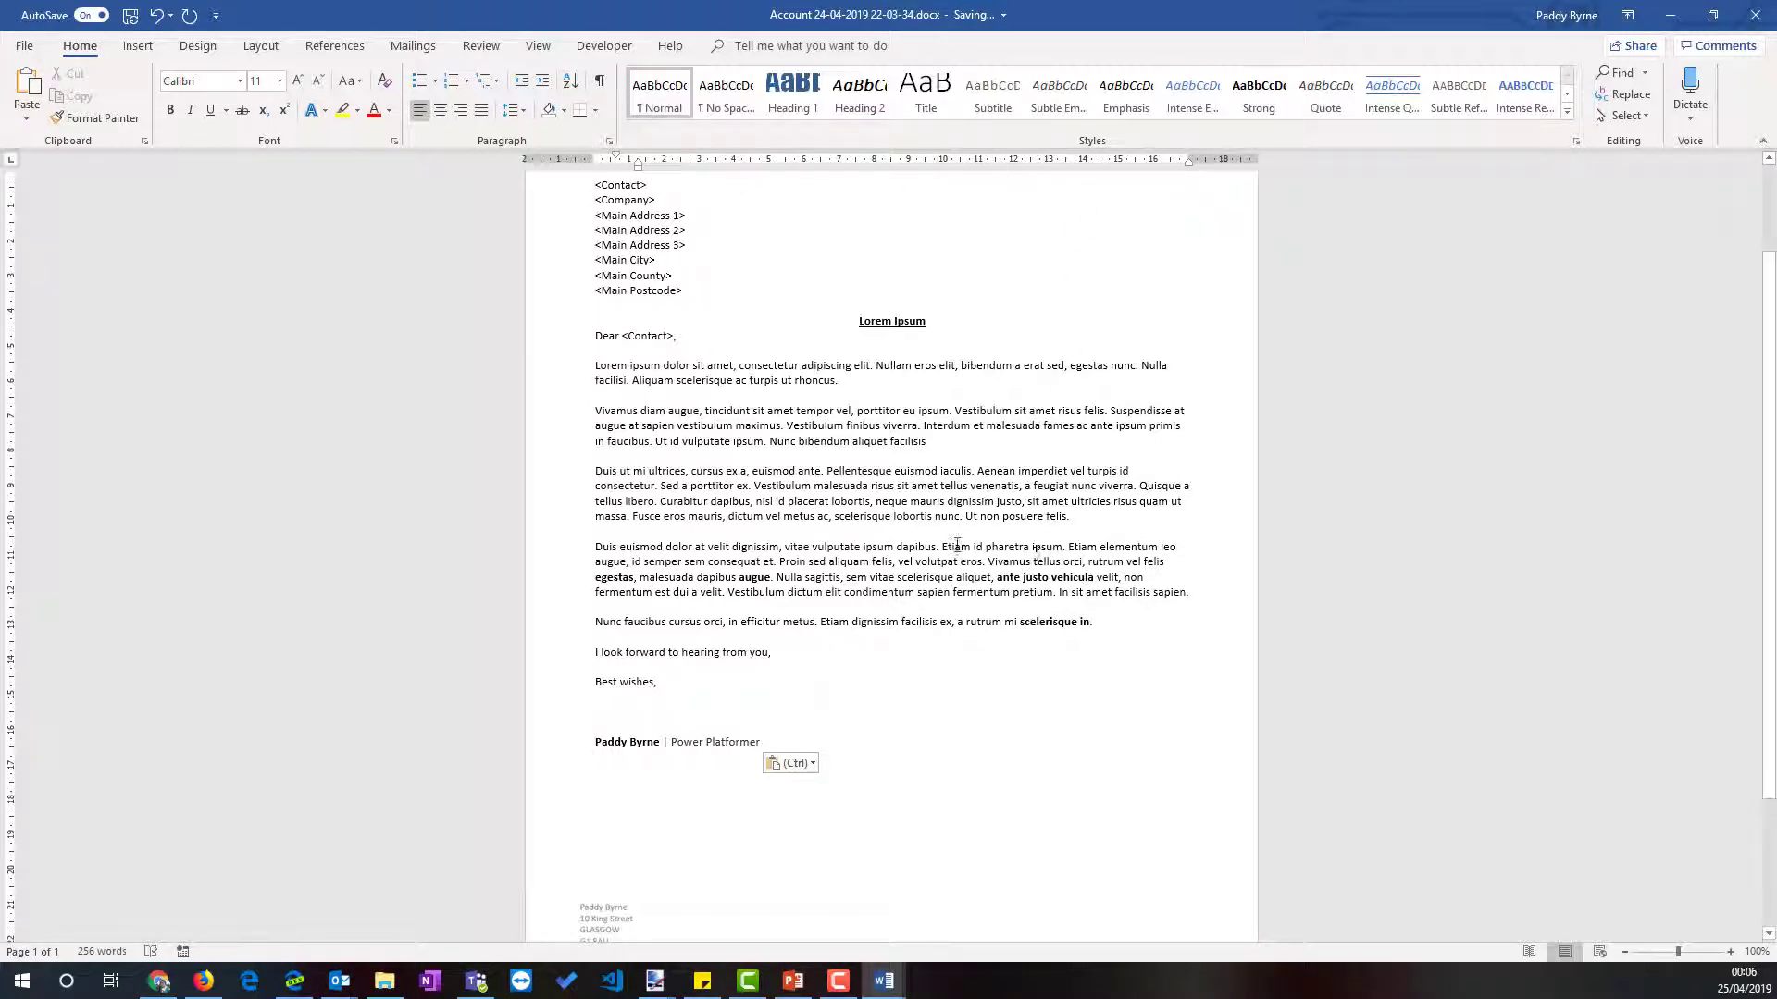
mouse_move(1040, 612)
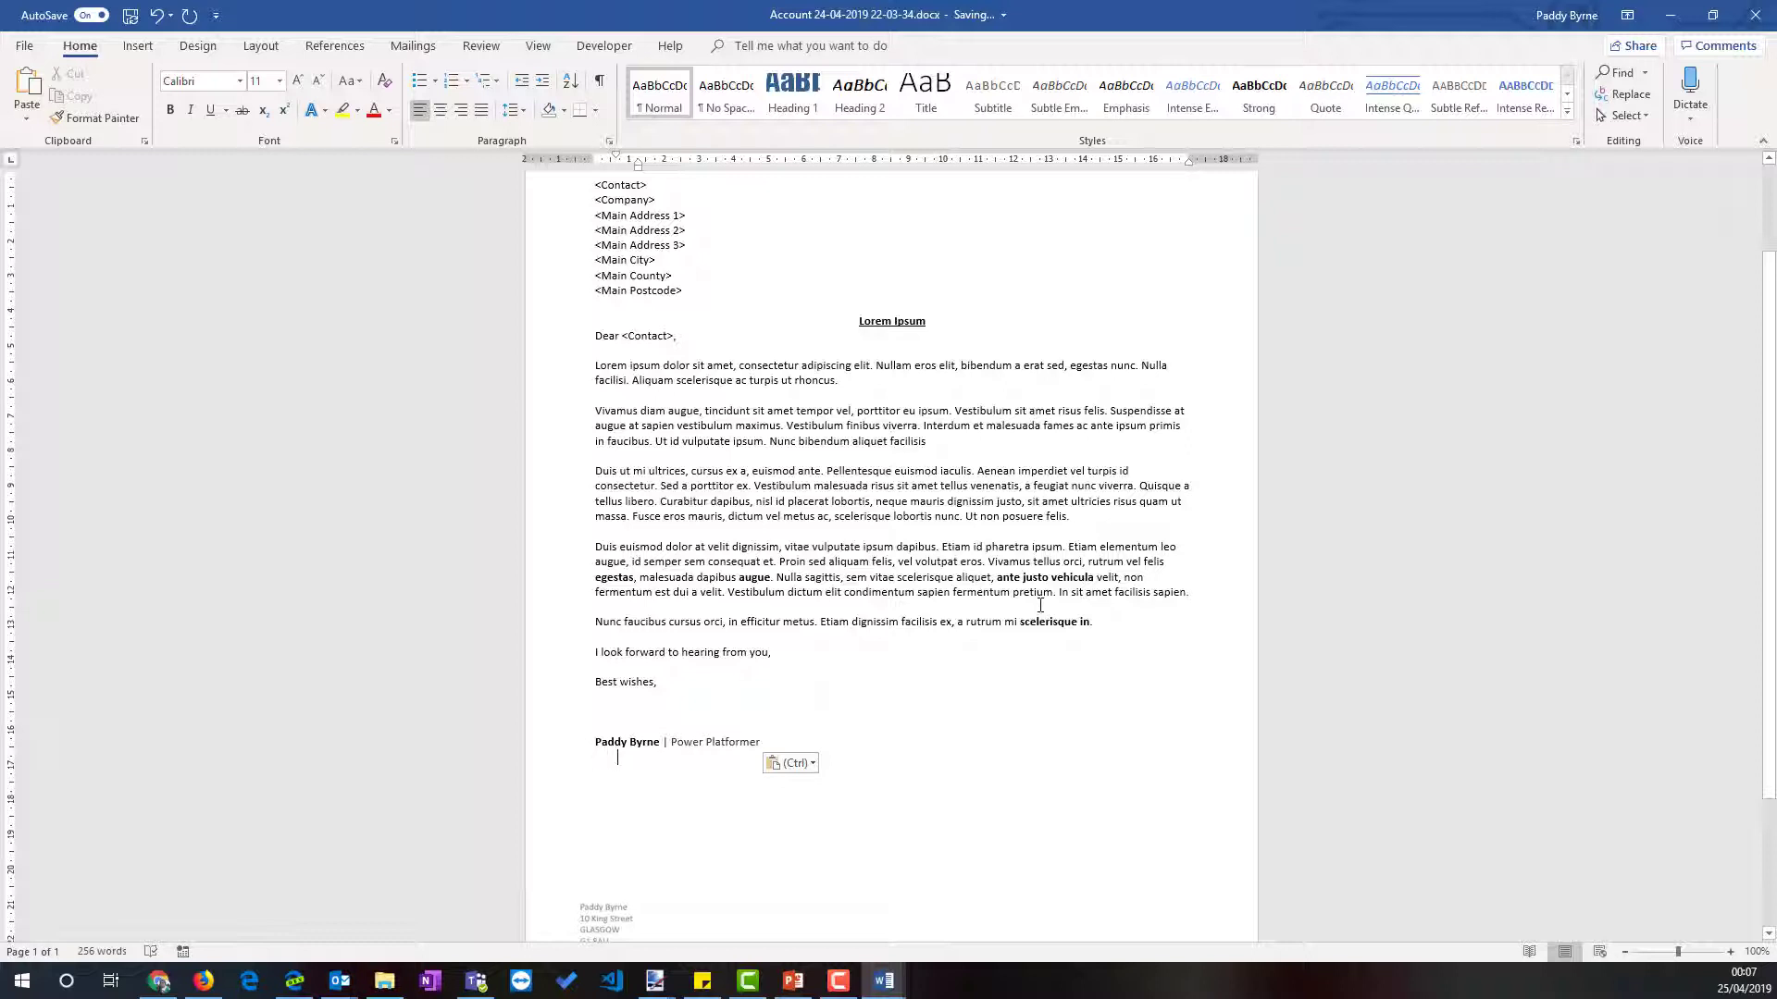
mouse_move(984, 444)
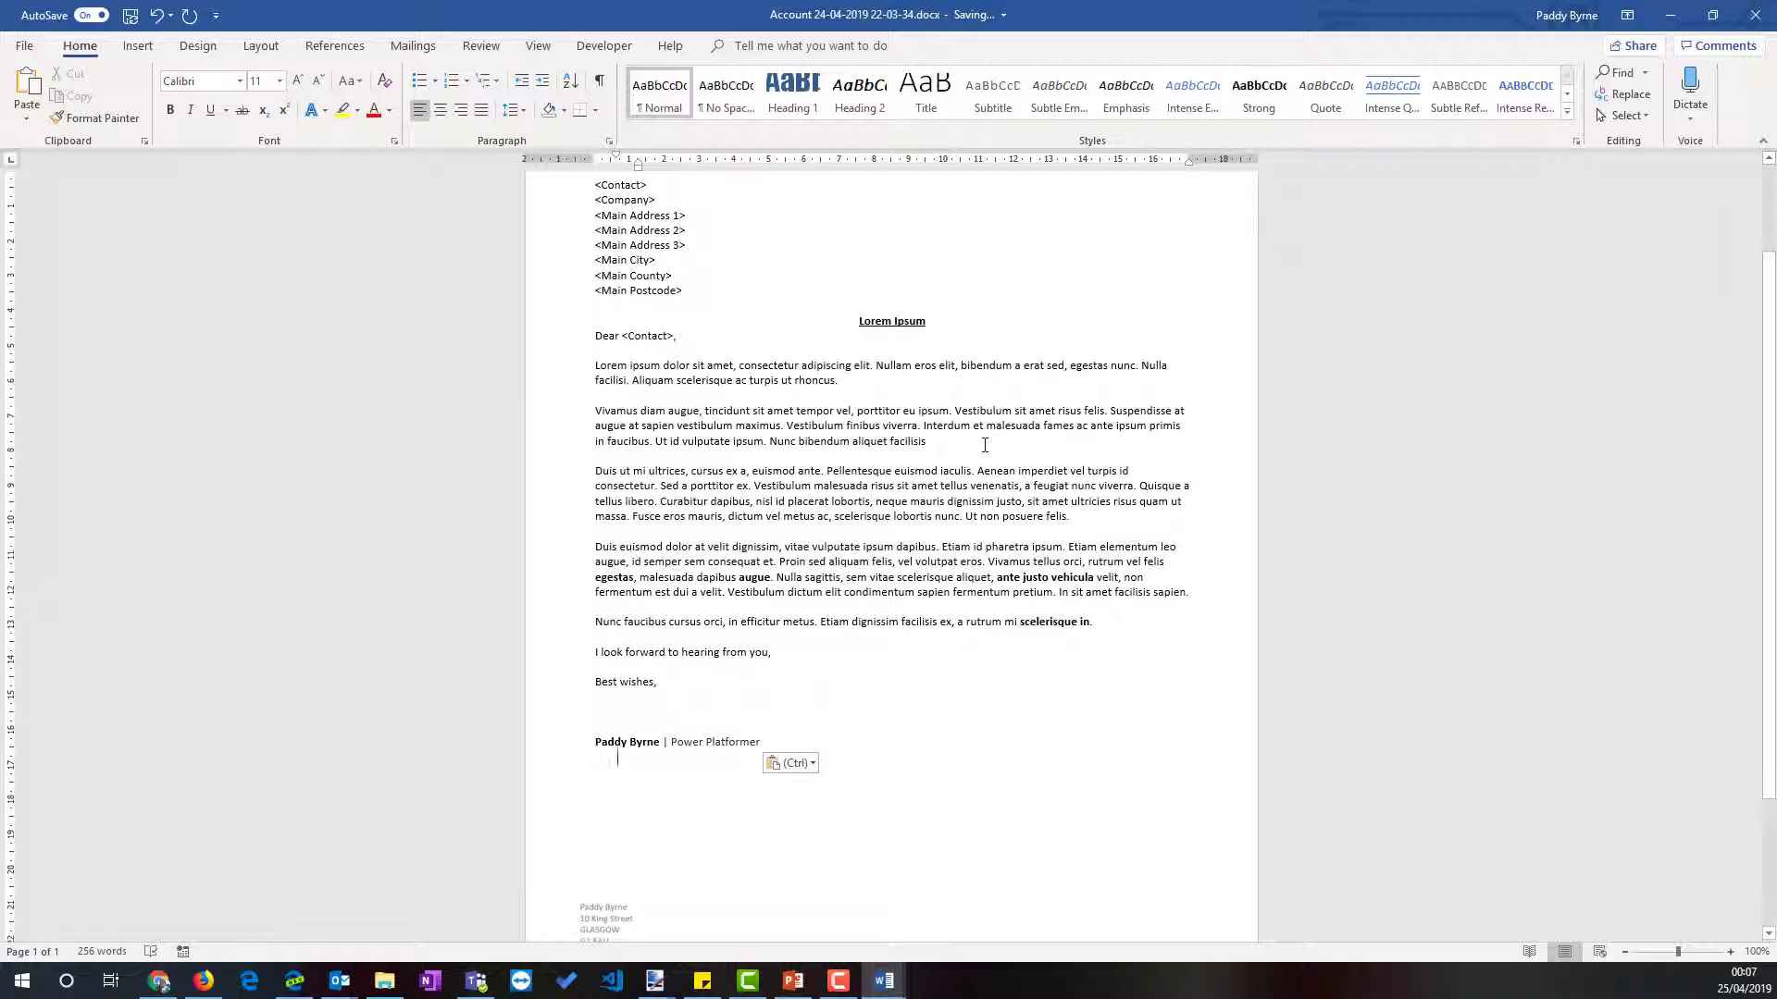